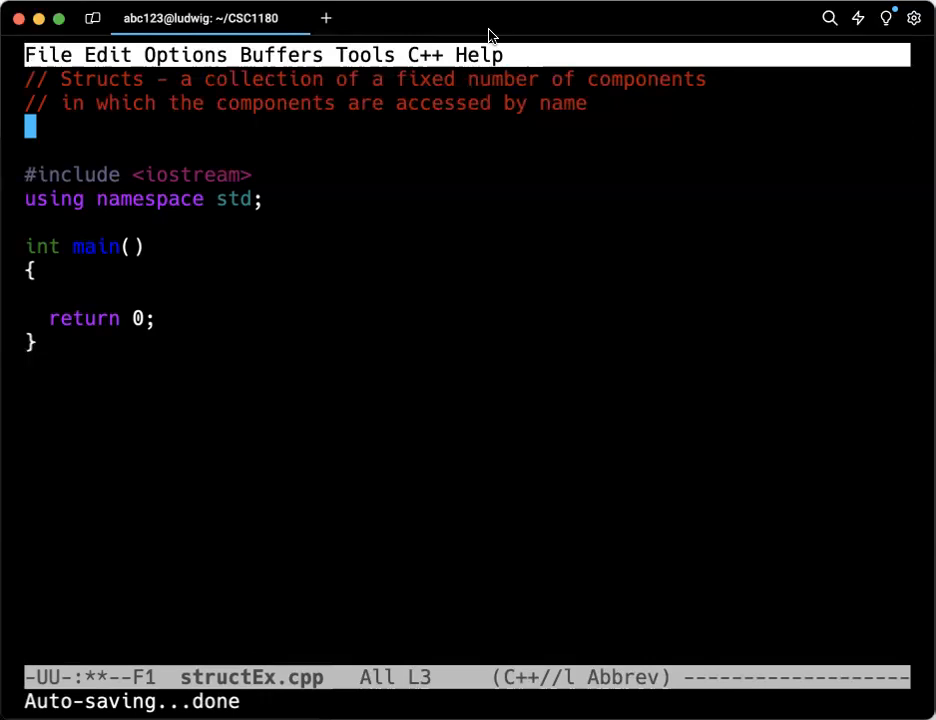
{"action": "mouse_move", "coordinate": [492, 33]}
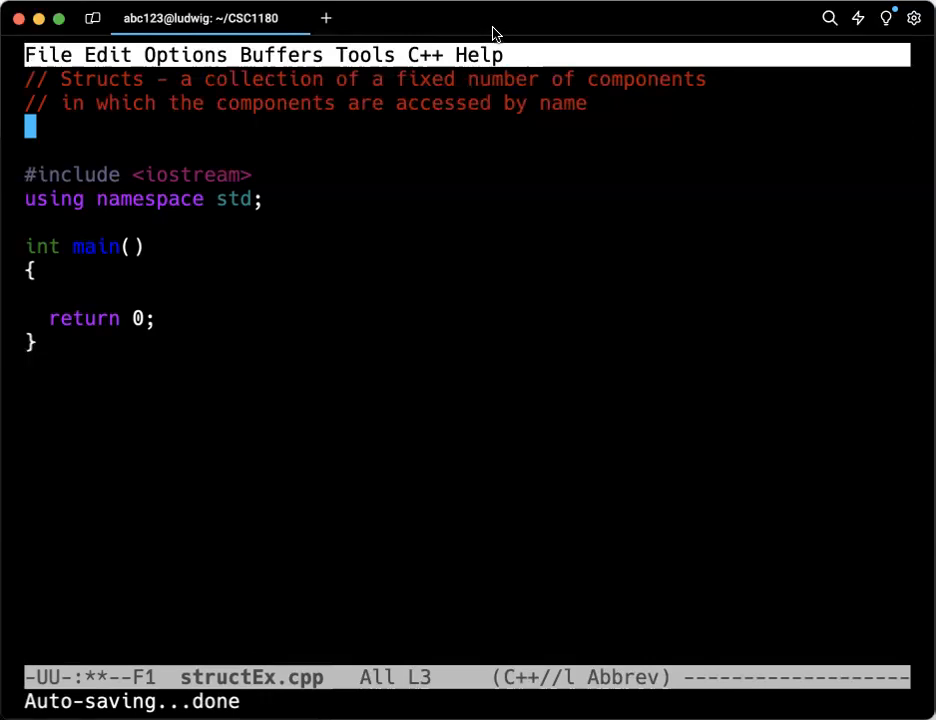
{"action": "mouse_move", "coordinate": [109, 149]}
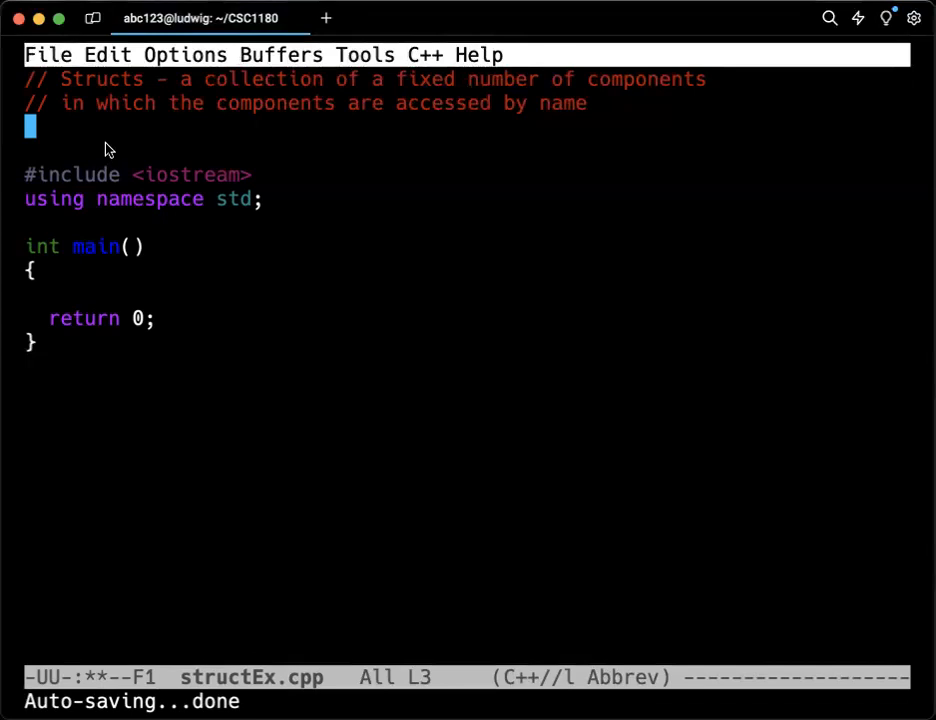
Step: Add an empty `struct structName { };` skeleton on a new line after the header comment
{"action": "key", "text": "Return"}
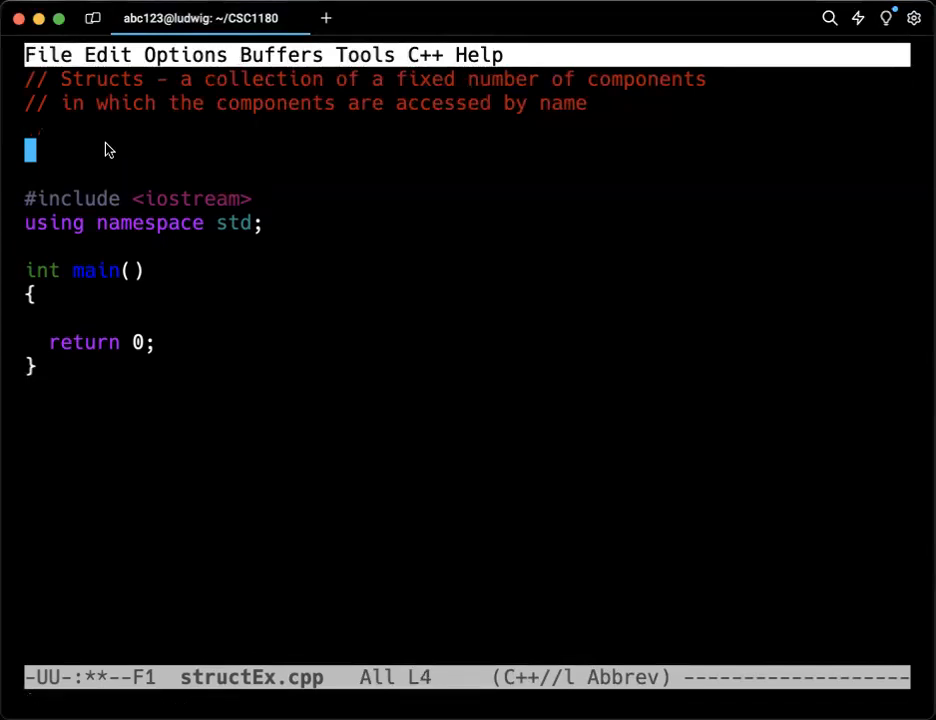
{"action": "type", "text": "st"}
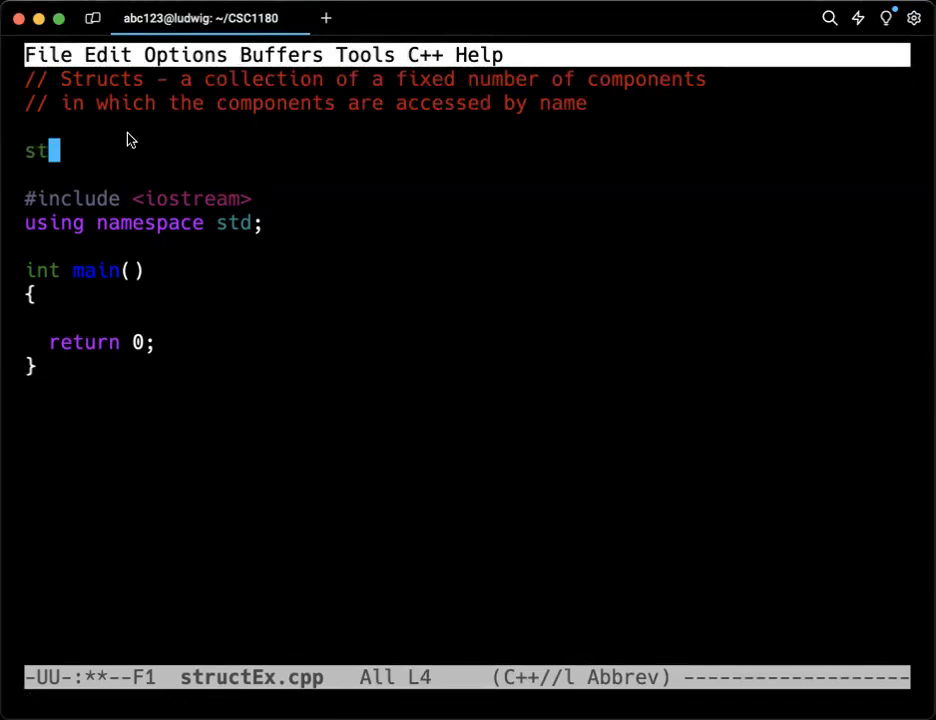
{"action": "type", "text": "ruct"}
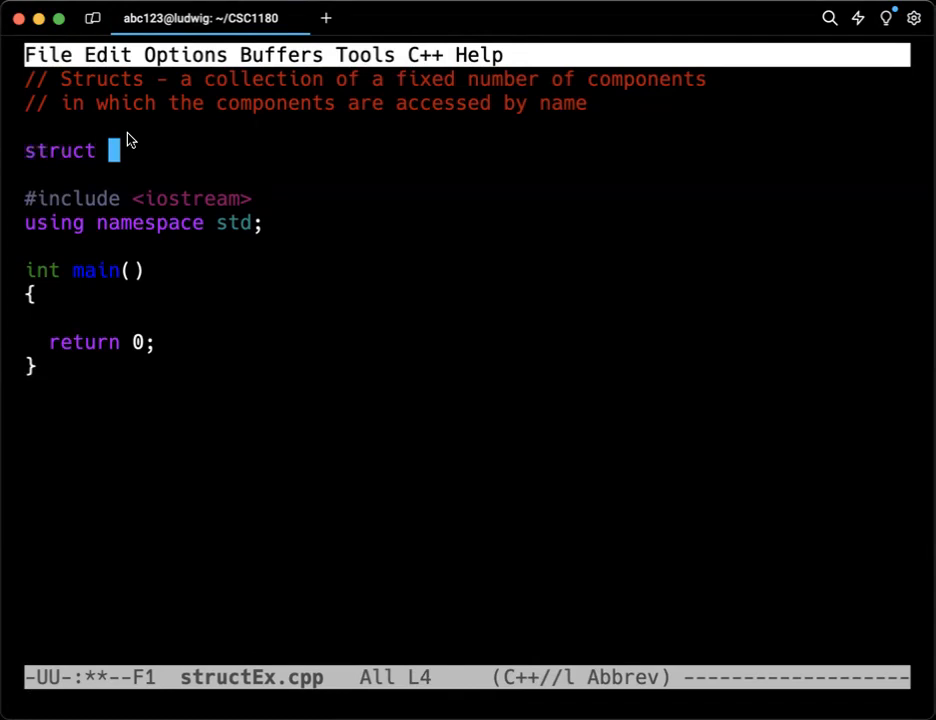
{"action": "type", "text": "structNzame"}
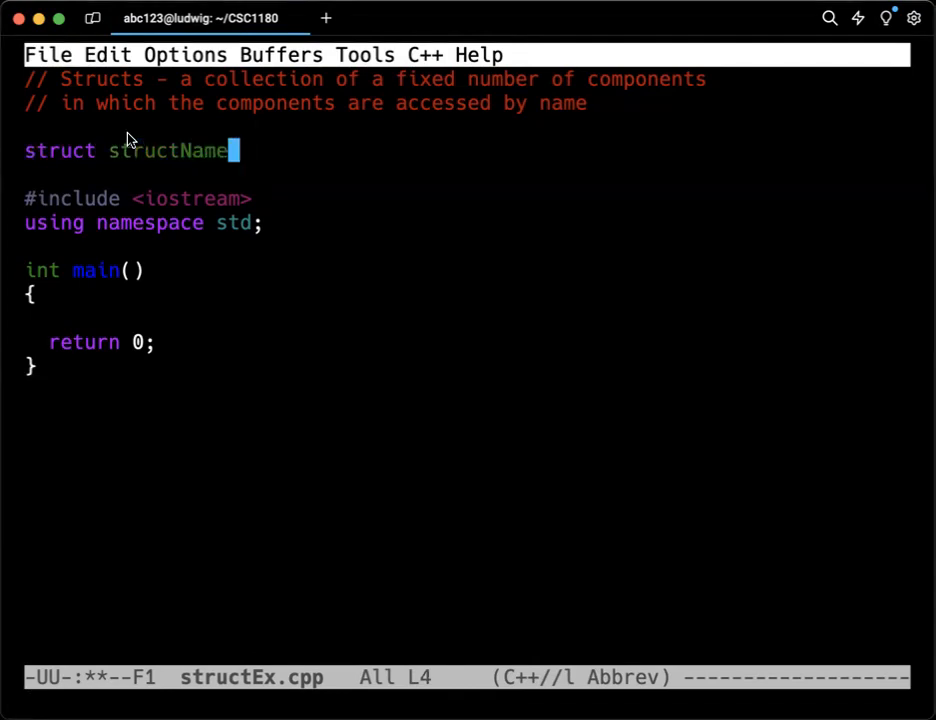
{"action": "key", "text": "Return"}
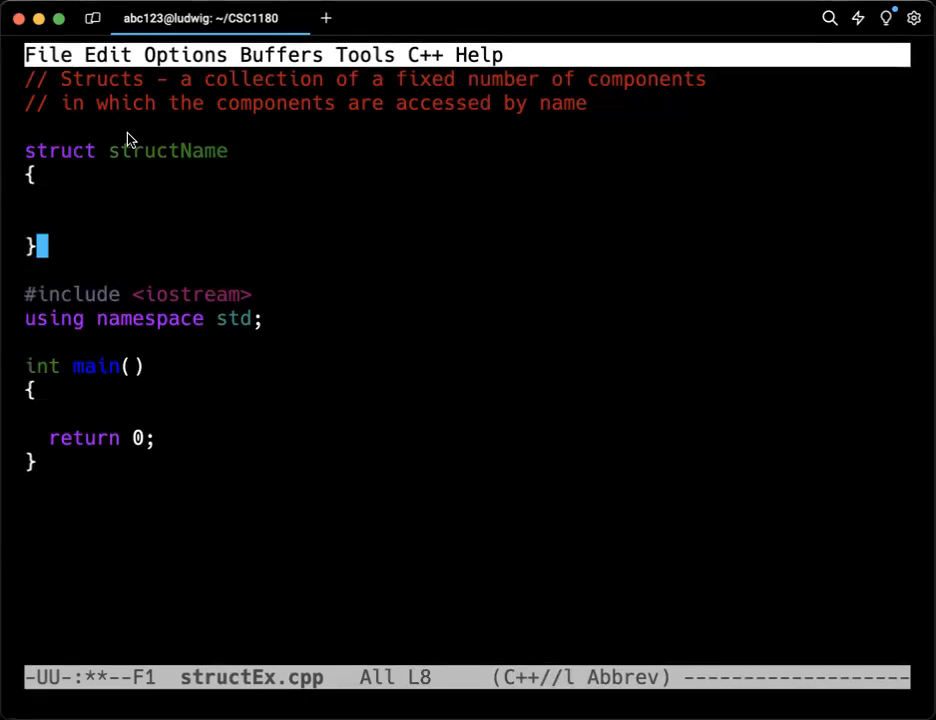
{"action": "type", "text": ";"}
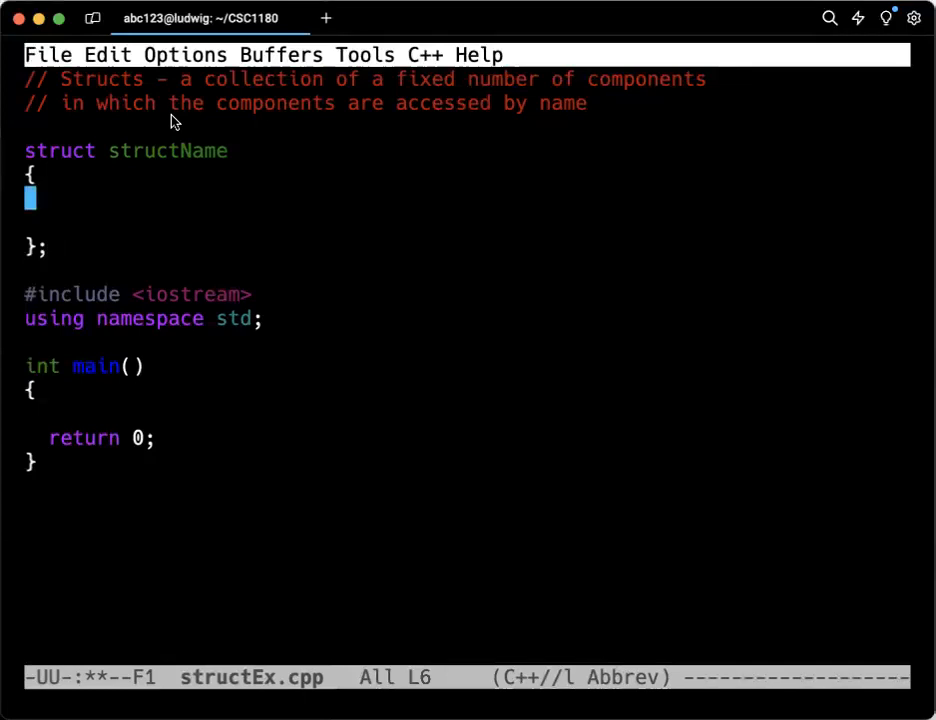
Step: Fill the struct with `int m1;`, `double m2;` and a `. . .` placeholder line
{"action": "type", "text": "int"}
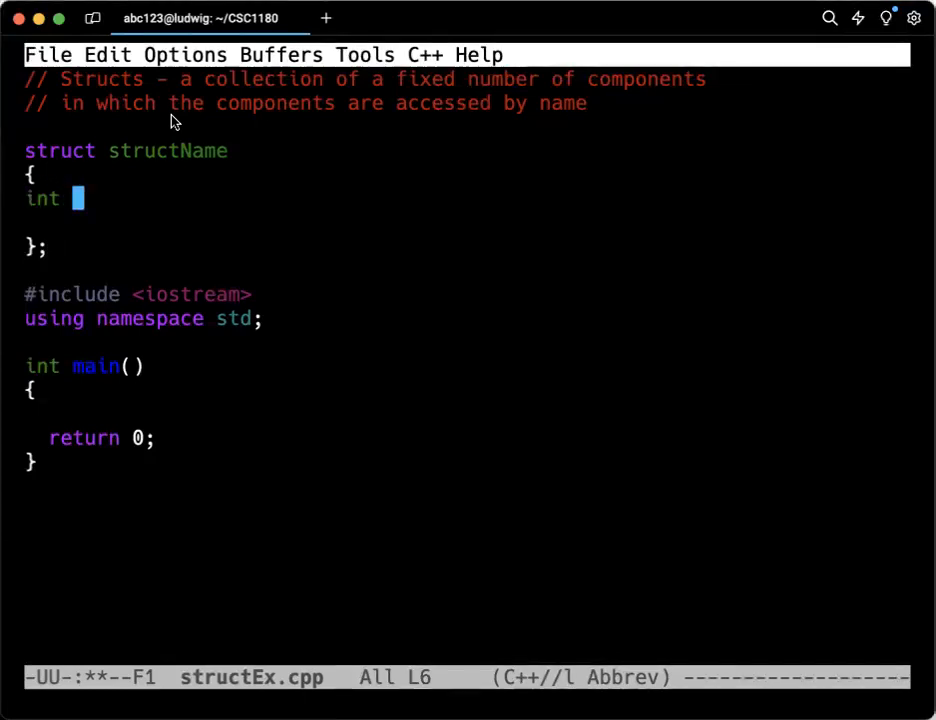
{"action": "mouse_move", "coordinate": [295, 185]}
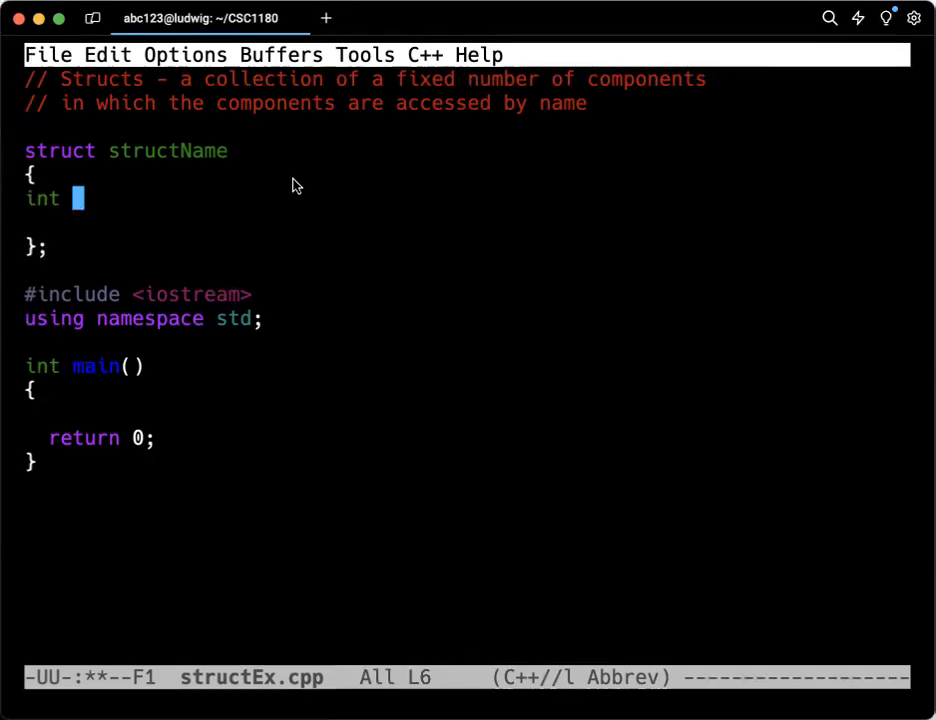
{"action": "type", "text": "m1;"}
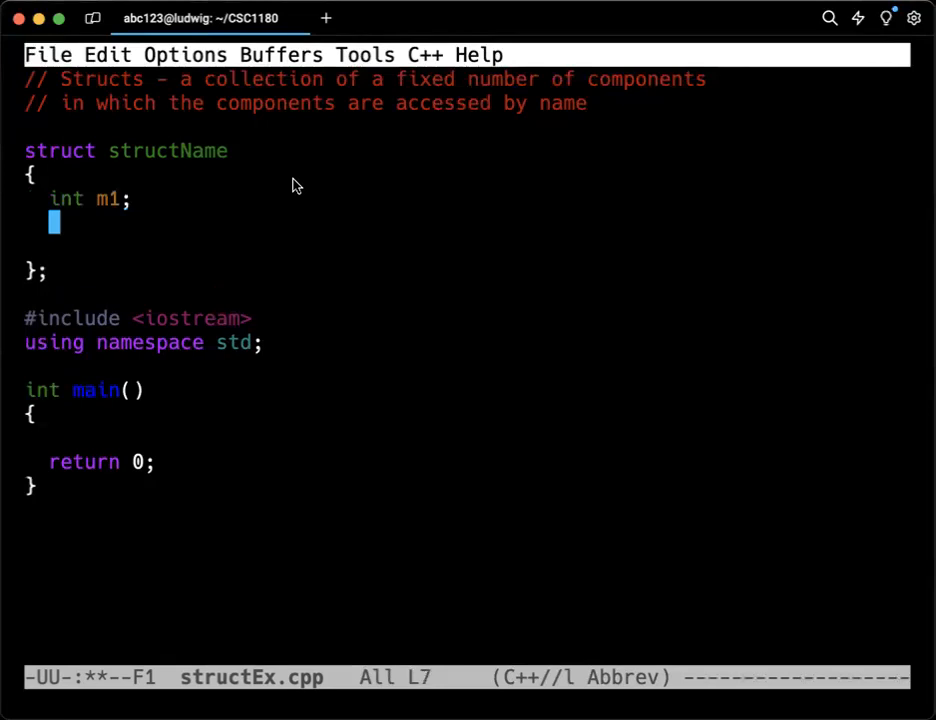
{"action": "type", "text": "double"}
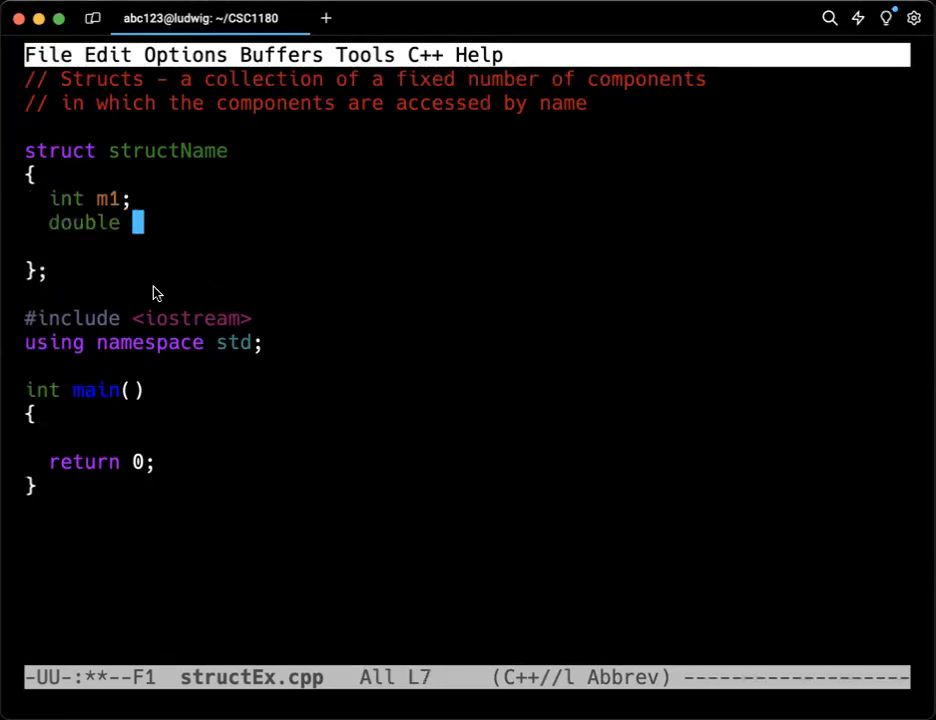
{"action": "type", "text": "m2;"}
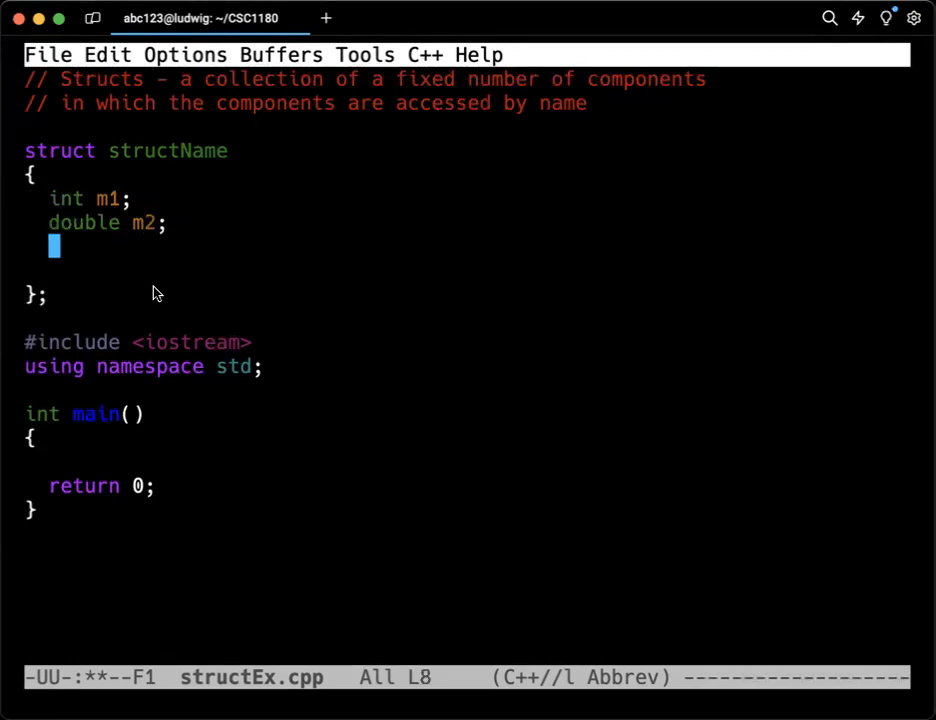
{"action": "type", "text": ". . ."}
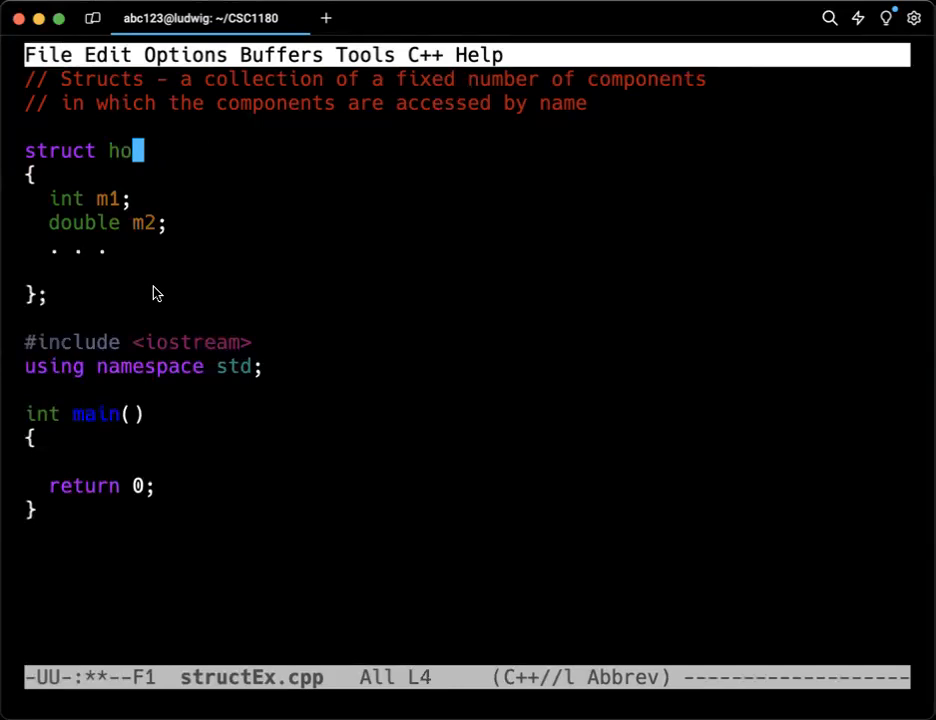
Step: Rename the struct to houseType with members `string style;` and `int numOfBedrooms;`
{"action": "type", "text": "useT"}
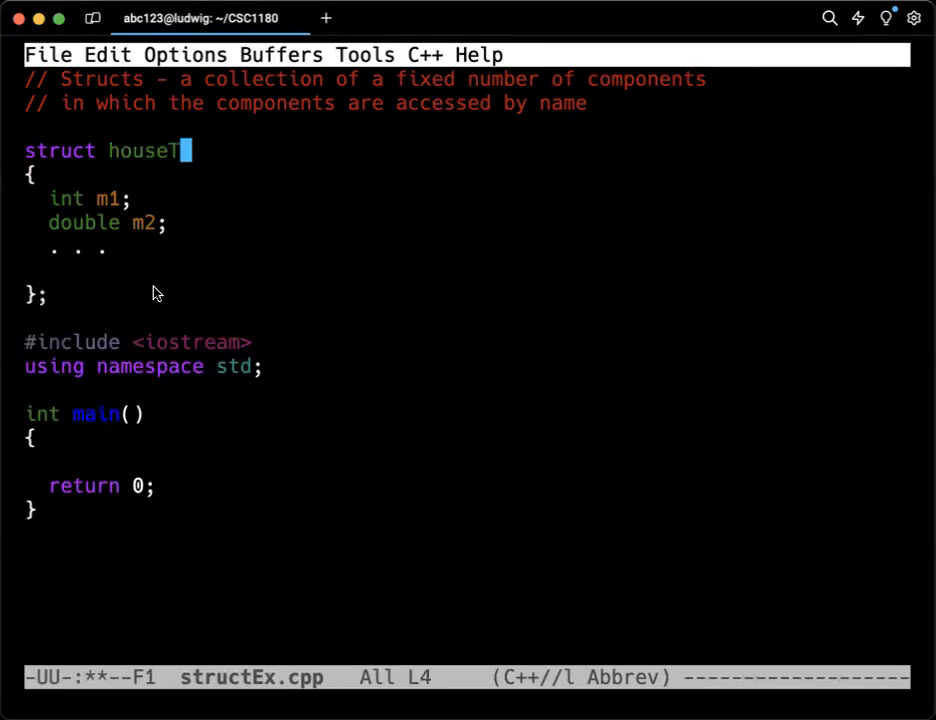
{"action": "type", "text": "ype"}
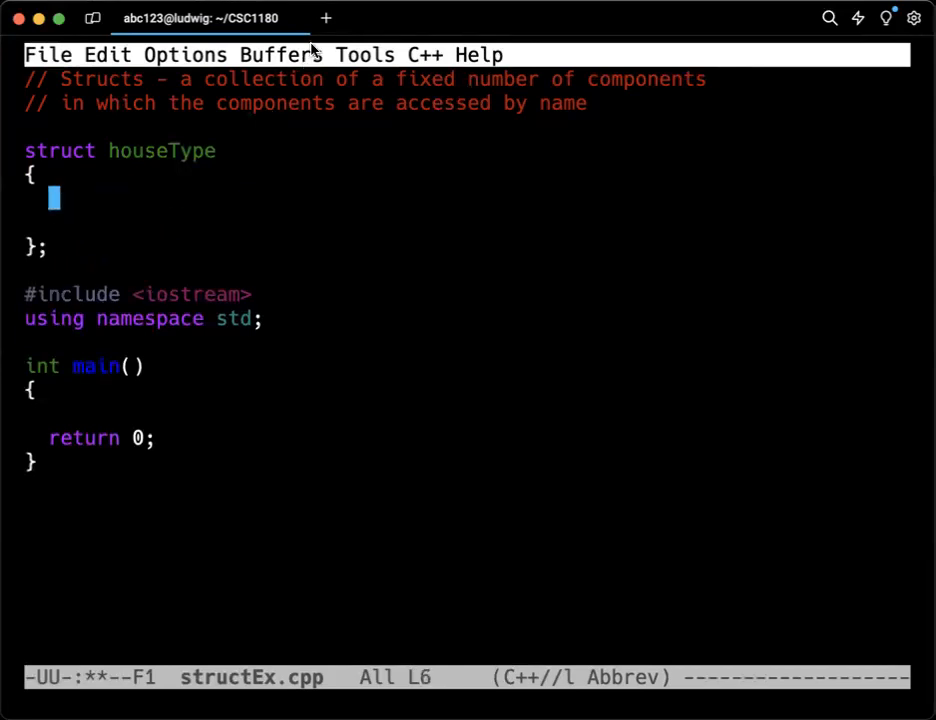
{"action": "type", "text": "s"}
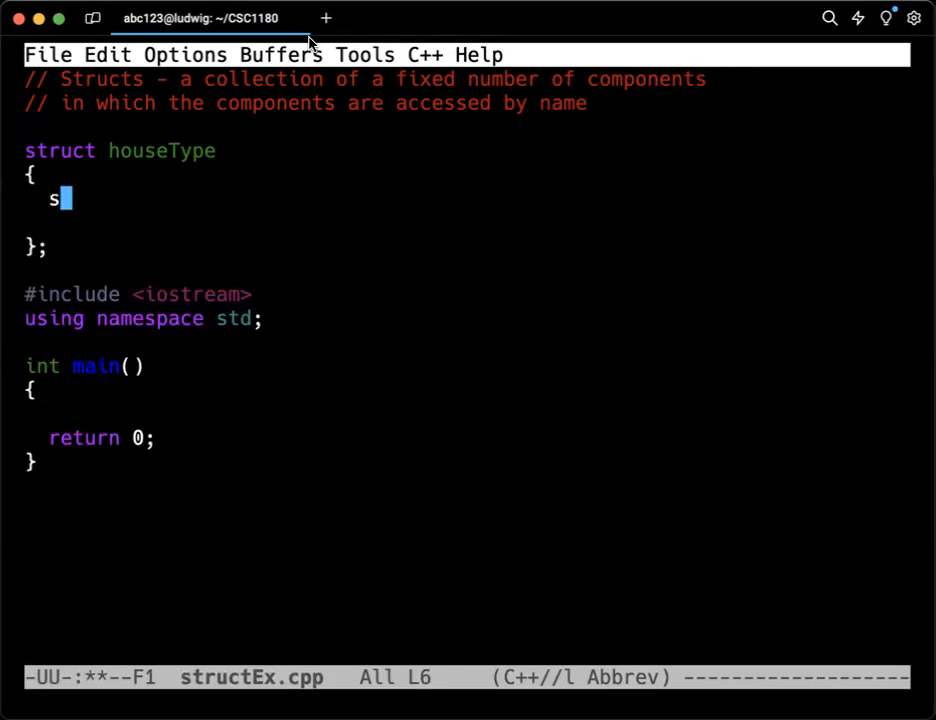
{"action": "type", "text": "tring"}
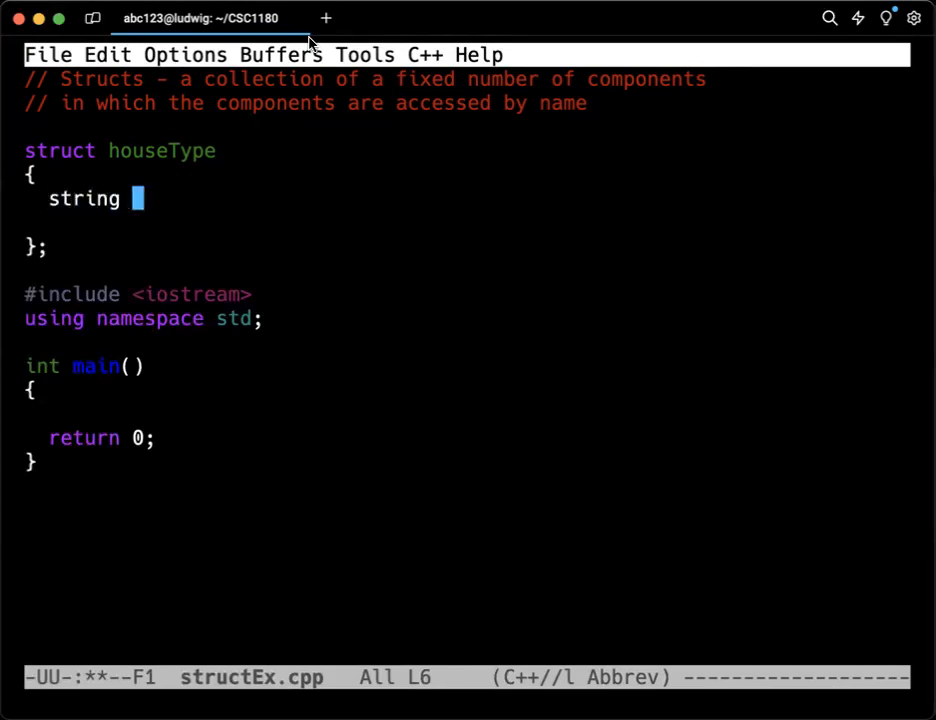
{"action": "type", "text": "style;"}
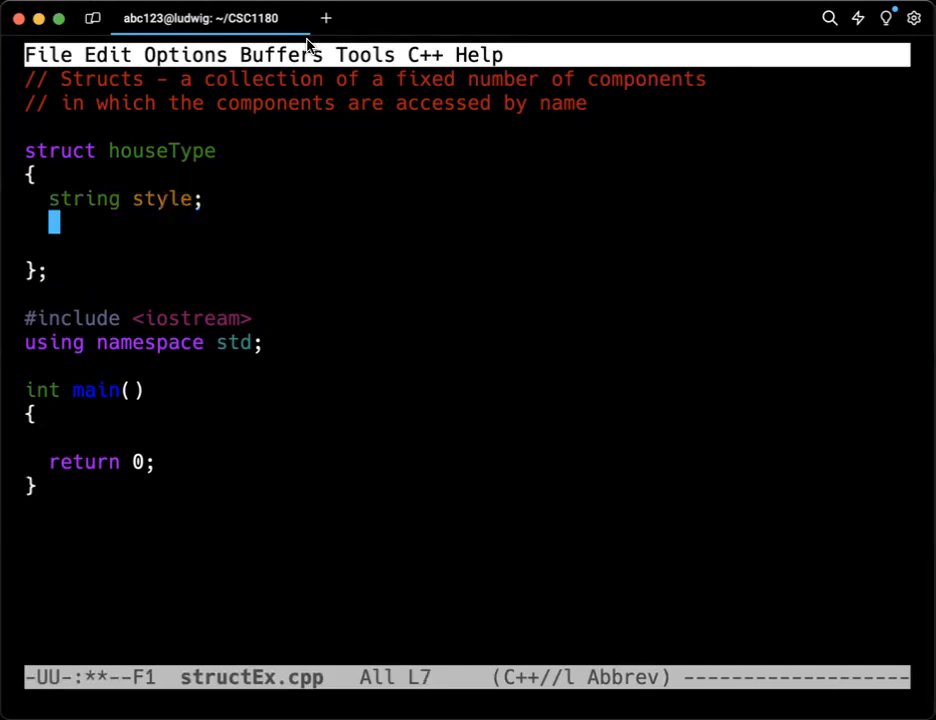
{"action": "type", "text": "int"}
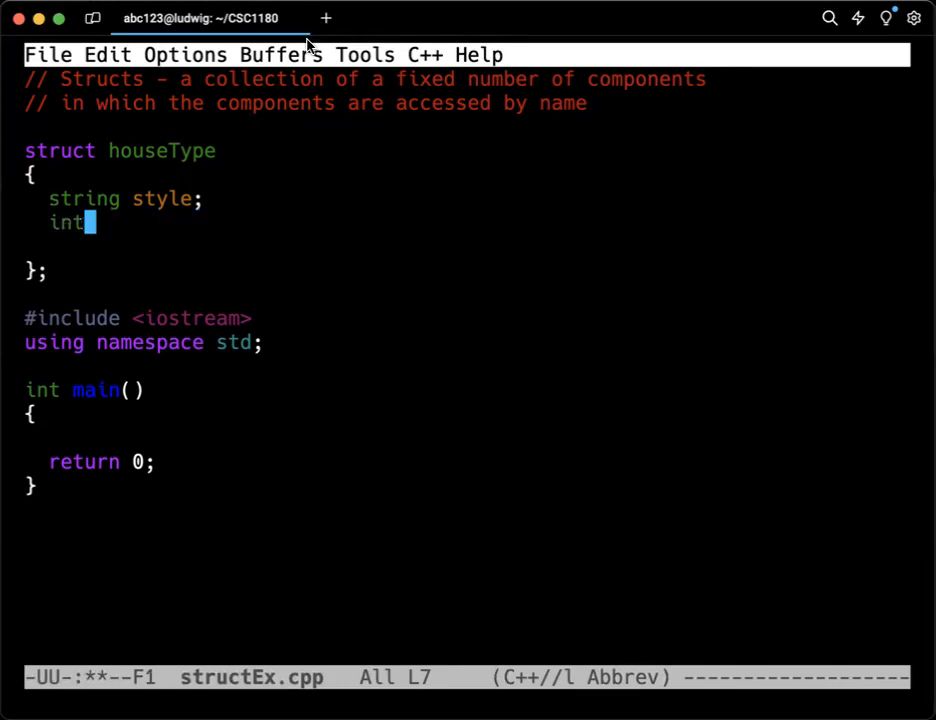
{"action": "type", "text": "numOfBed"}
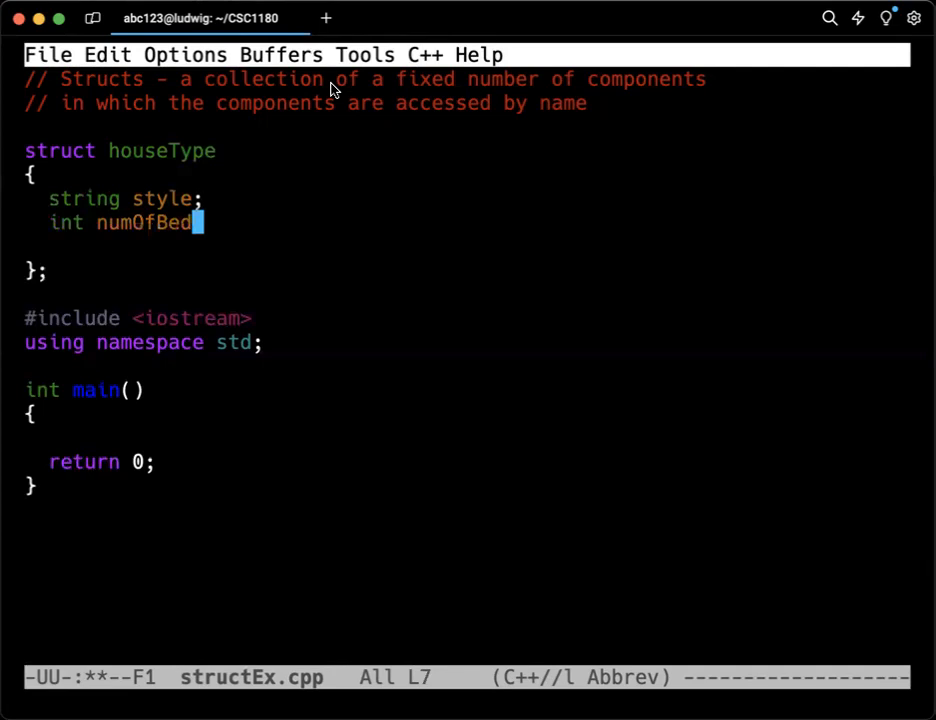
{"action": "type", "text": "rooms"}
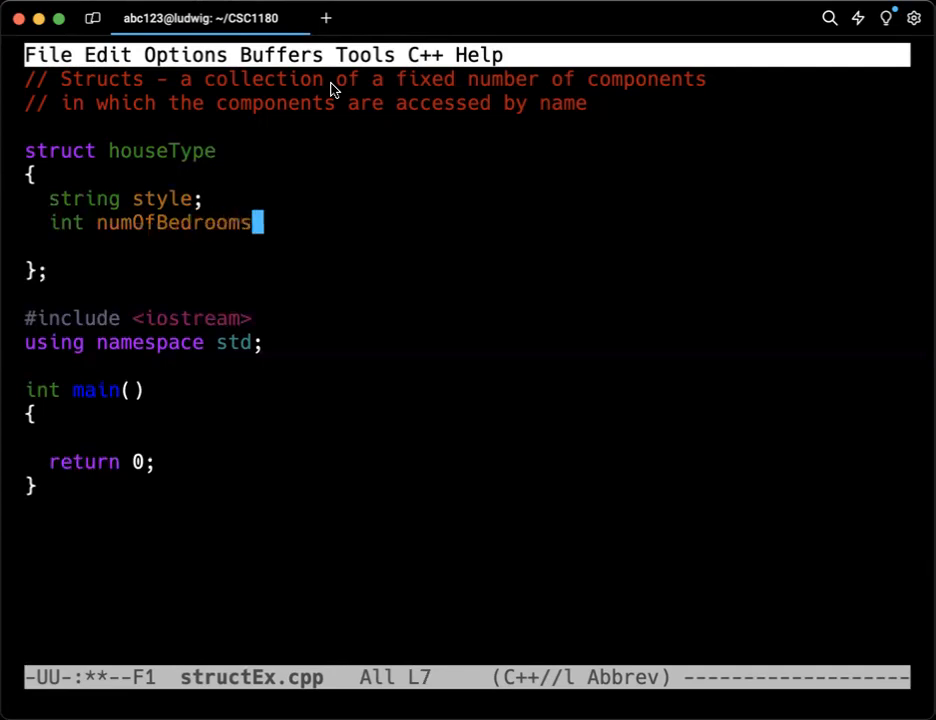
{"action": "key", "text": "Return"}
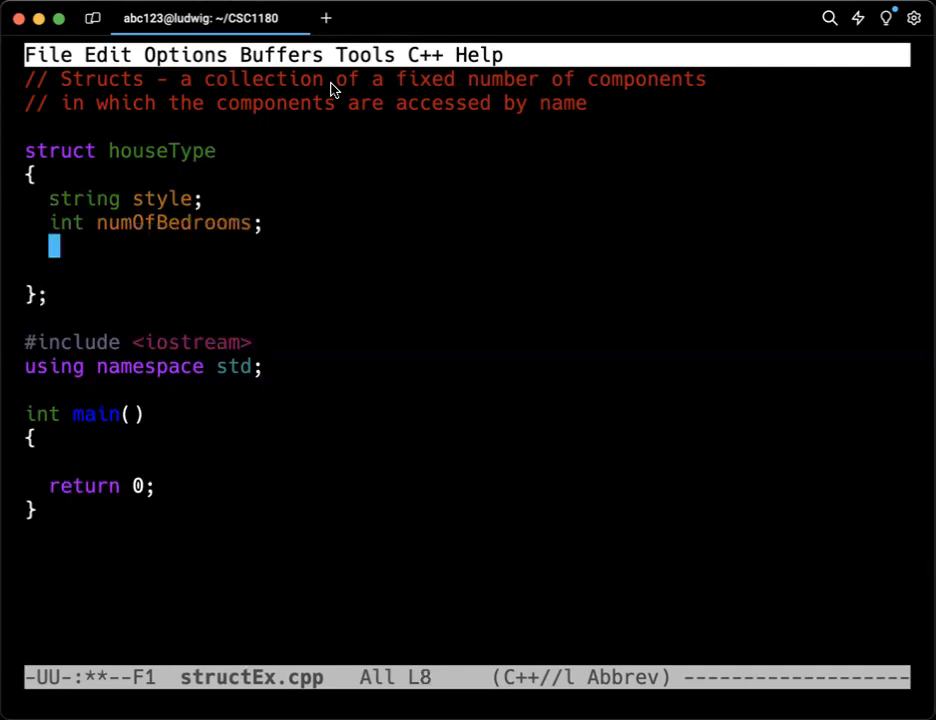
Step: Add `int numOfBathrooms;` and `int numOfCarsGarage;` members to houseType
{"action": "type", "text": "int numO"}
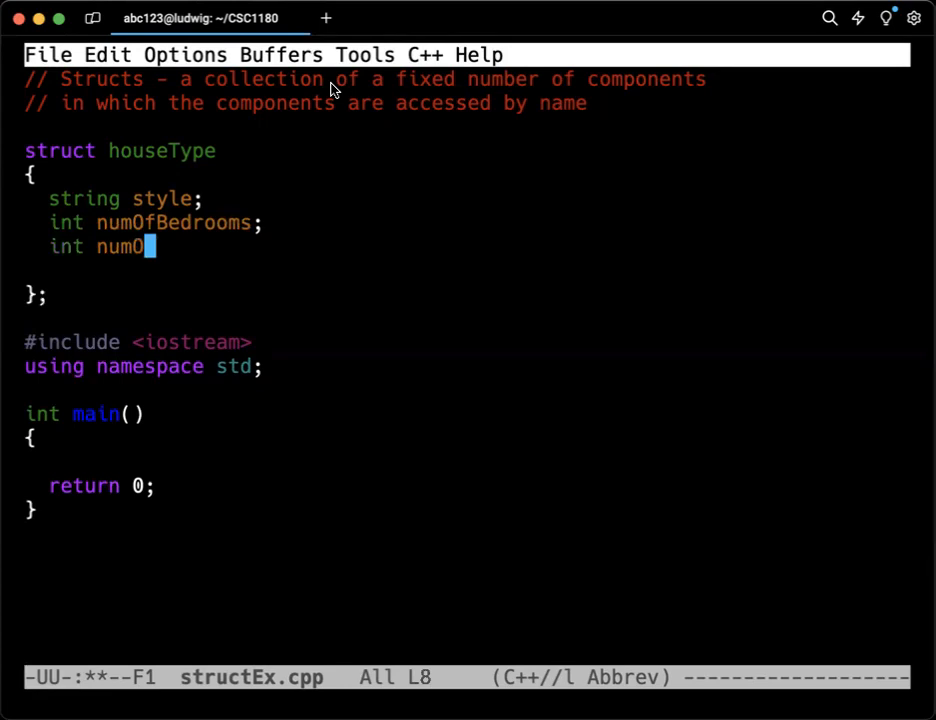
{"action": "type", "text": "fBathrooms;"}
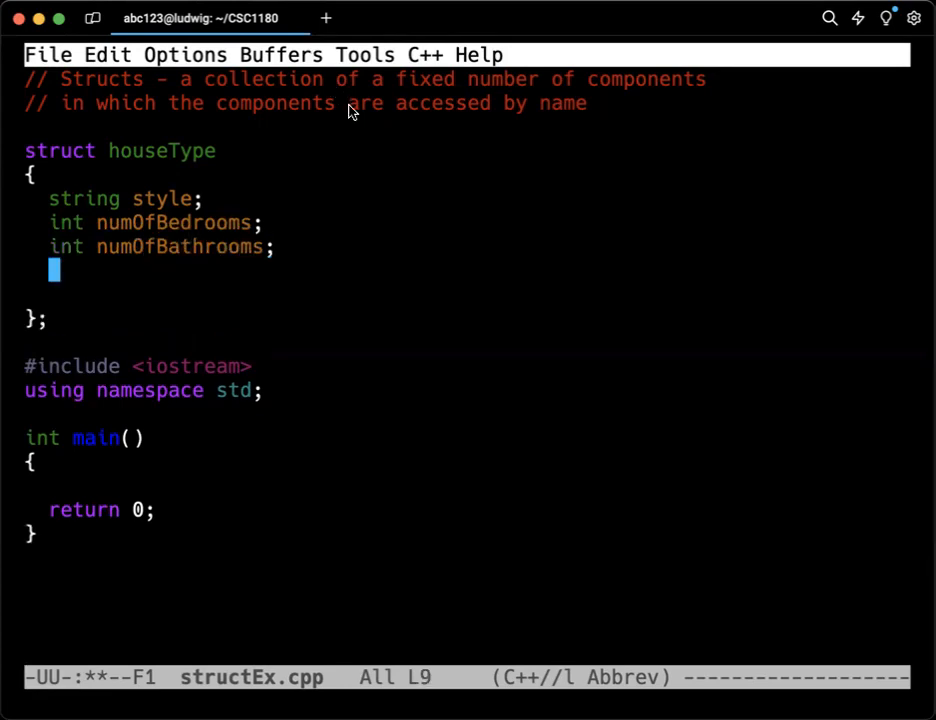
{"action": "type", "text": "i"}
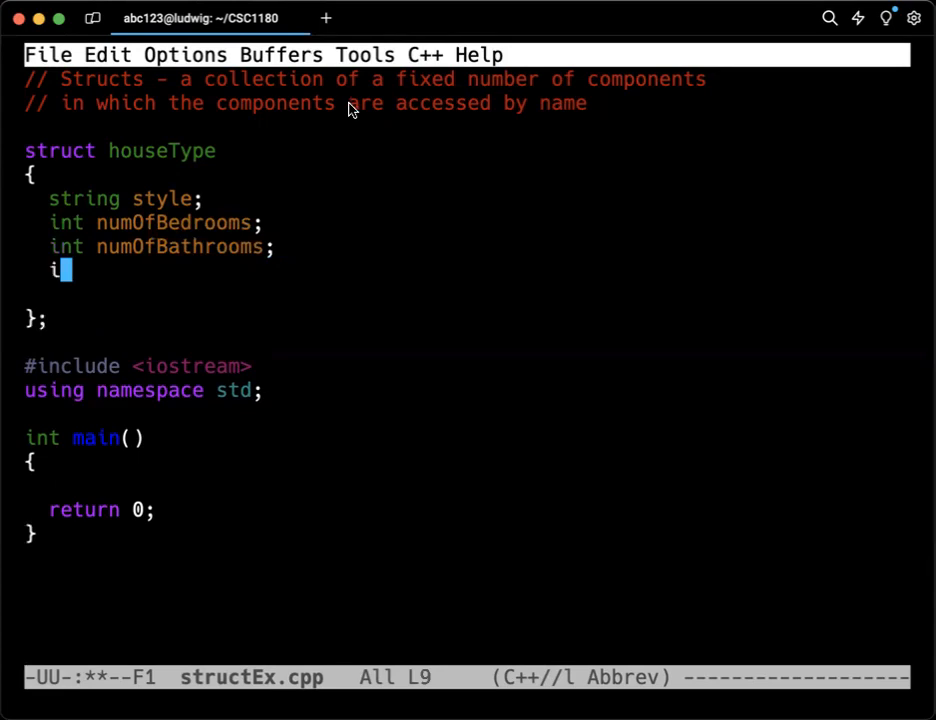
{"action": "type", "text": "nt num"}
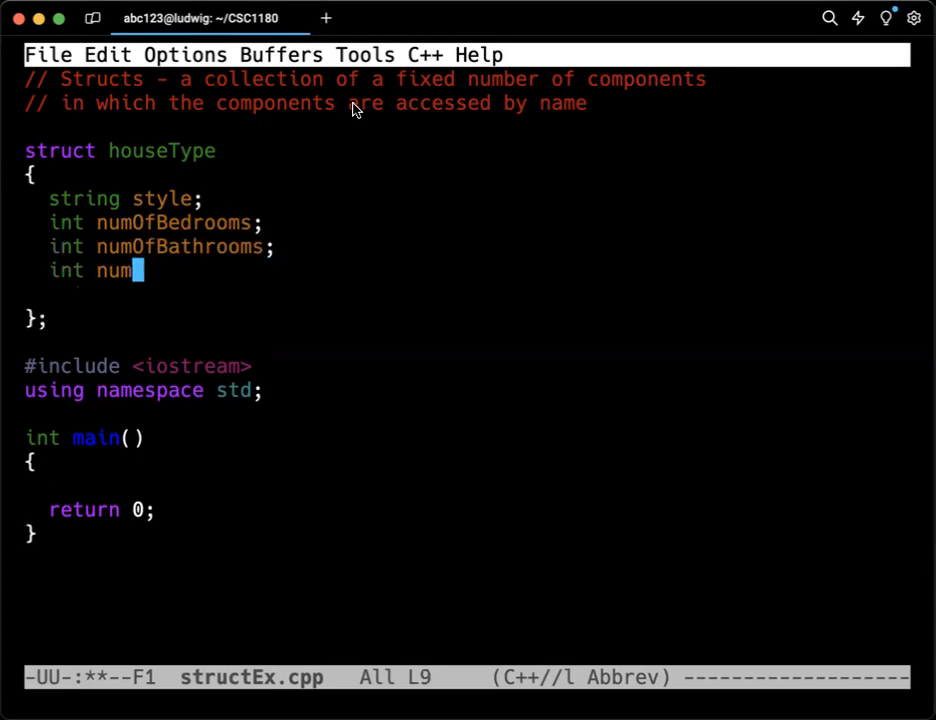
{"action": "type", "text": "OfCar"}
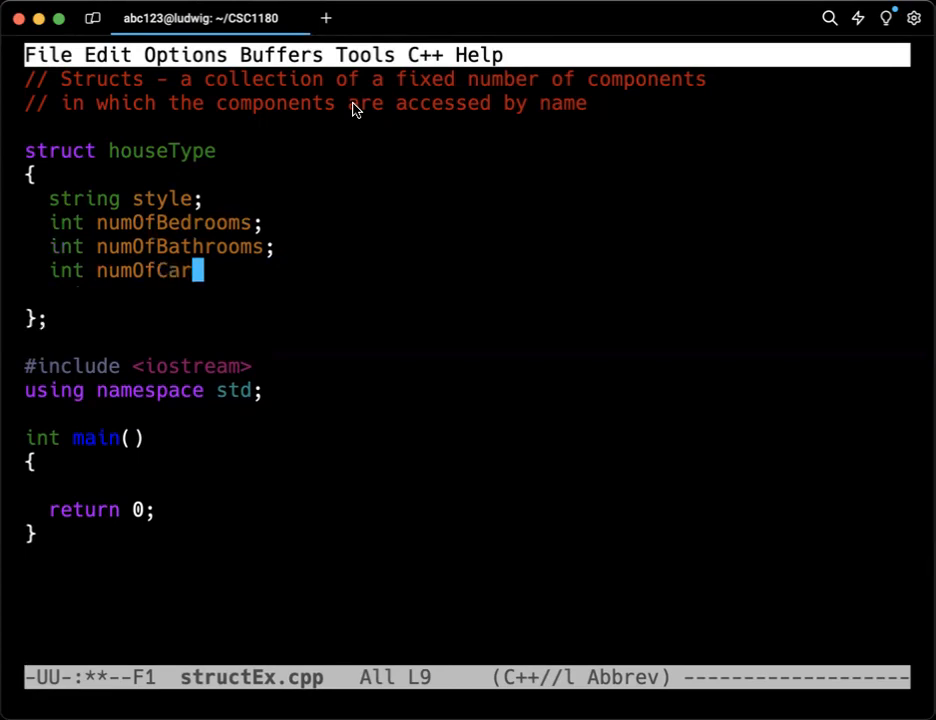
{"action": "type", "text": "sGara"}
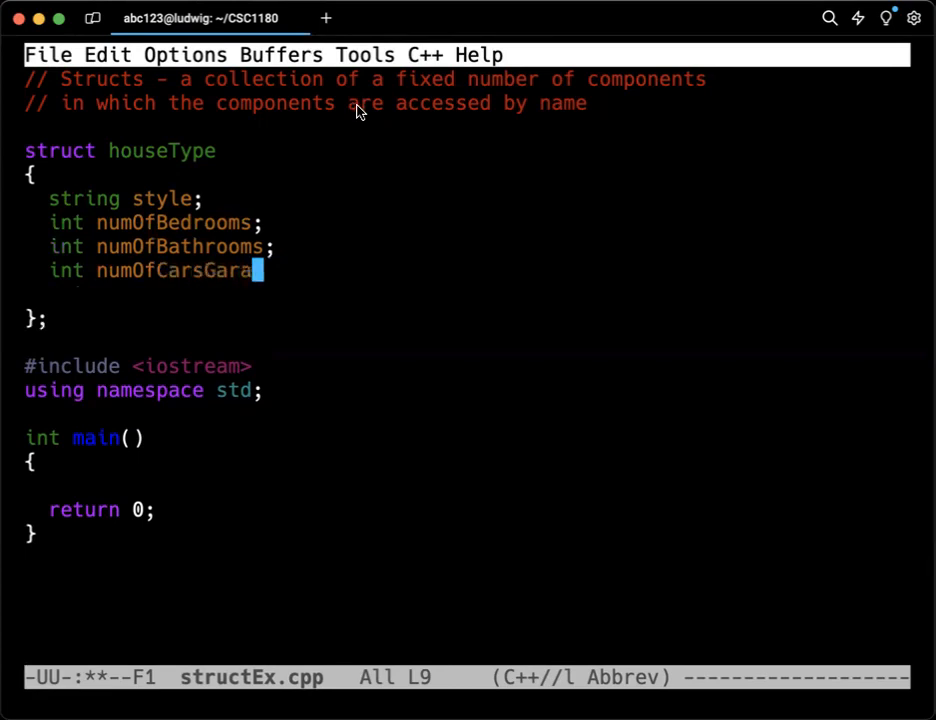
{"action": "type", "text": "ge"}
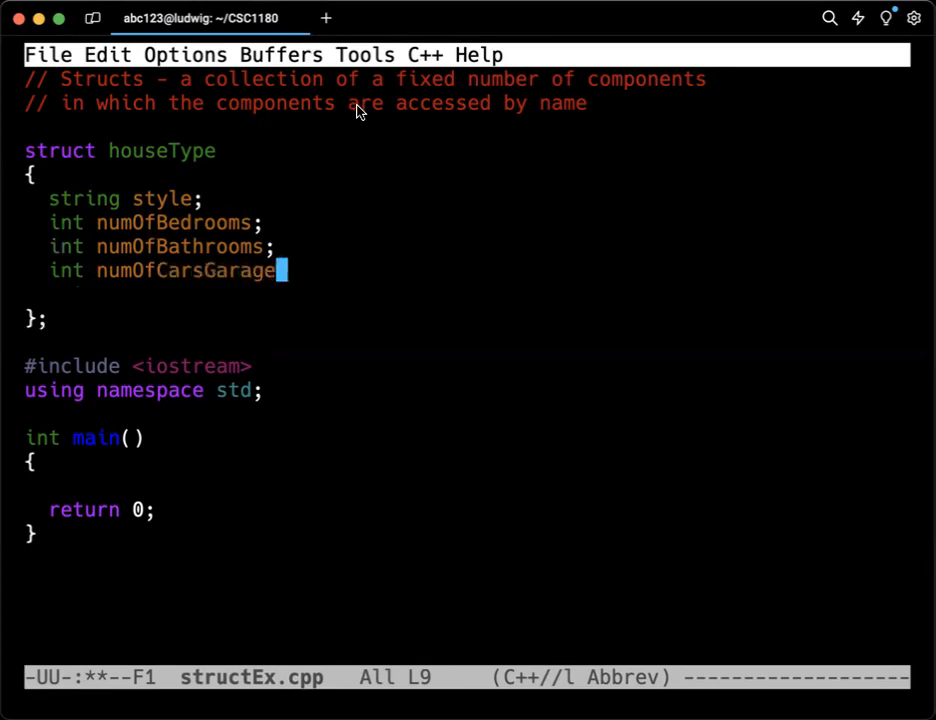
{"action": "key", "text": "Return"}
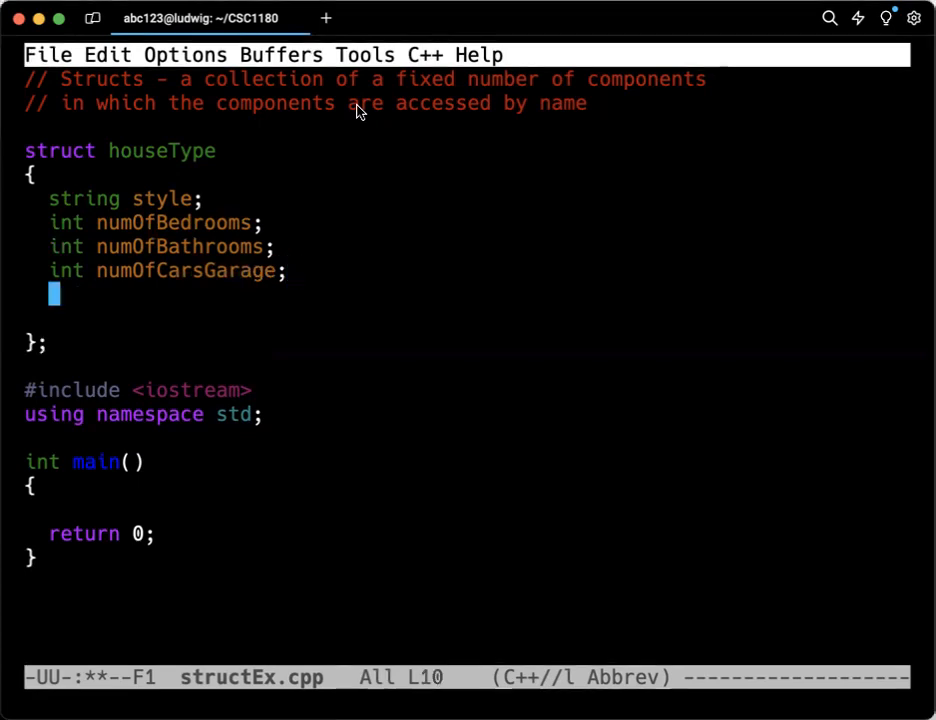
{"action": "mouse_move", "coordinate": [342, 117]}
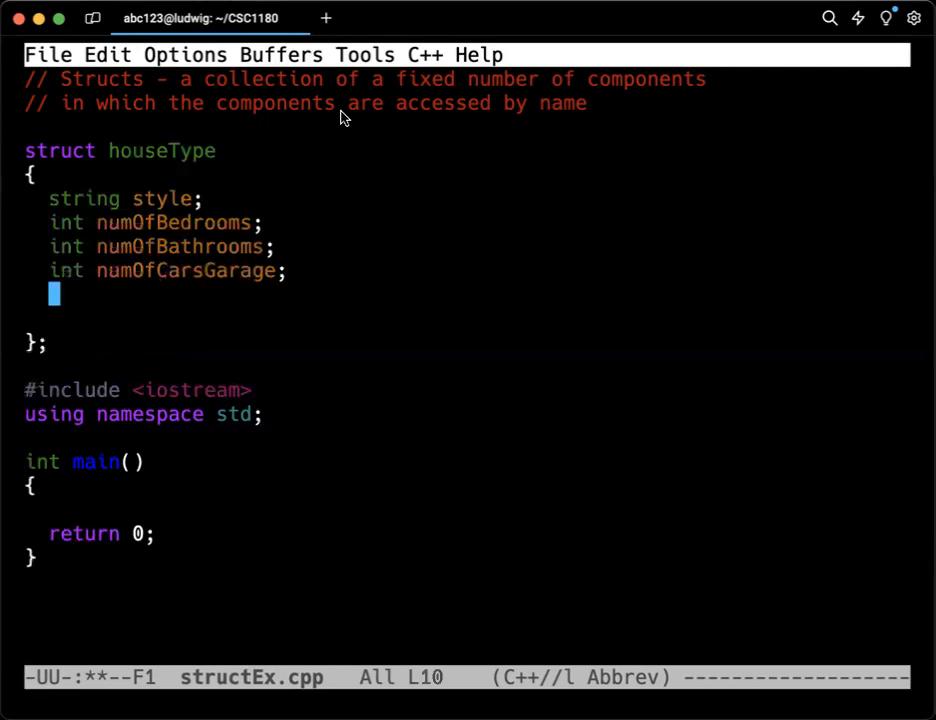
Step: Add `int yearBuilt;`, `double price;` and `double tax;` members to the struct
{"action": "type", "text": "int ye"}
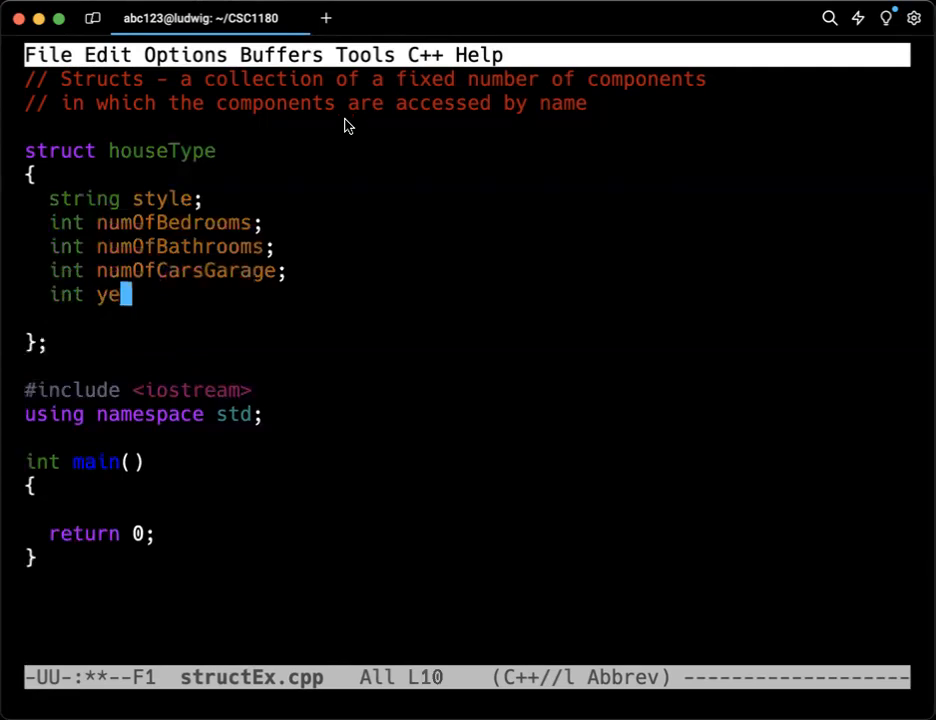
{"action": "type", "text": "arBuilt;"}
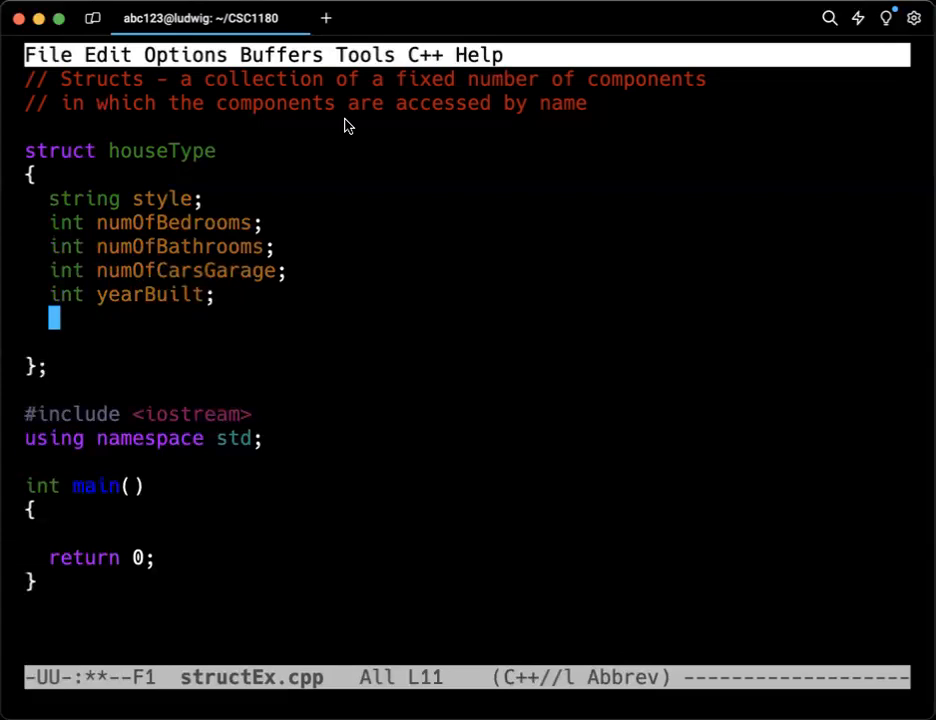
{"action": "type", "text": "double price;"}
{"action": "type", "text": "double te"}
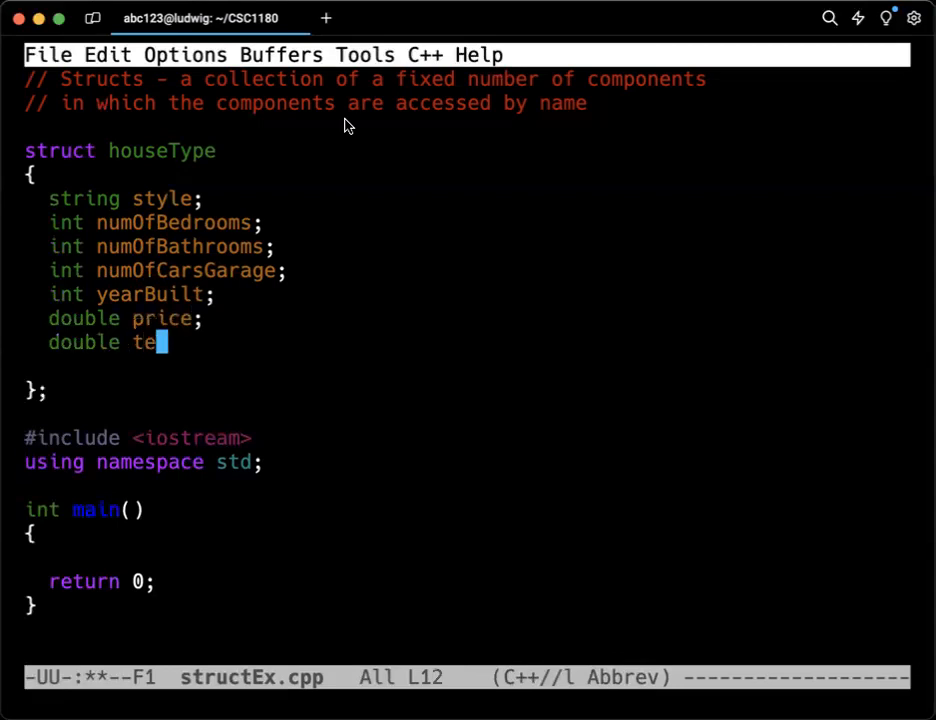
{"action": "type", "text": "x;"}
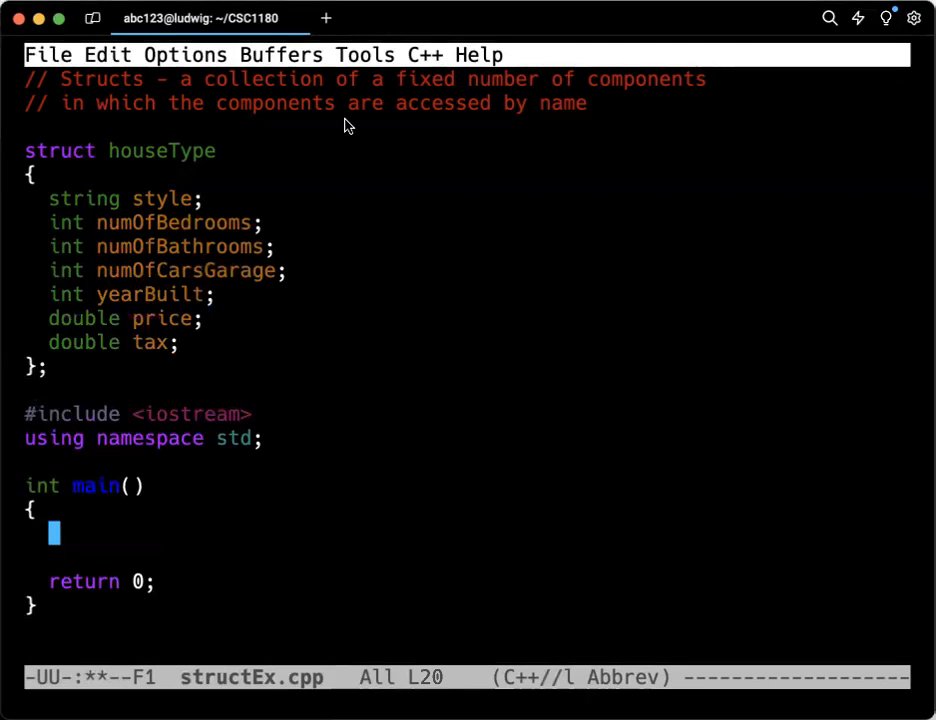
Step: Declare `houseType newHouse;` at the top of main's body
{"action": "type", "text": "houseType"}
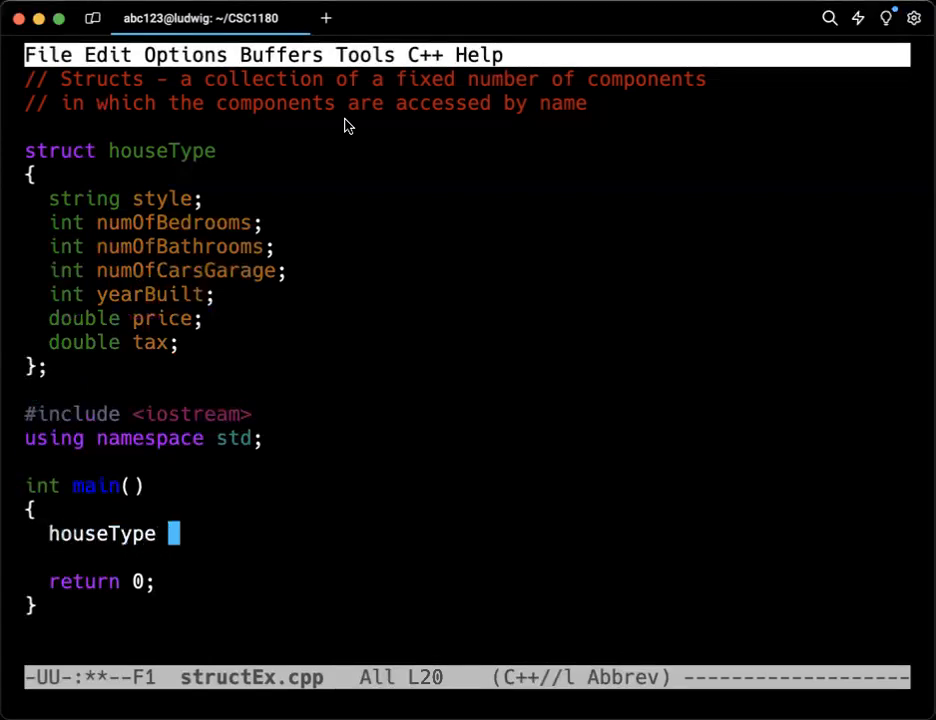
{"action": "type", "text": "newHouse;"}
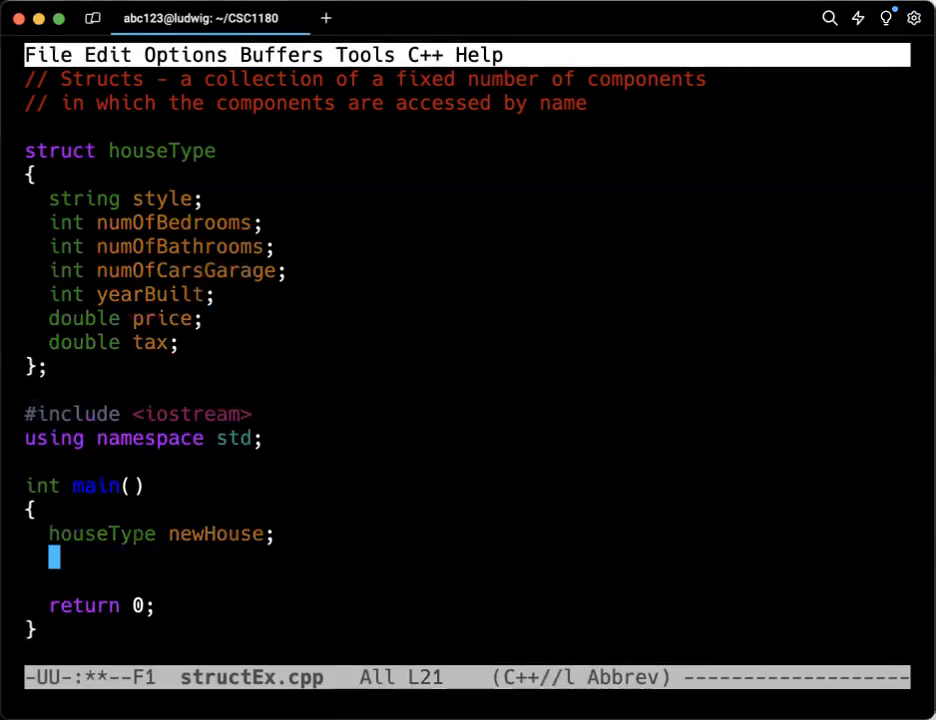
{"action": "mouse_move", "coordinate": [125, 278]}
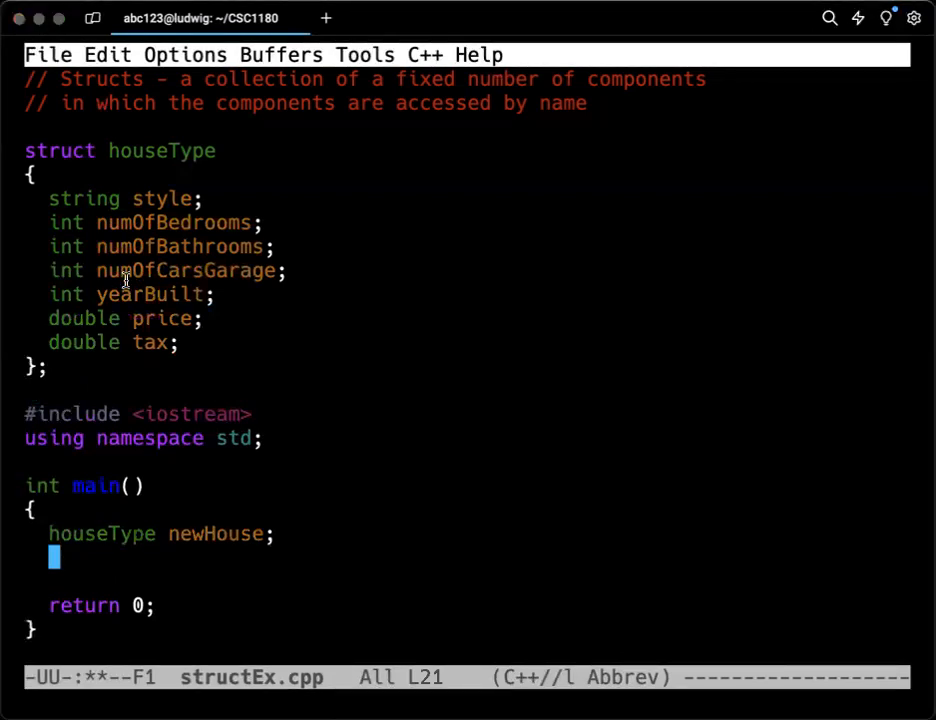
{"action": "mouse_move", "coordinate": [508, 250]}
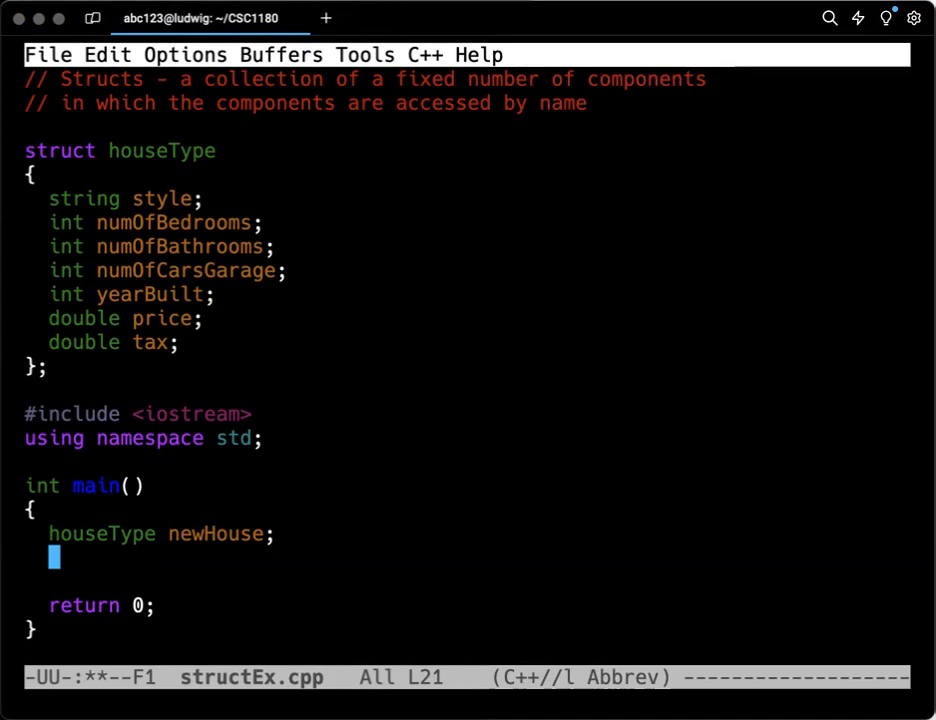
{"action": "mouse_move", "coordinate": [538, 443]}
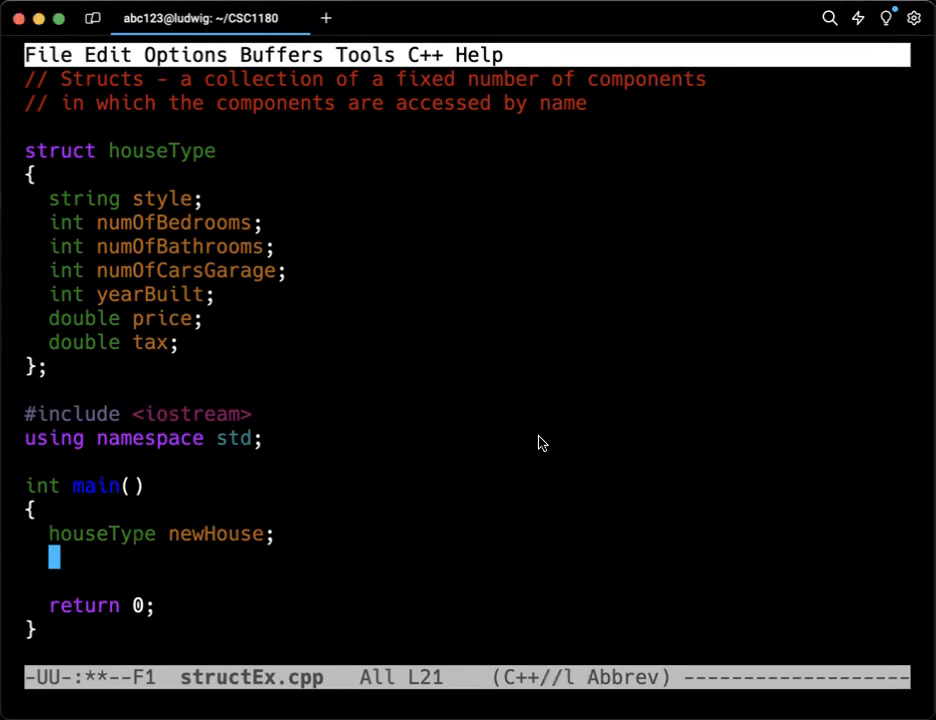
{"action": "mouse_move", "coordinate": [256, 369]}
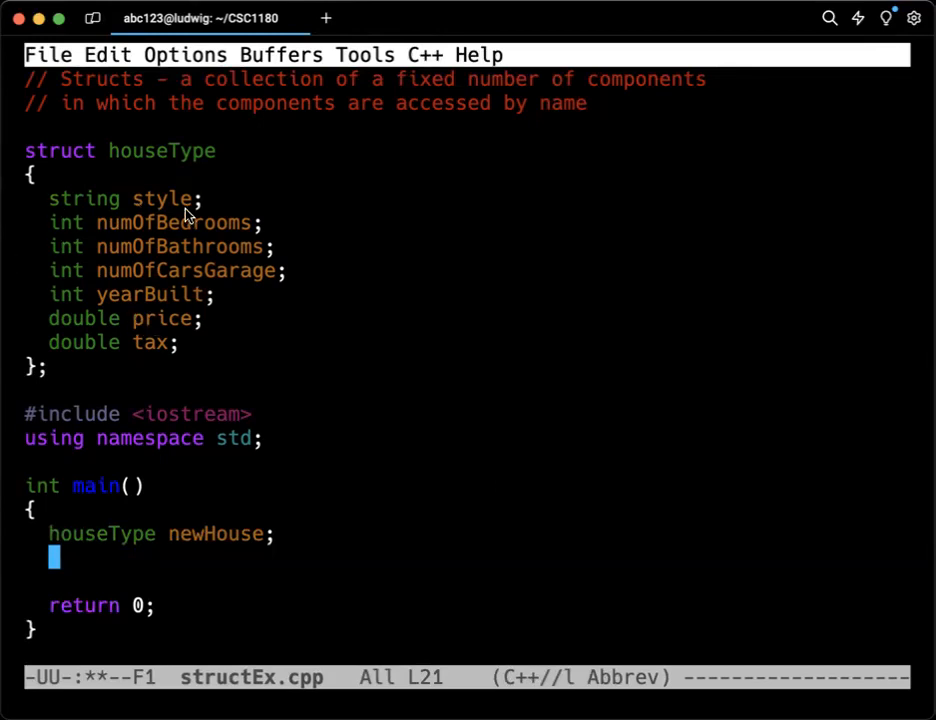
{"action": "mouse_move", "coordinate": [175, 573]}
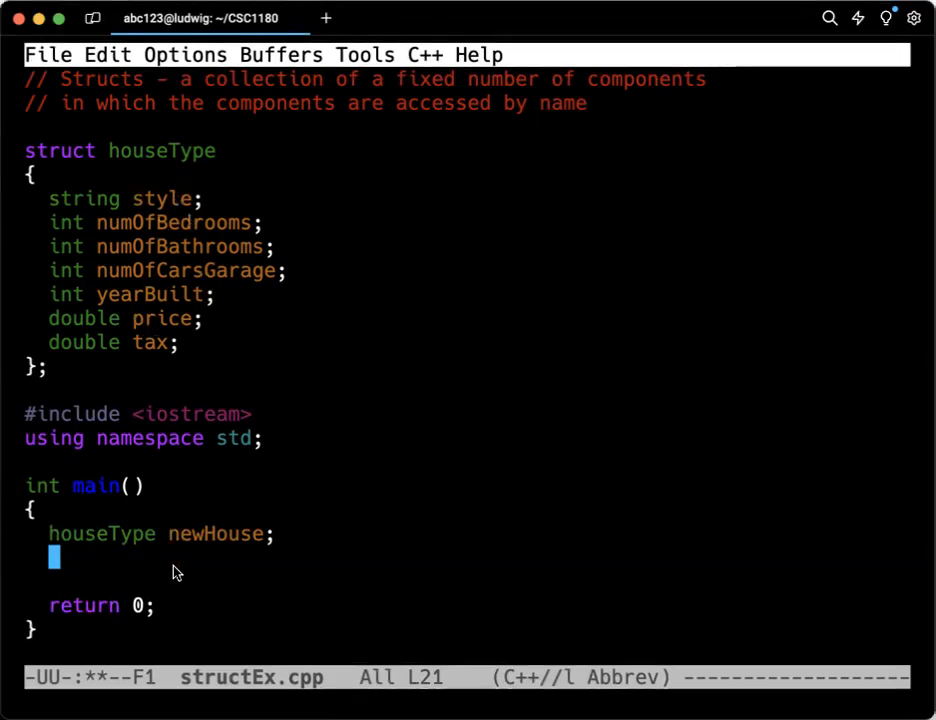
{"action": "mouse_move", "coordinate": [199, 574]}
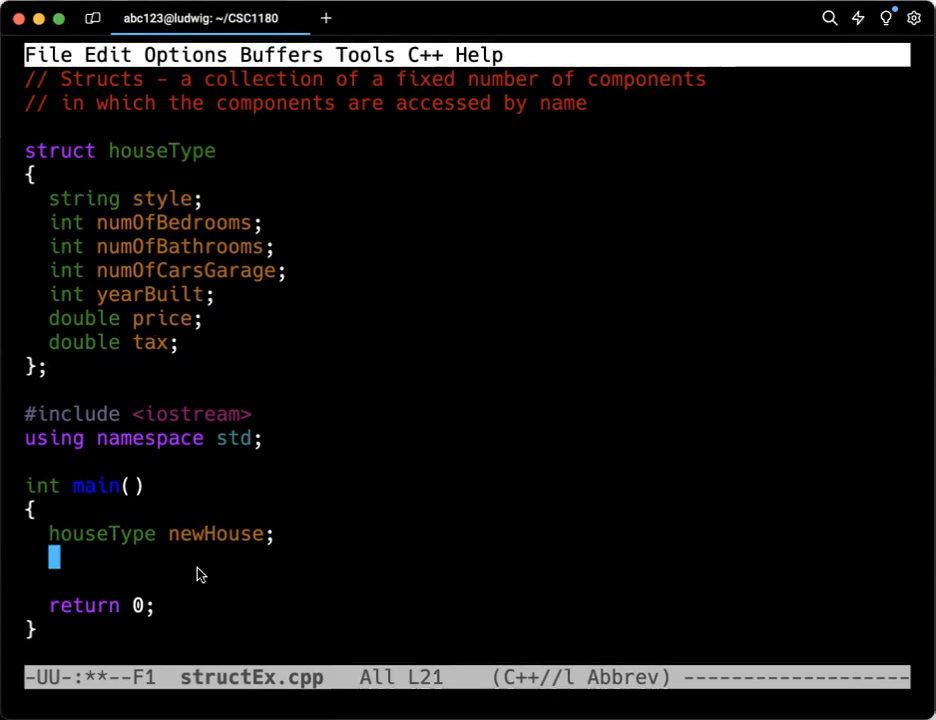
Step: Add `newHouse.style = "Cape Cod";` below the newHouse declaration
{"action": "type", "text": "newHouse.s"}
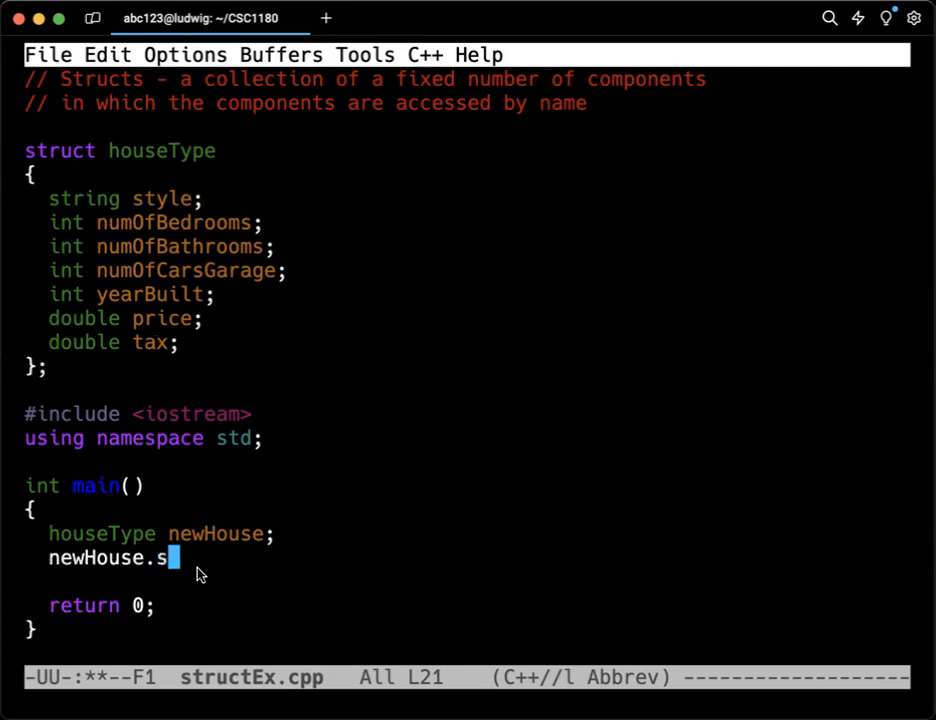
{"action": "type", "text": "tyle"}
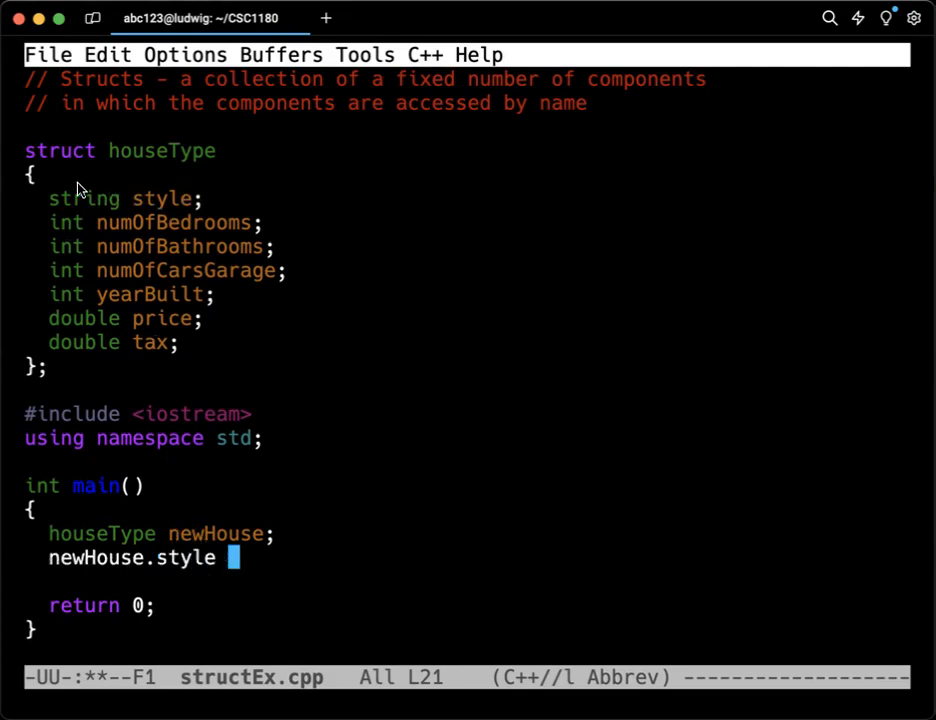
{"action": "double_click", "coordinate": [124, 198]}
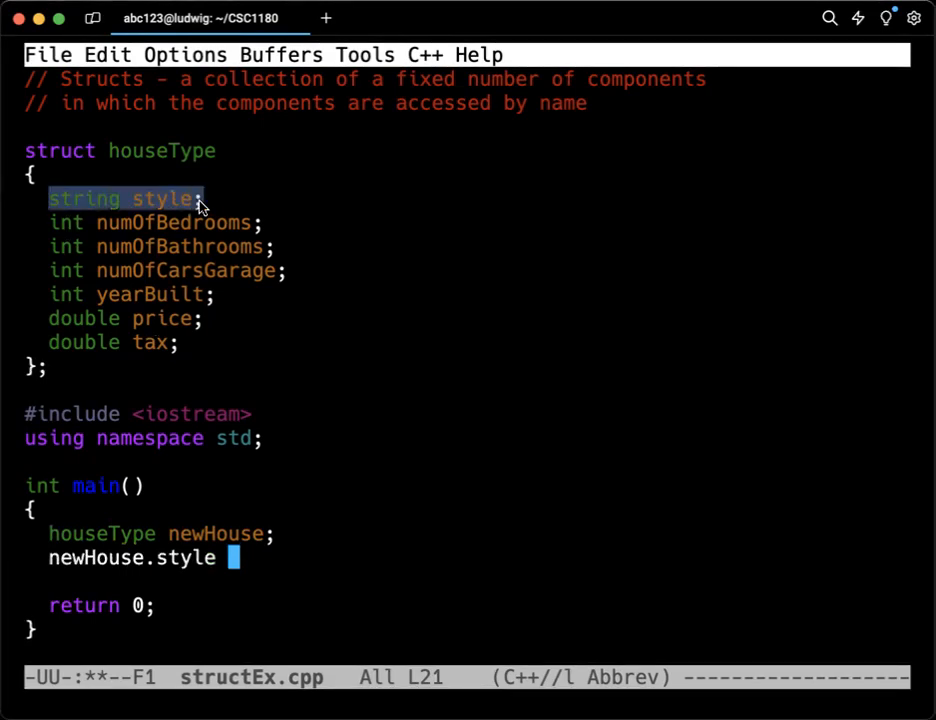
{"action": "mouse_move", "coordinate": [253, 525]}
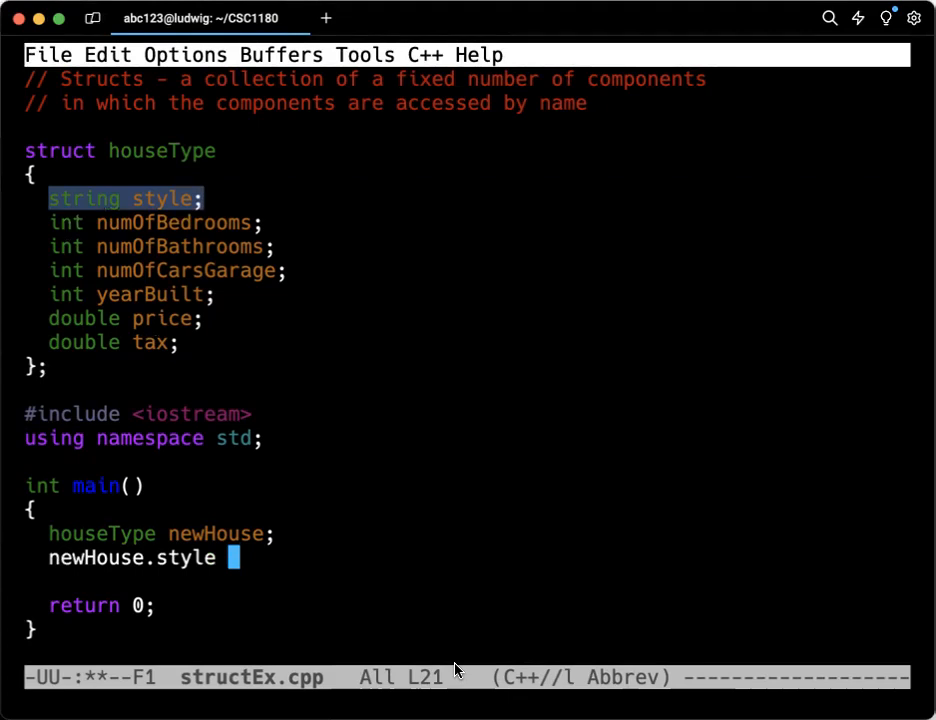
{"action": "type", "text": "= \"Cape"}
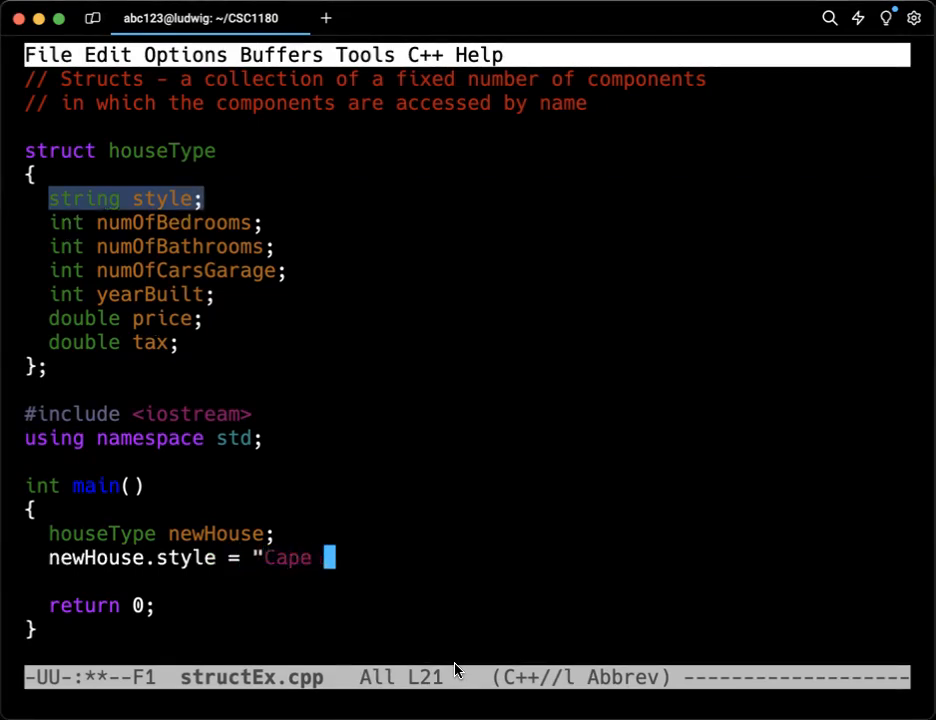
{"action": "type", "text": "Cod\""}
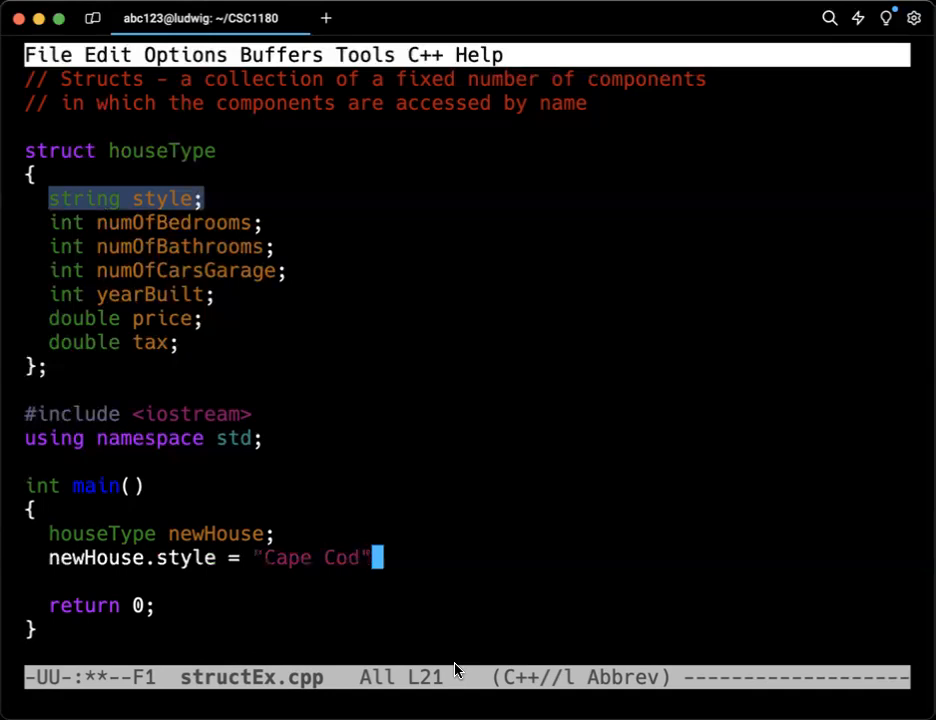
{"action": "type", "text": ";"}
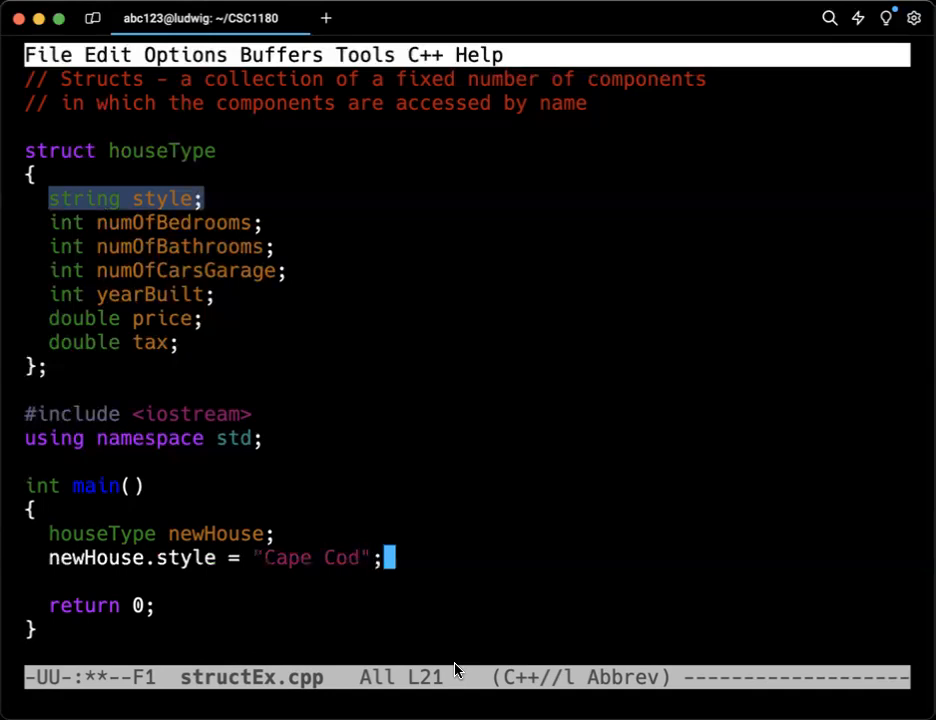
{"action": "key", "text": "Return"}
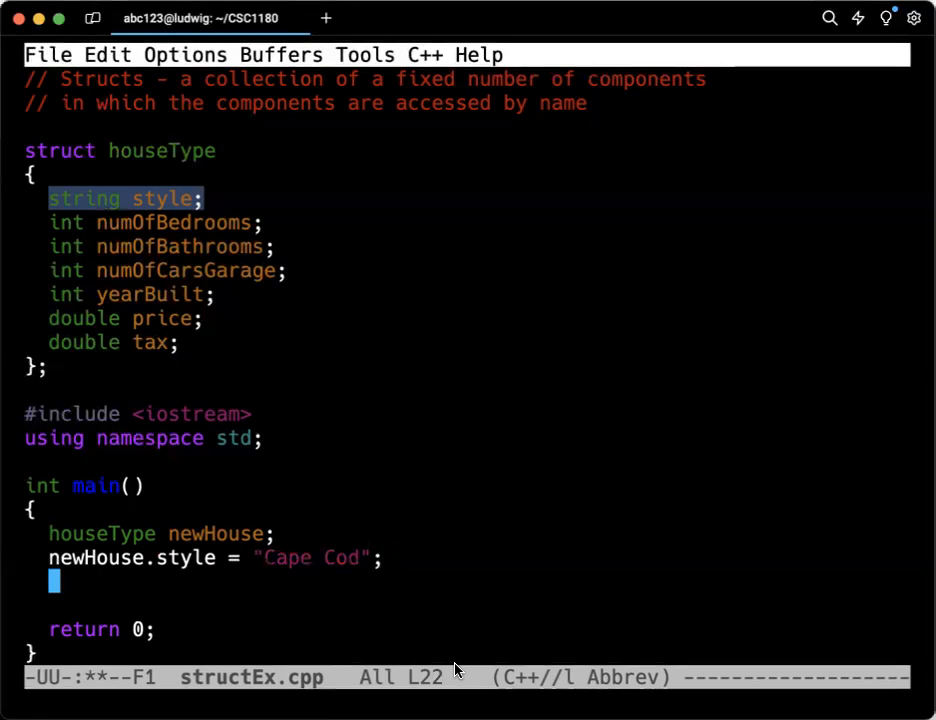
Step: Add a `cout << "Number of Bedrooms?: ";` prompt line in main
{"action": "key", "text": "Return"}
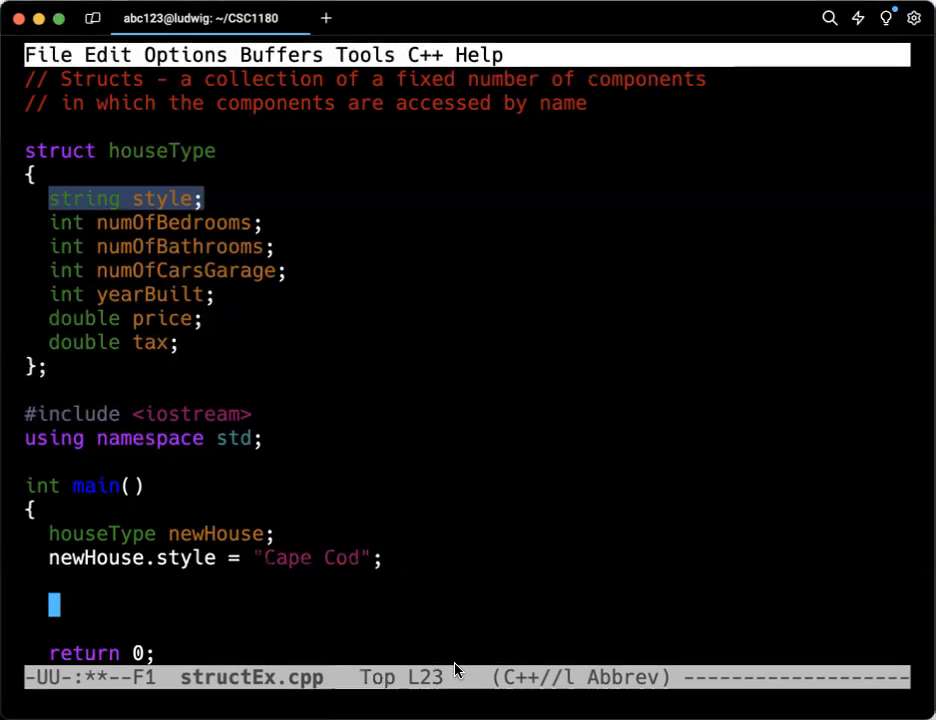
{"action": "mouse_move", "coordinate": [504, 614]}
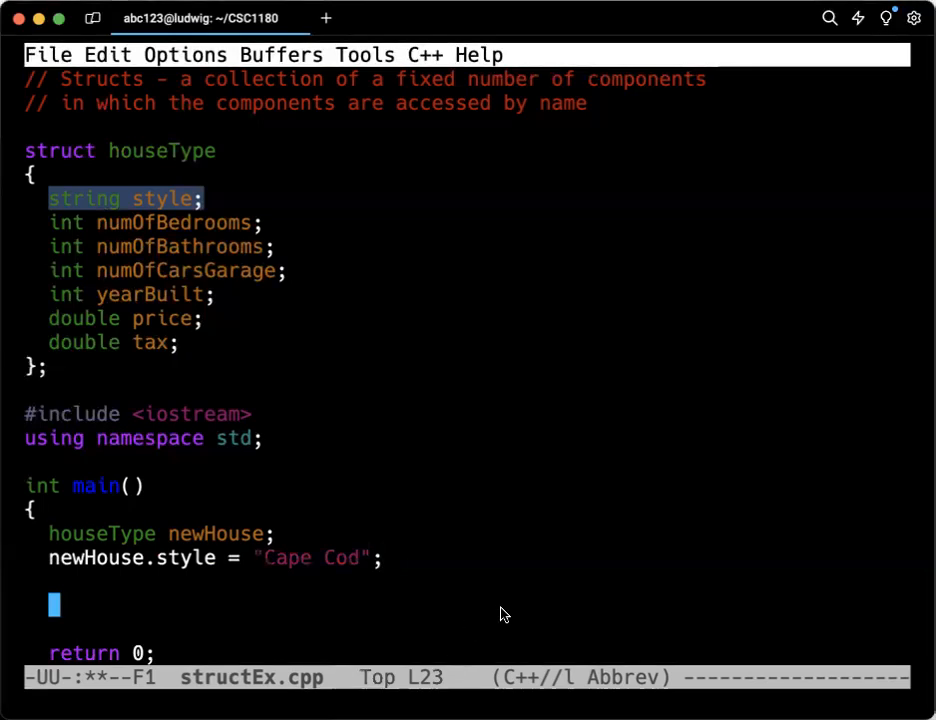
{"action": "type", "text": "cout"}
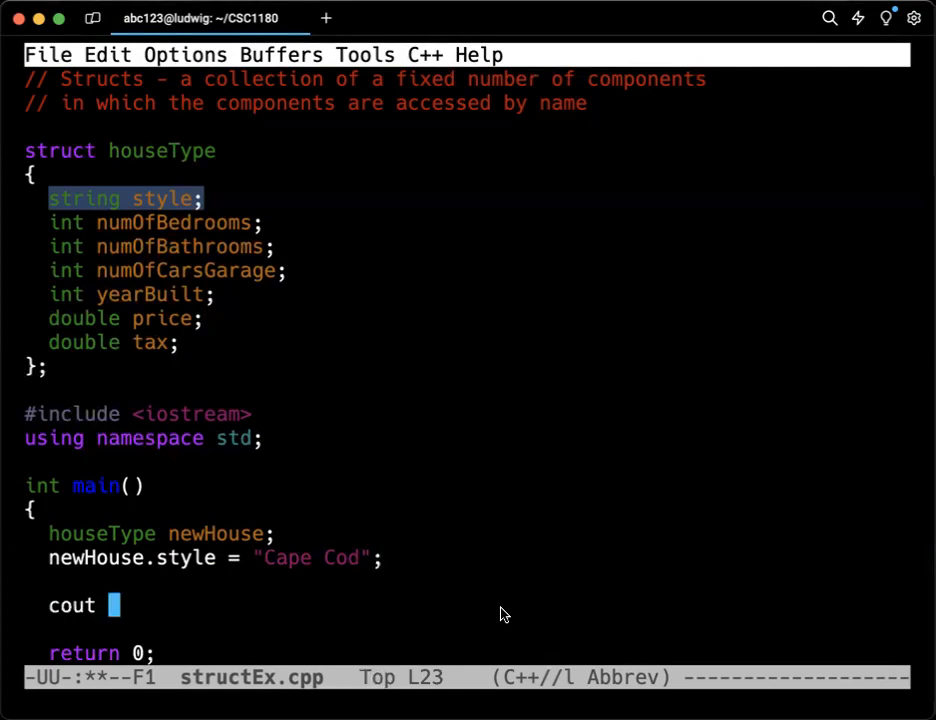
{"action": "type", "text": "<< \""}
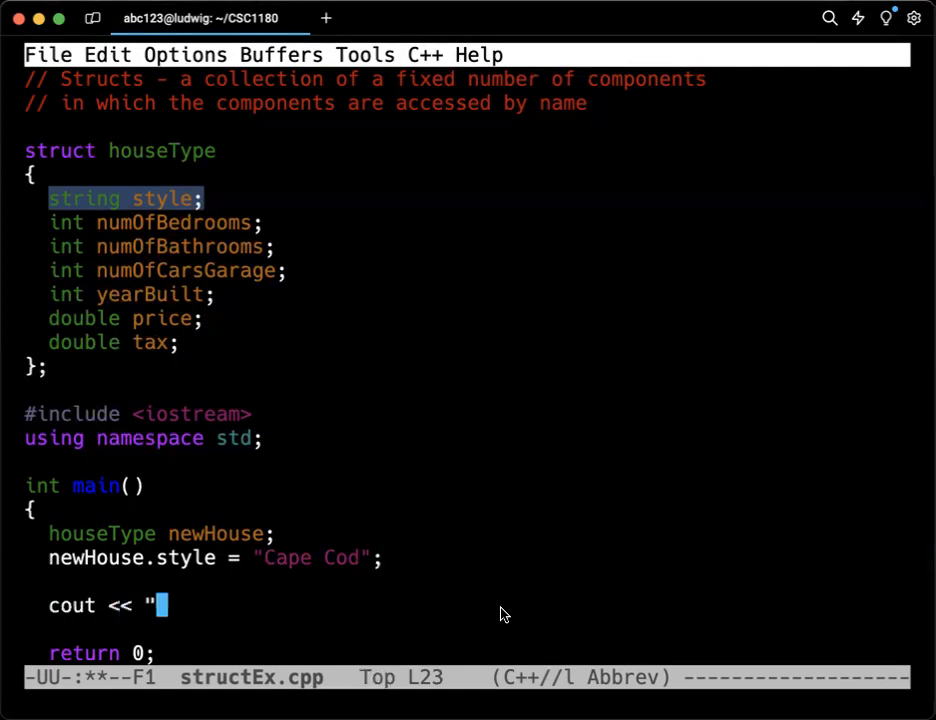
{"action": "mouse_move", "coordinate": [547, 684]}
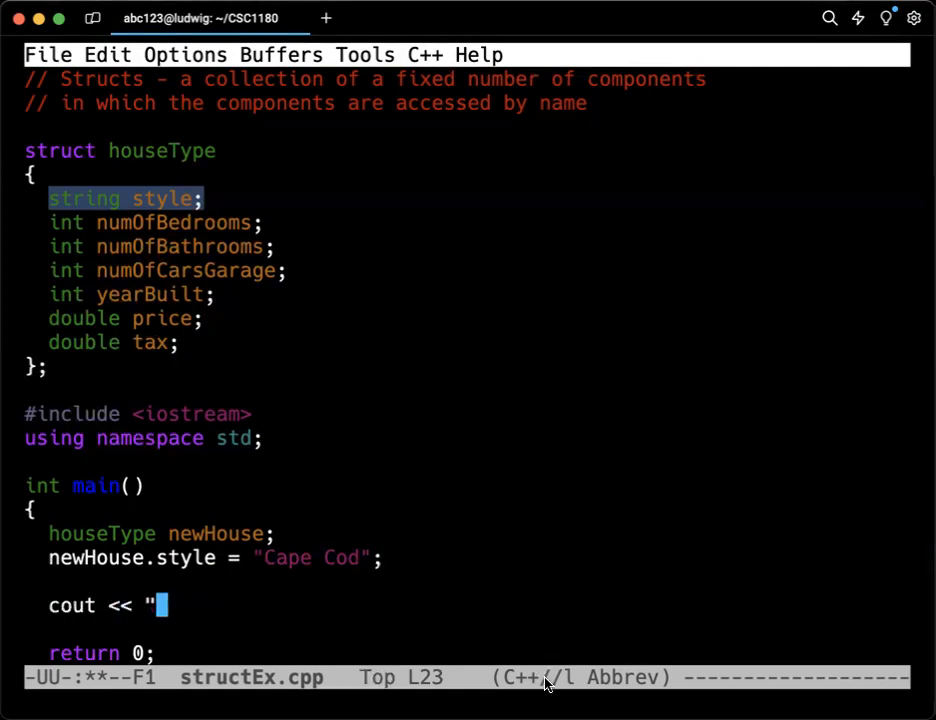
{"action": "type", "text": "Number of Be"}
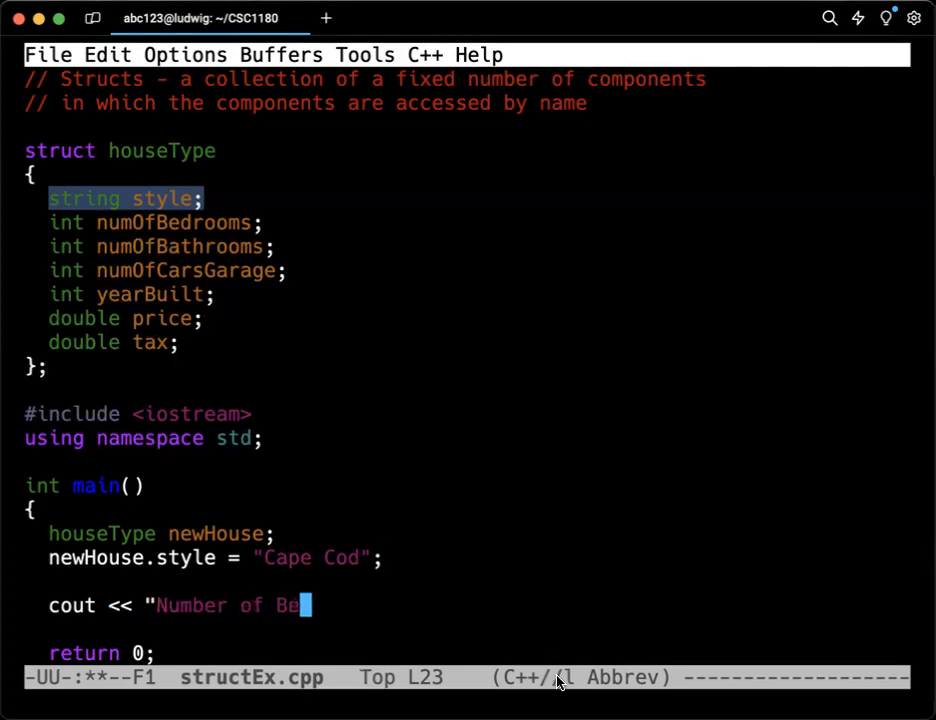
{"action": "type", "text": "drooms"}
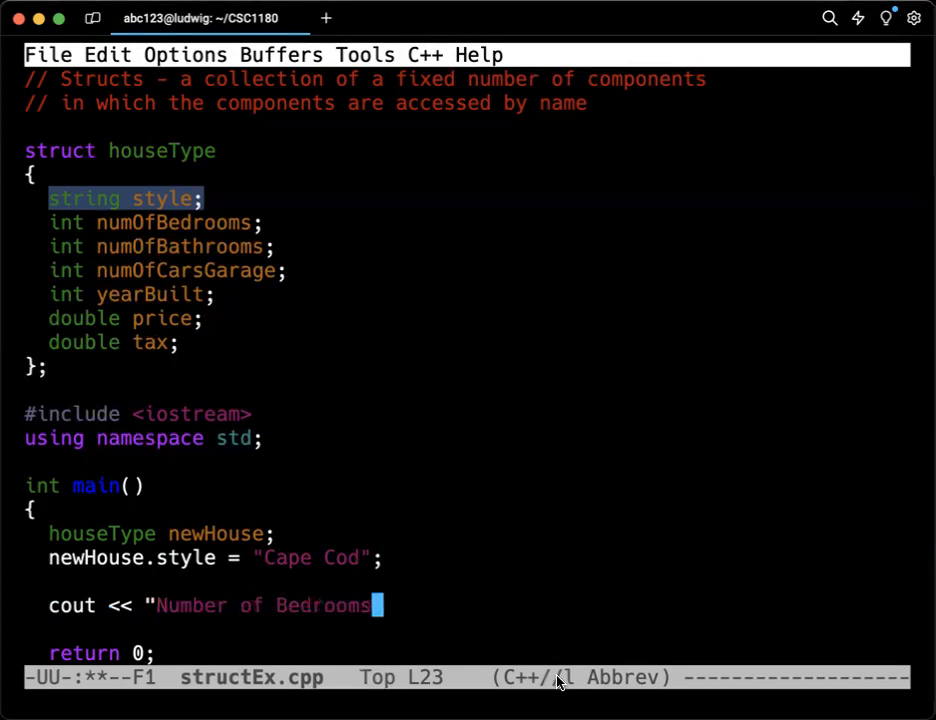
{"action": "type", "text": "?: \""}
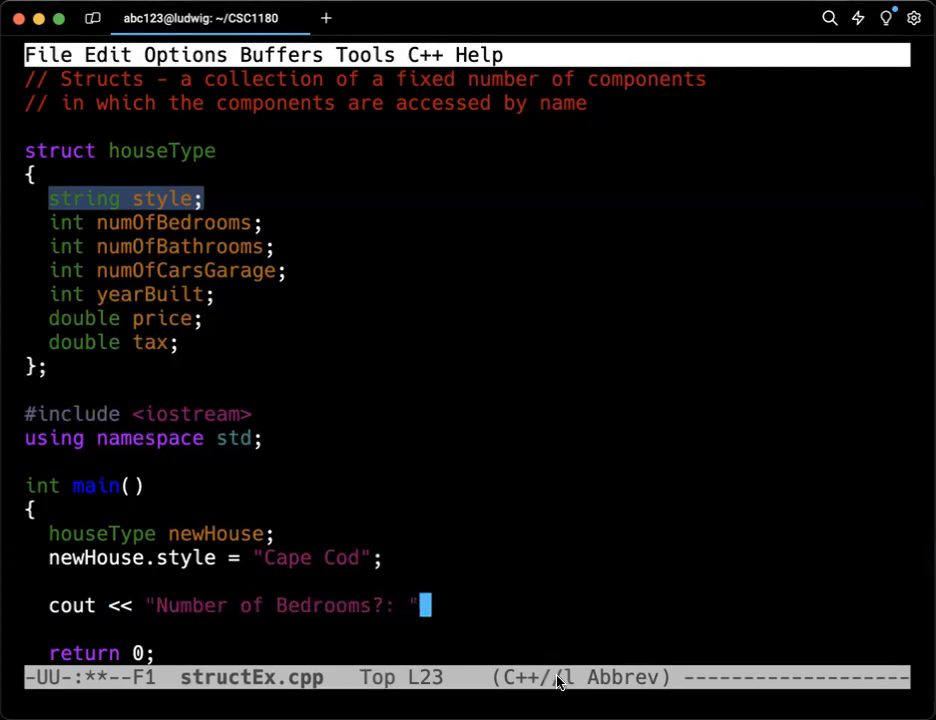
{"action": "key", "text": "Return"}
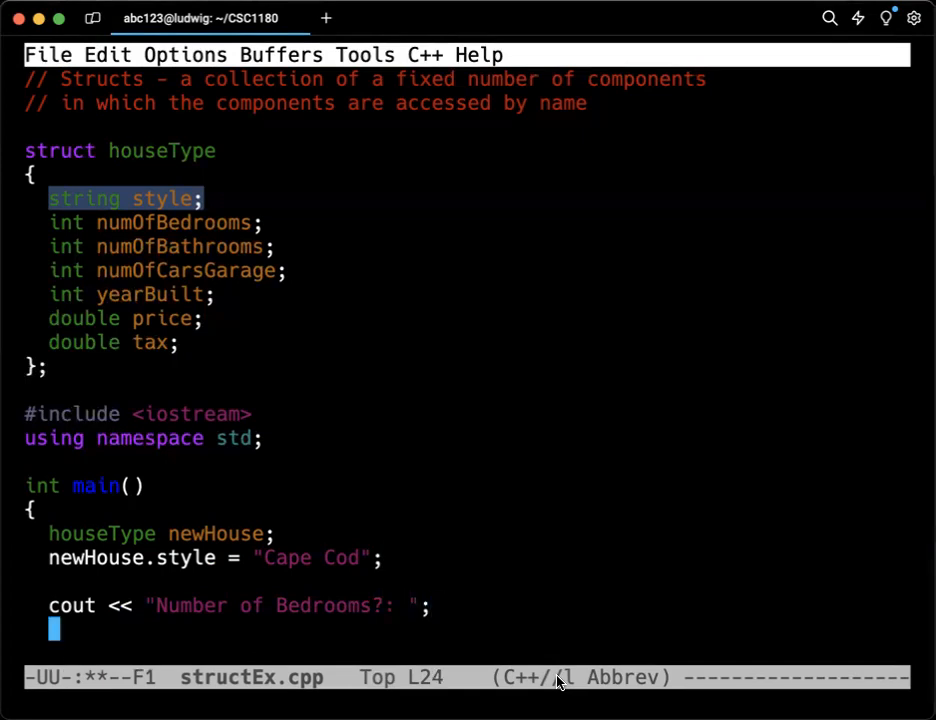
Step: Read the answer with `cin >> newHouse.numOfBedrooms;`
{"action": "type", "text": "cin >>"}
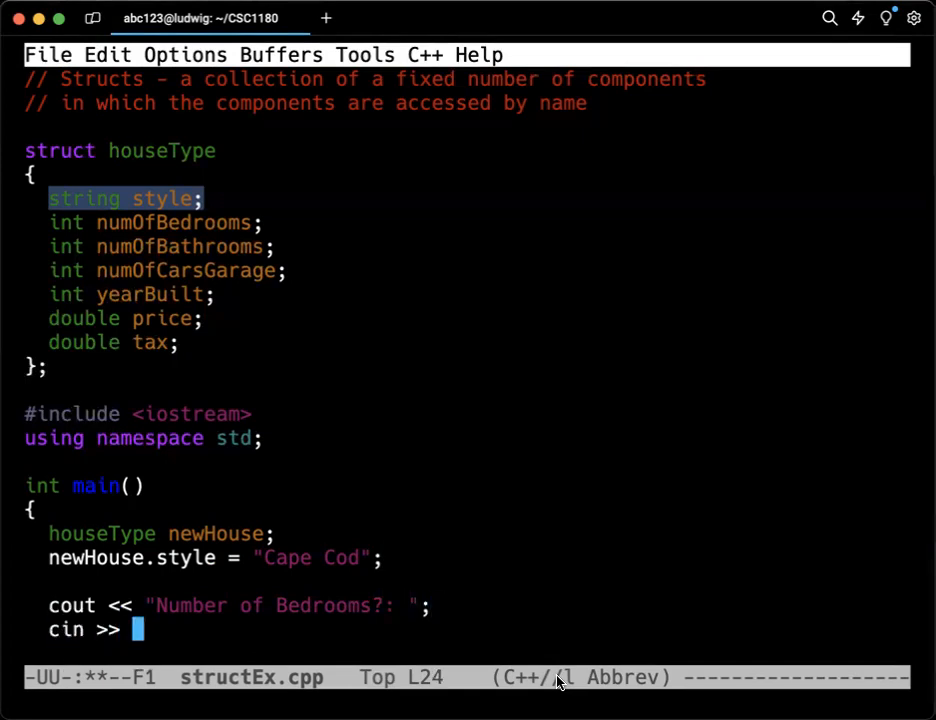
{"action": "type", "text": "newHouse"}
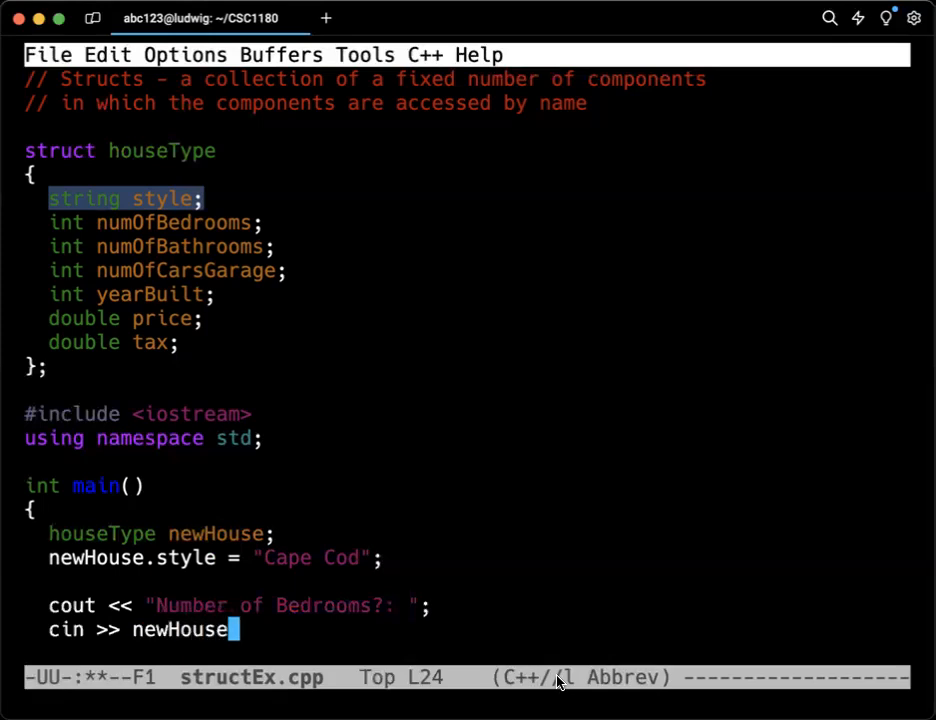
{"action": "type", "text": ".numOf"}
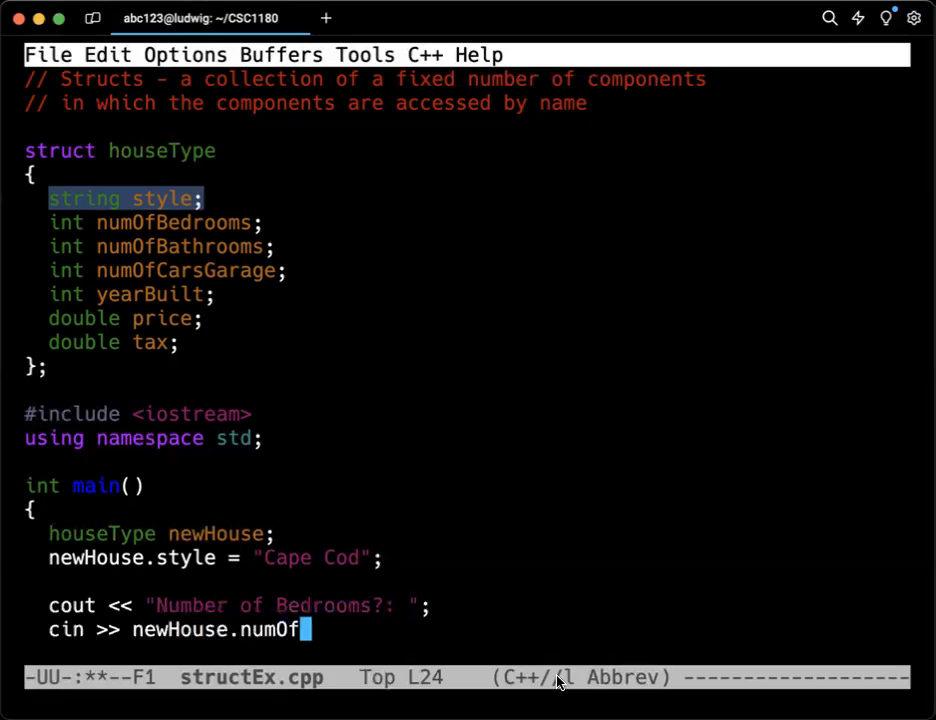
{"action": "type", "text": "Bedrooms"}
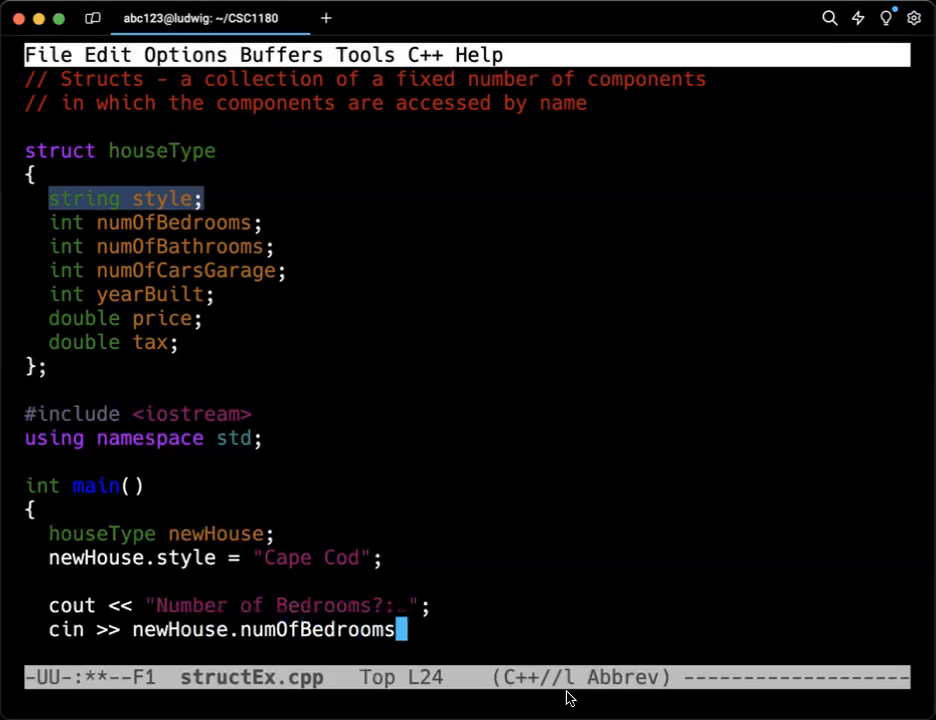
{"action": "key", "text": "Return"}
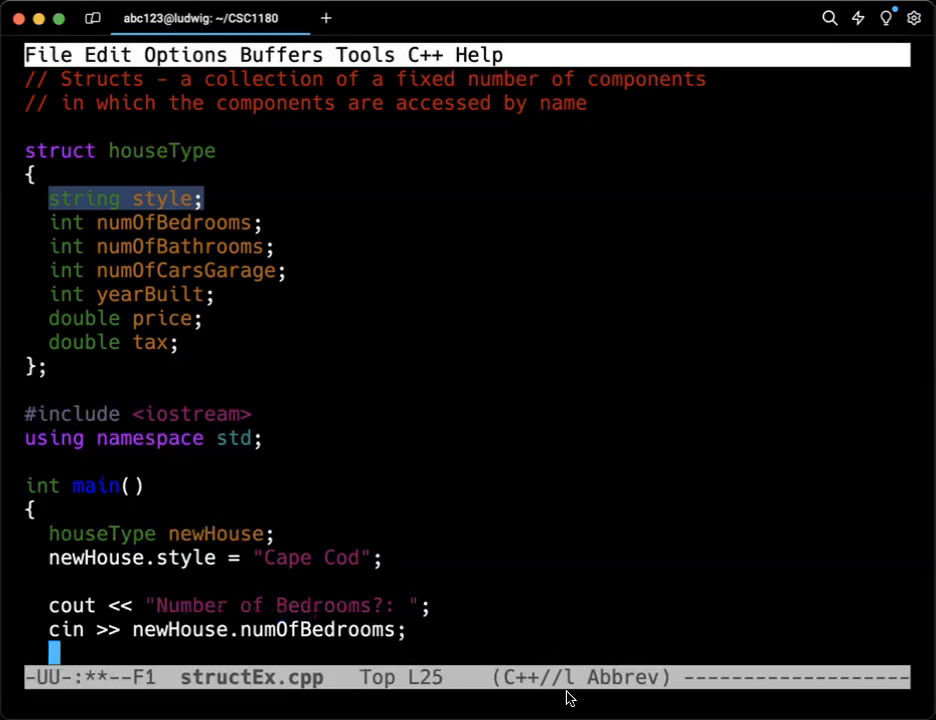
{"action": "scroll", "scroll_direction": "down", "scroll_amount": 3}
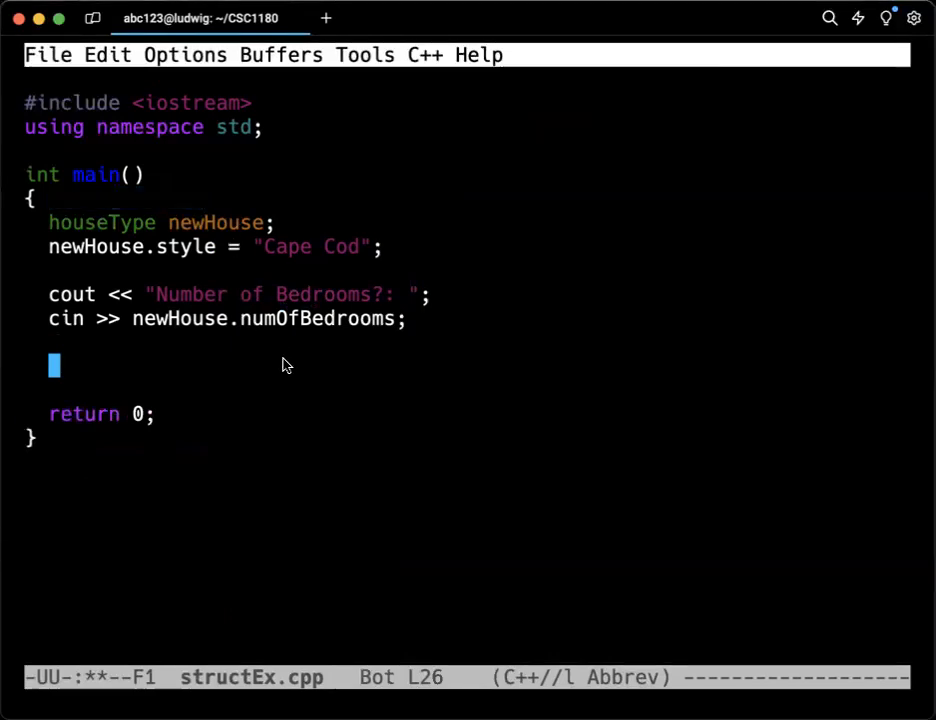
{"action": "mouse_move", "coordinate": [163, 330]}
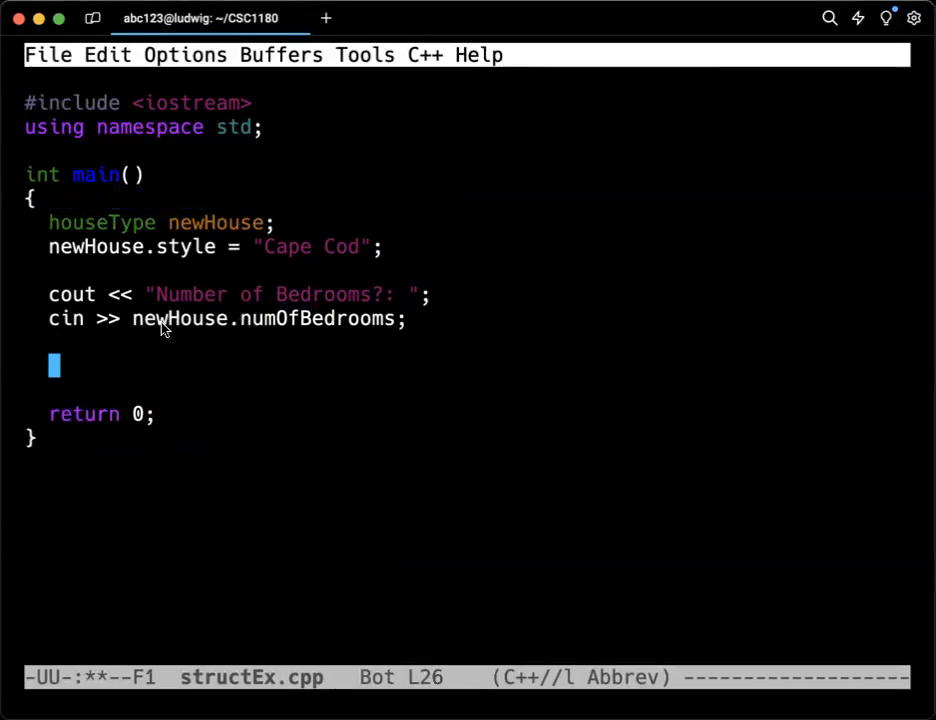
{"action": "mouse_move", "coordinate": [180, 323]}
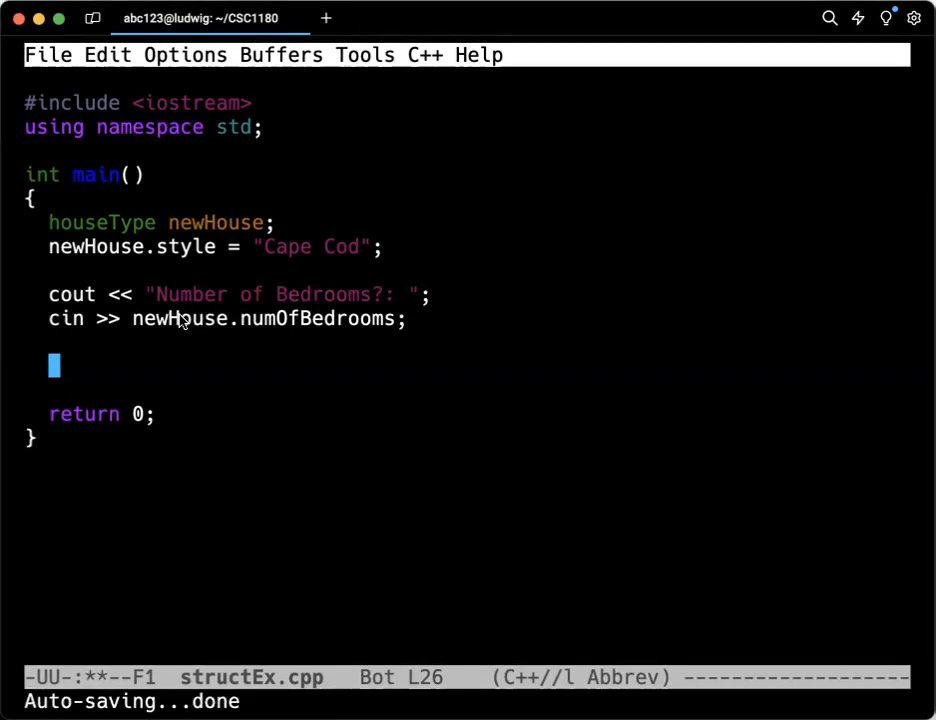
Step: Type `cout << "House Style: " << newHouse.numOfBedrooms << endl;` on the blank line
{"action": "type", "text": "cout <<"}
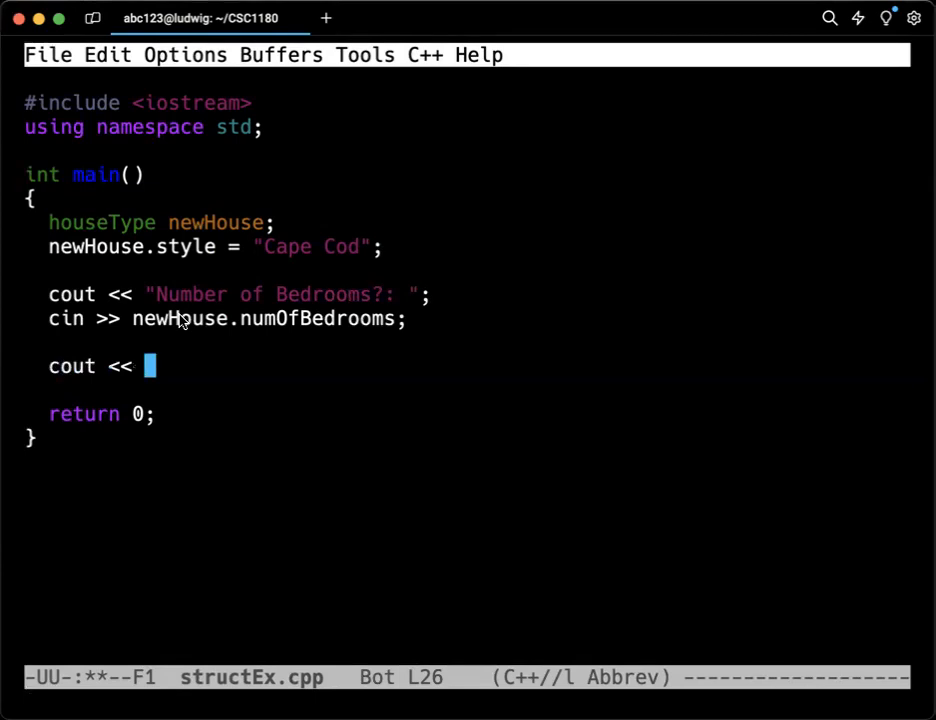
{"action": "type", "text": "\""}
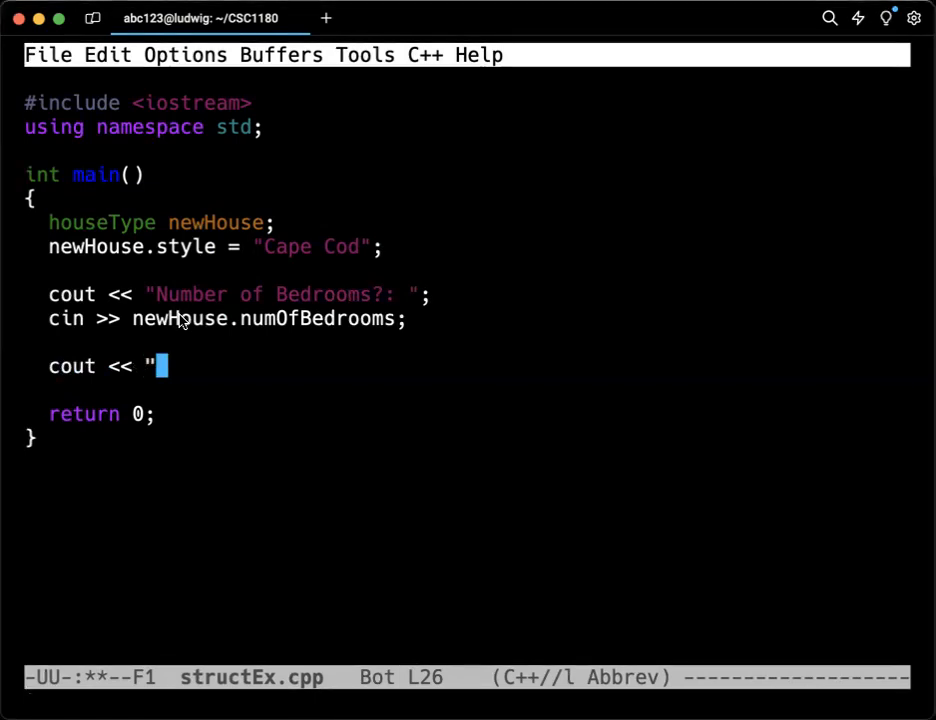
{"action": "type", "text": "House Style:"}
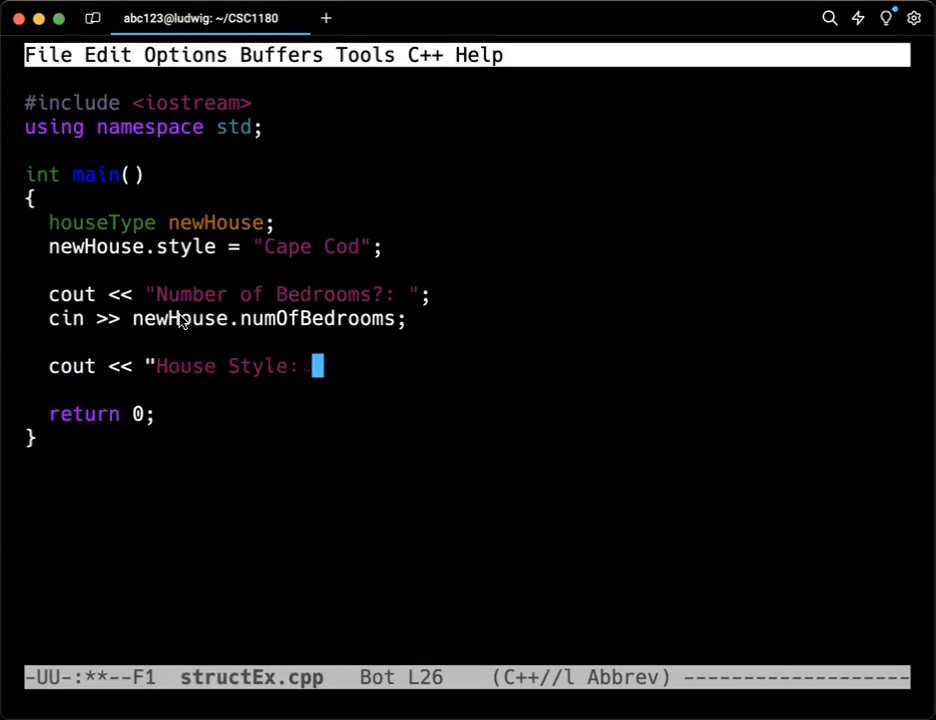
{"action": "type", "text": "\""}
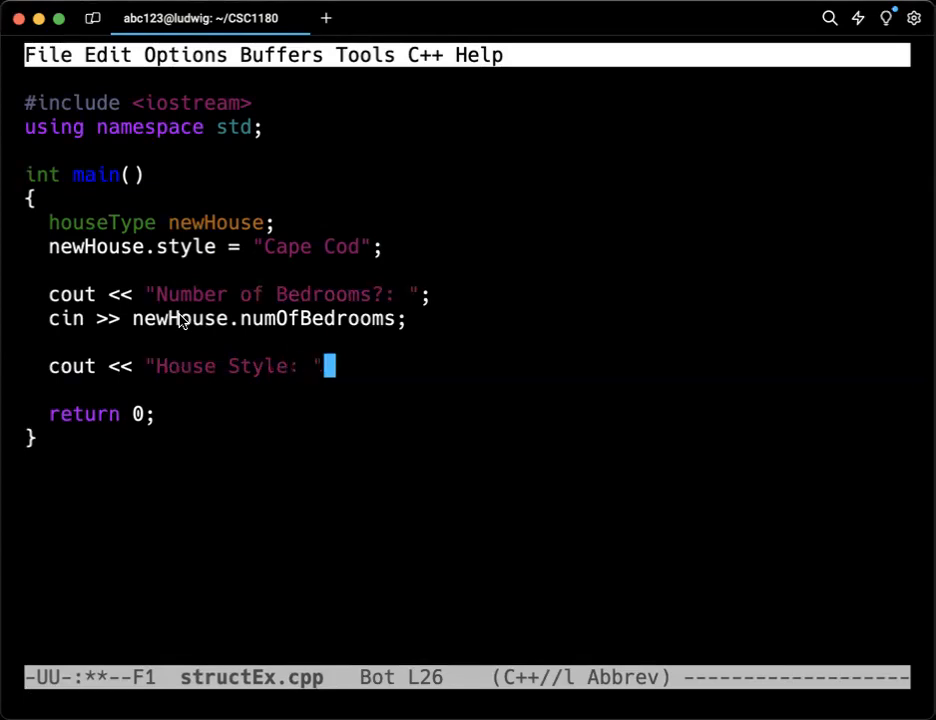
{"action": "type", "text": "<< new"}
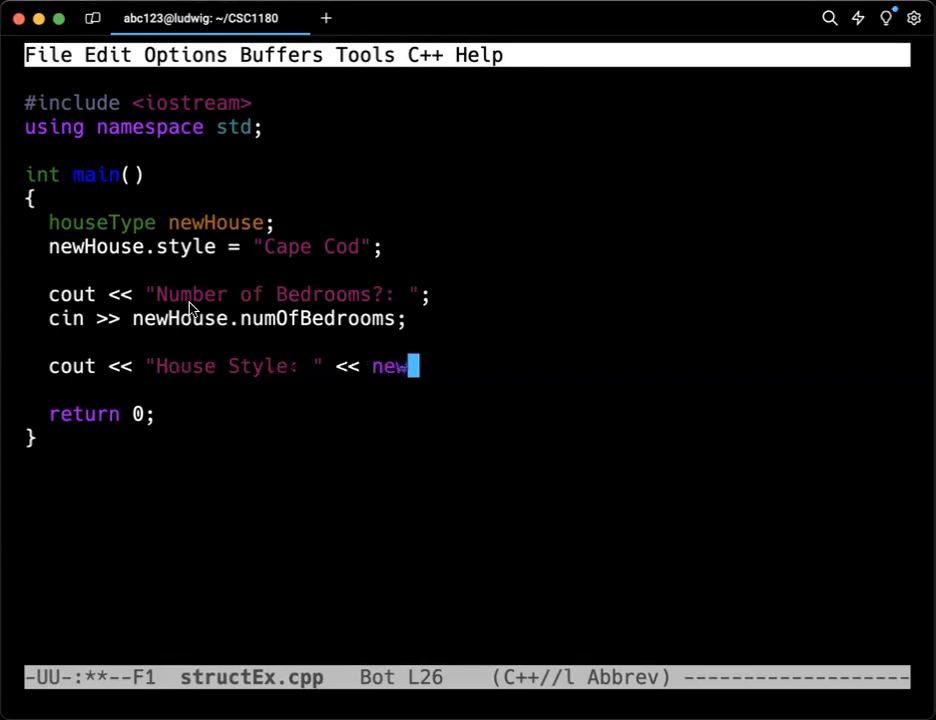
{"action": "type", "text": "House.num"}
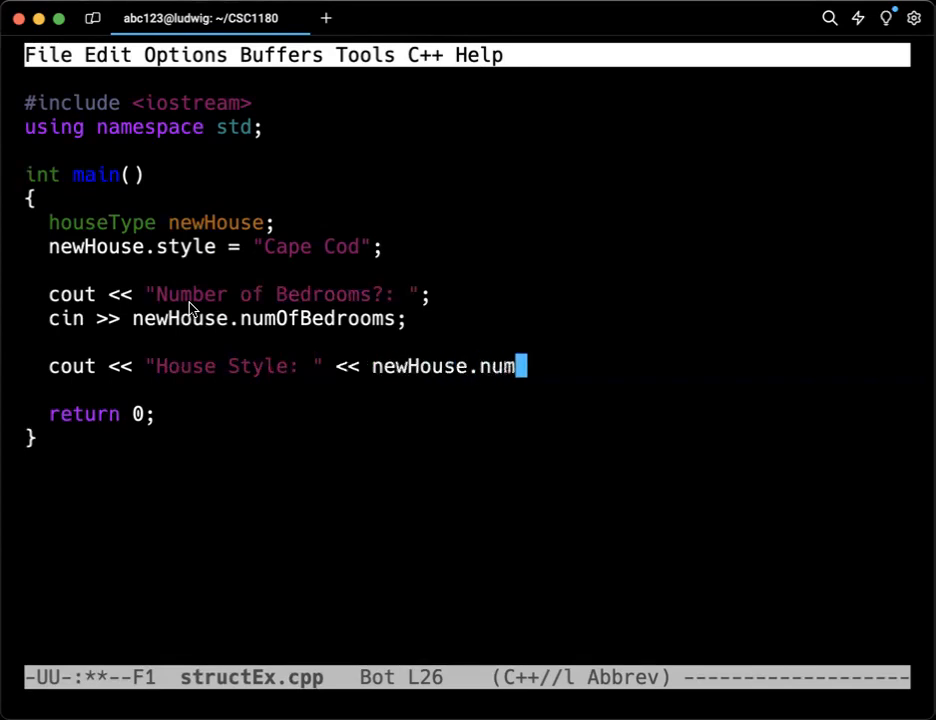
{"action": "type", "text": "OfBed"}
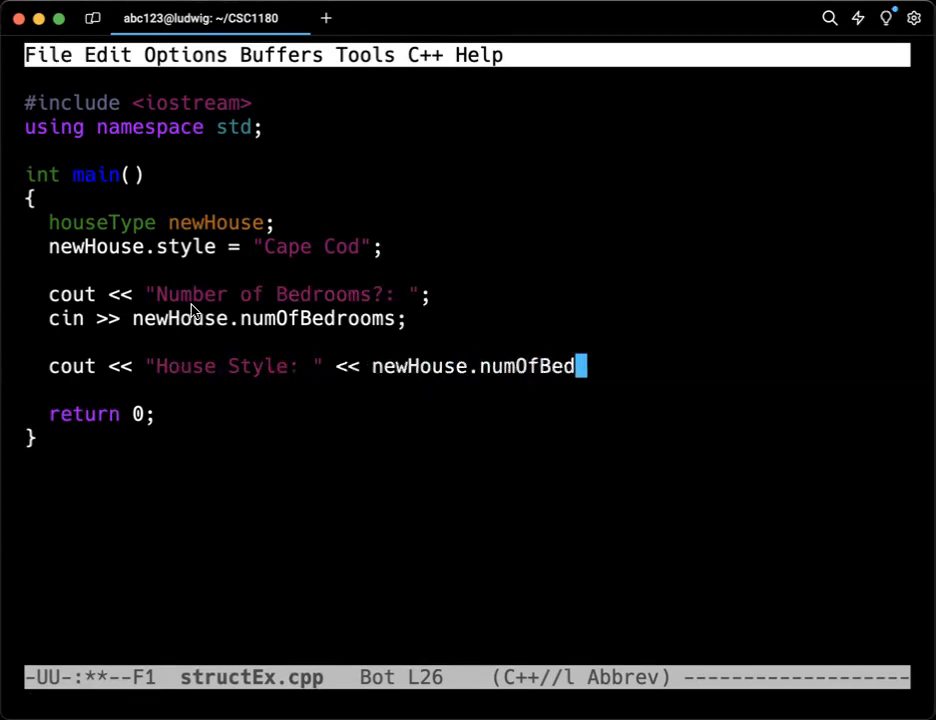
{"action": "type", "text": "rooms"}
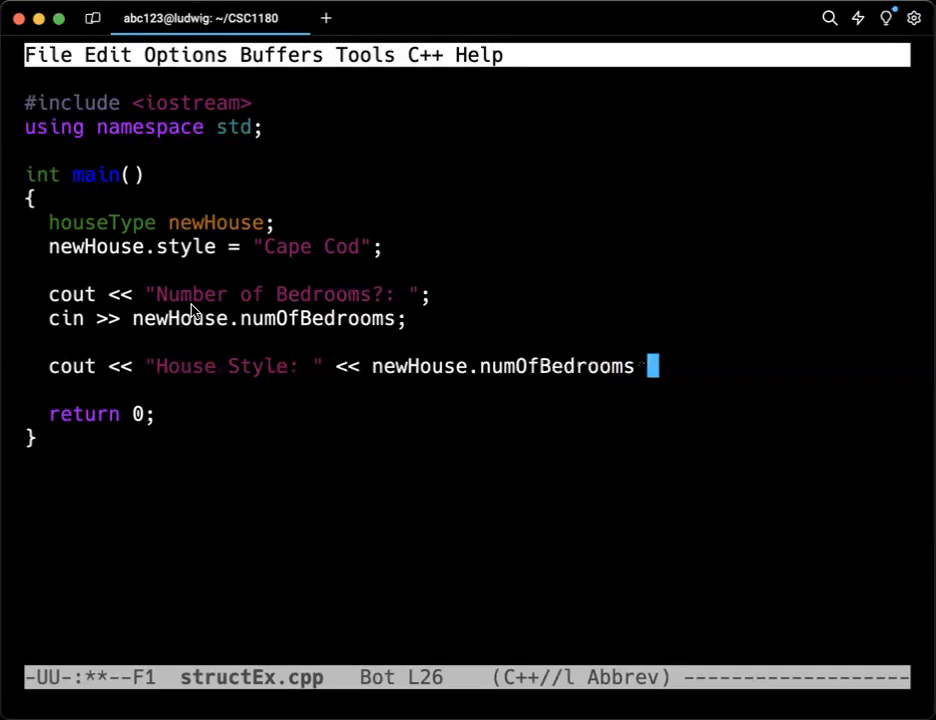
{"action": "type", "text": "<< endl;"}
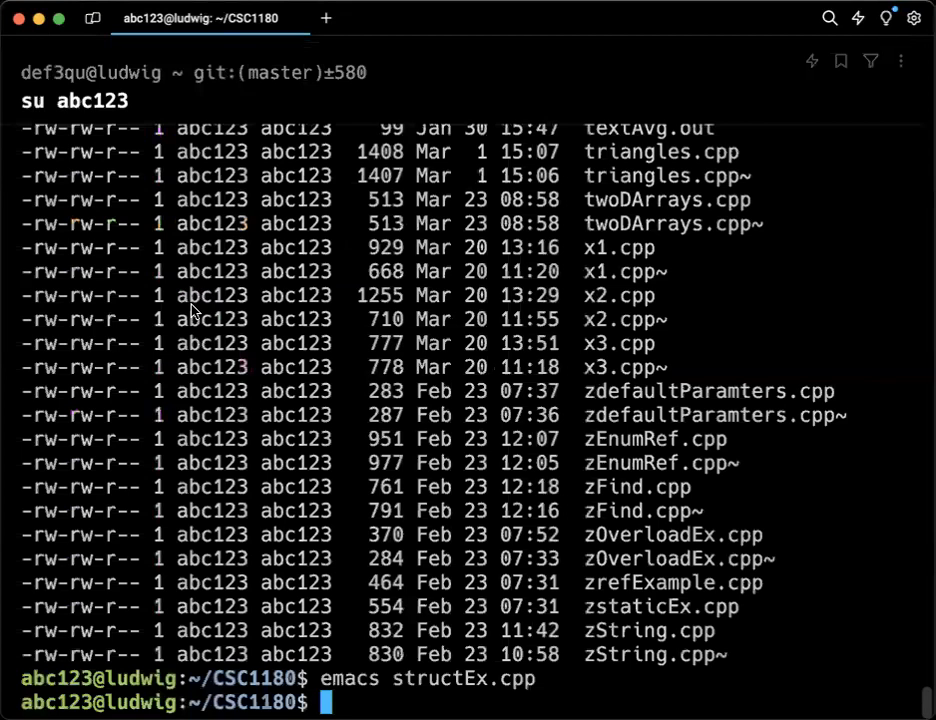
Step: Compile structEx.cpp and reopen it in Emacs to fix the compile errors
{"action": "type", "text": "emacs structEx.cpp"}
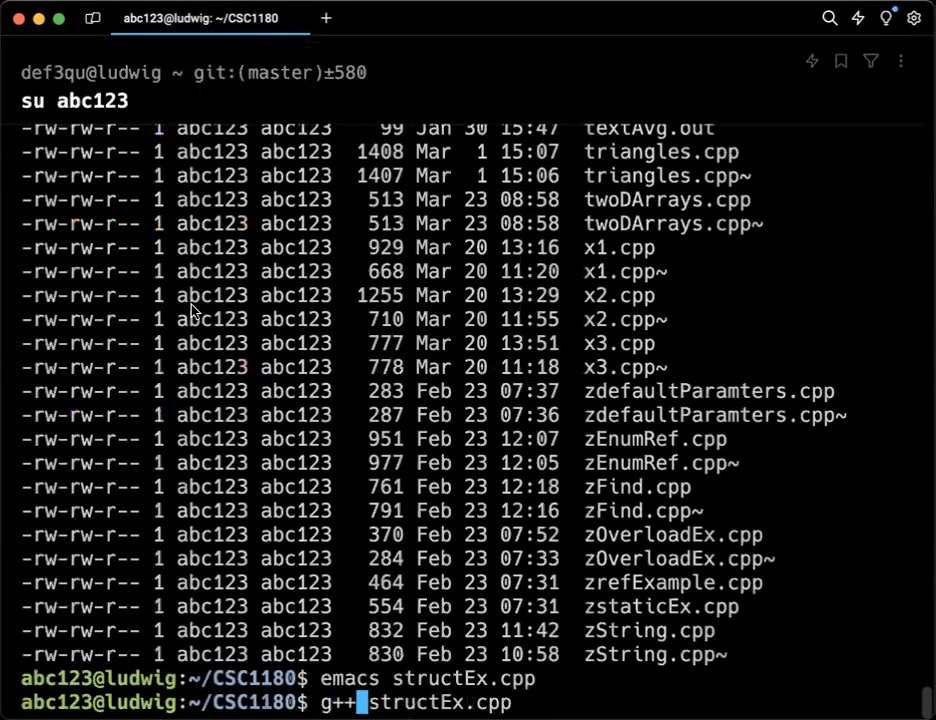
{"action": "key", "text": "Return"}
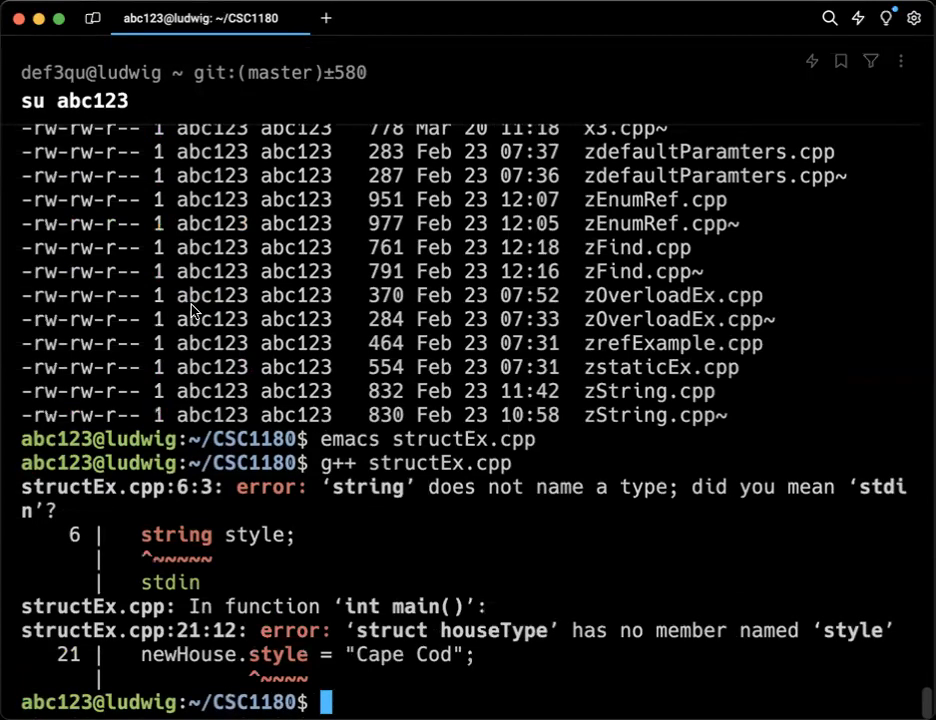
{"action": "type", "text": "emacs structEx.cpp"}
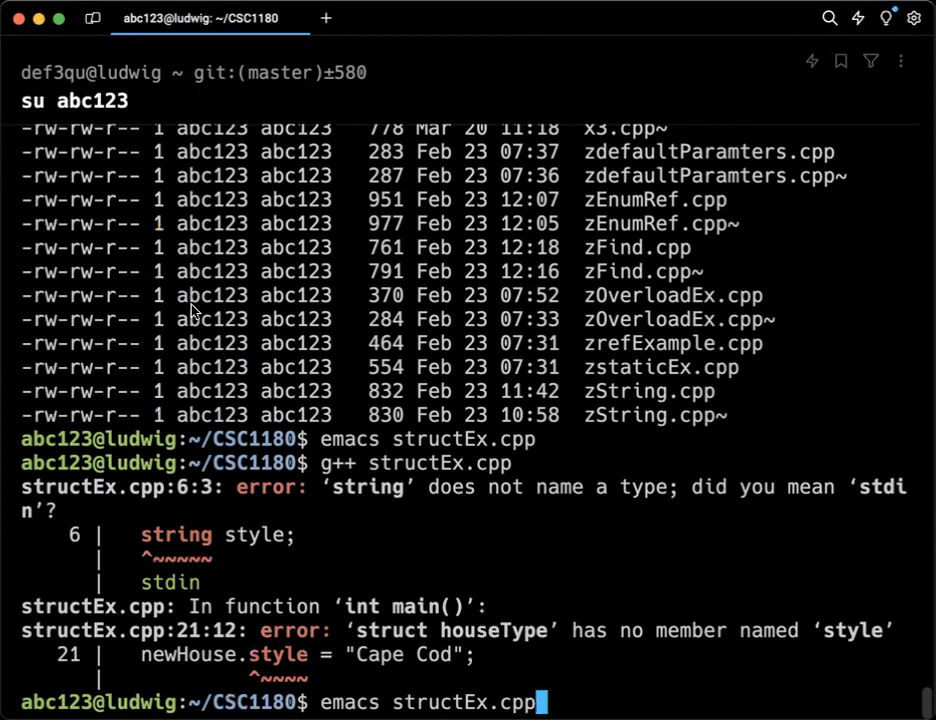
{"action": "key", "text": "Return"}
{"action": "type", "text": "g++ structEx.cpp"}
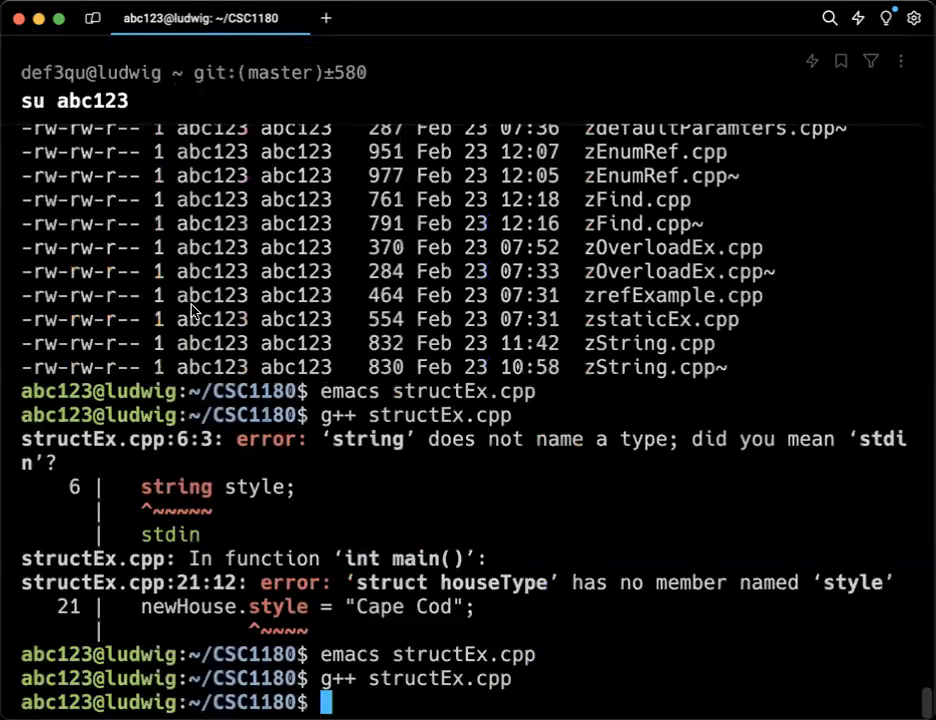
Step: Run ./a.out with 3 bedrooms, getting "House Style: 3", then reopen structEx.cpp
{"action": "type", "text": "./a.out"}
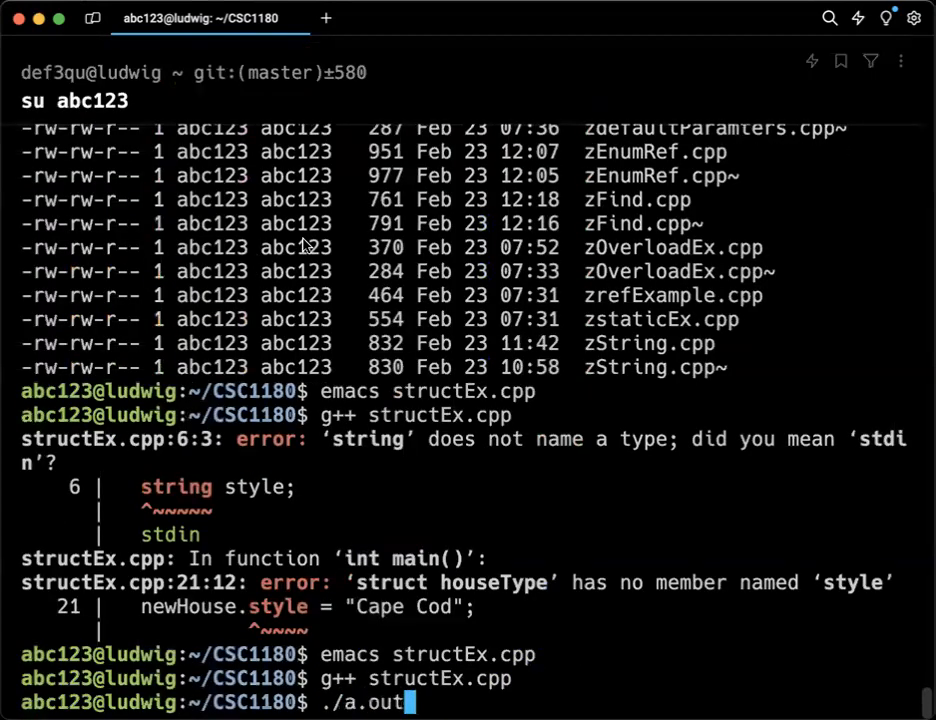
{"action": "key", "text": "Return"}
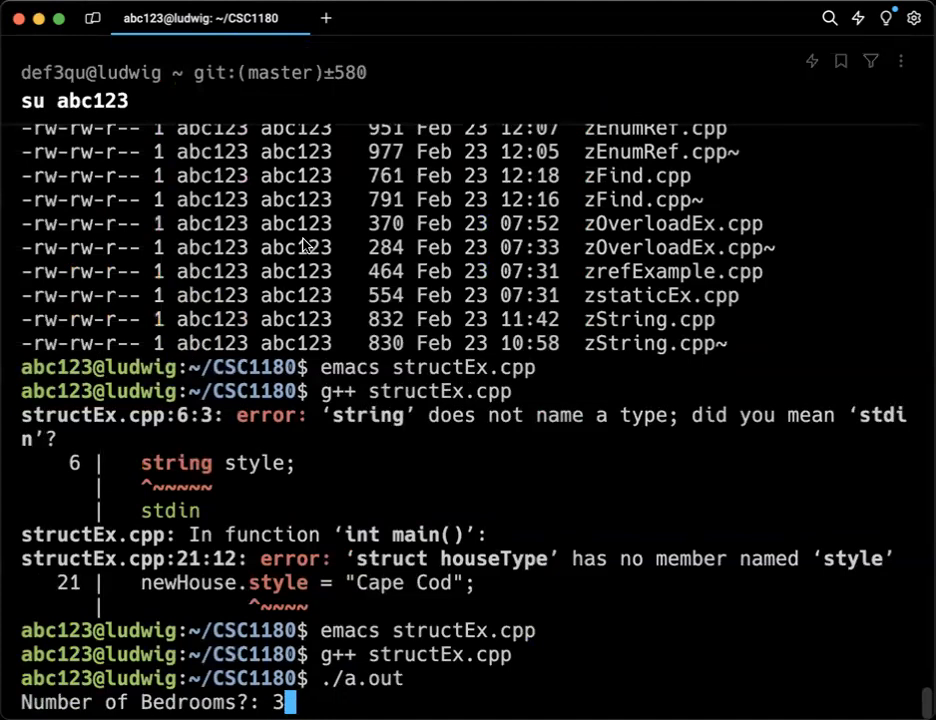
{"action": "key", "text": "Return"}
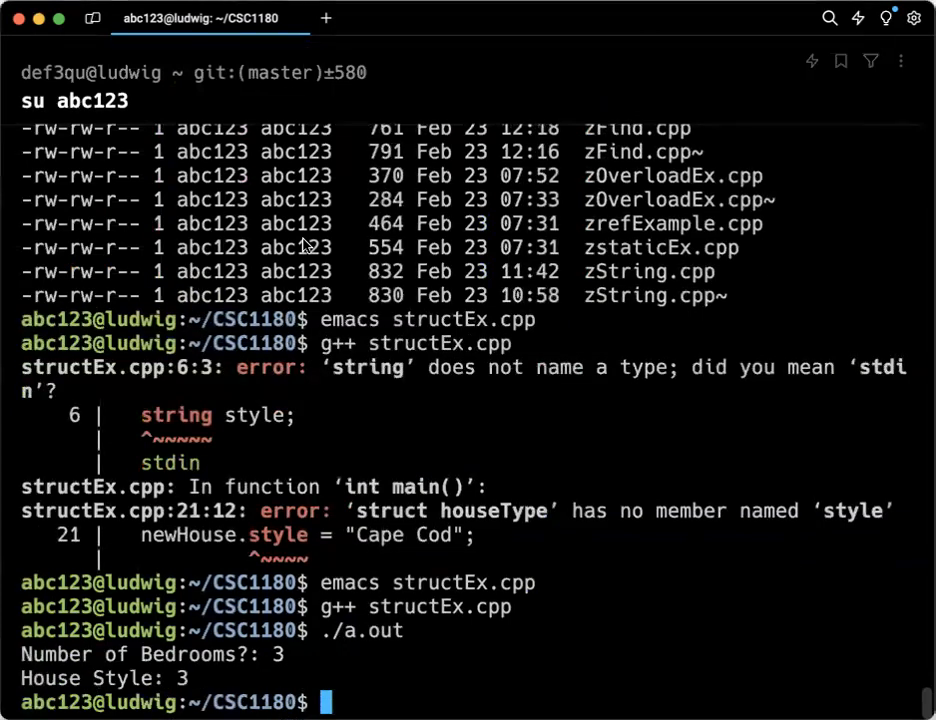
{"action": "type", "text": "emacs structEx.cpp"}
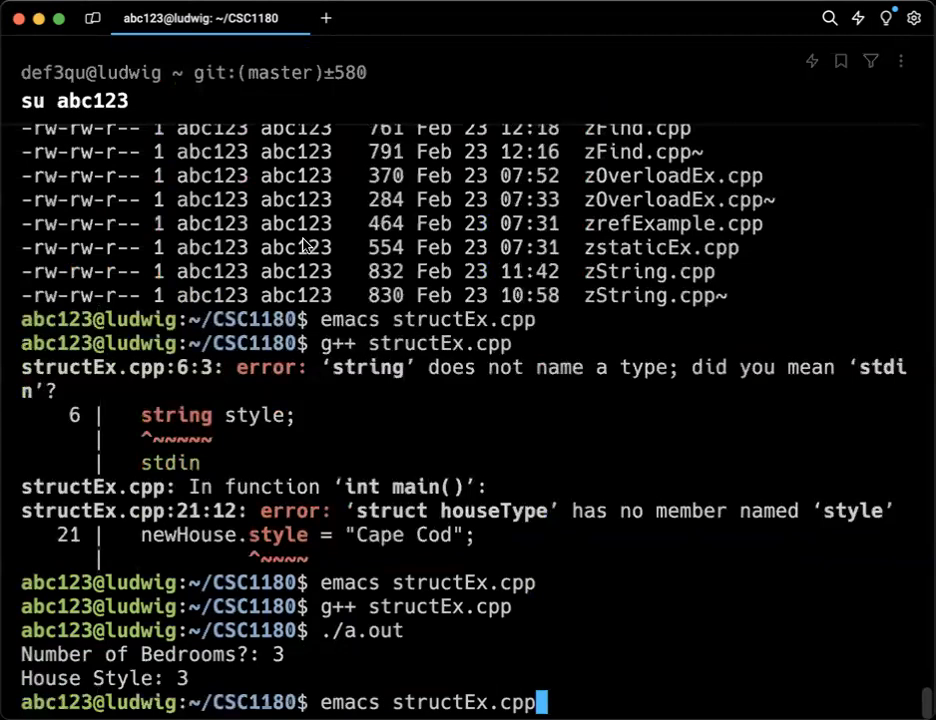
Step: Reopen structEx.cpp and delete numOfBedrooms from the House Style output line
{"action": "key", "text": "Return"}
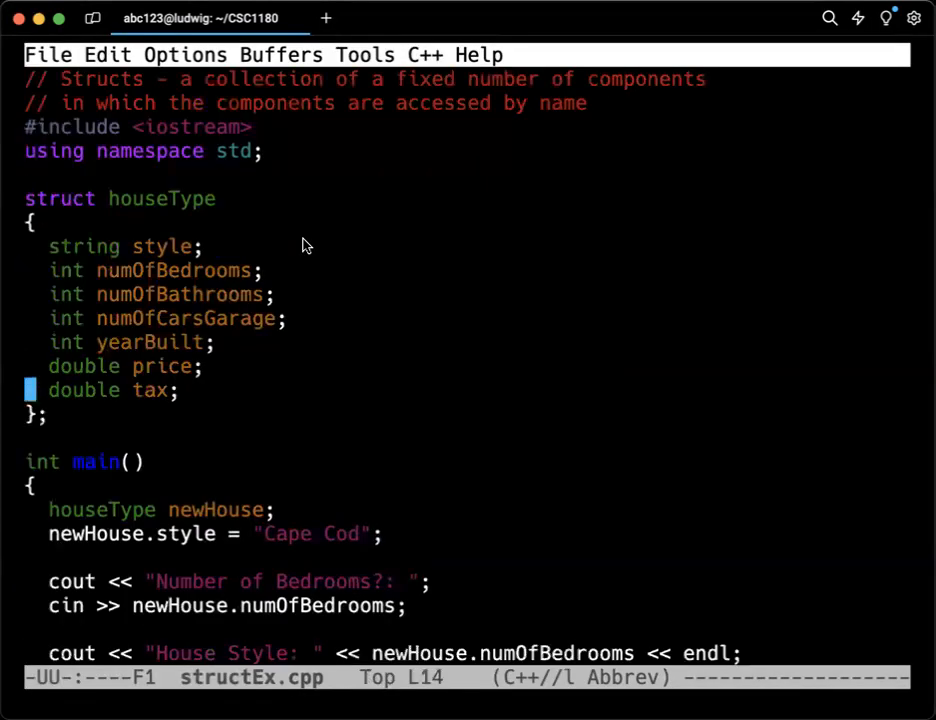
{"action": "scroll", "scroll_direction": "down", "scroll_amount": 3}
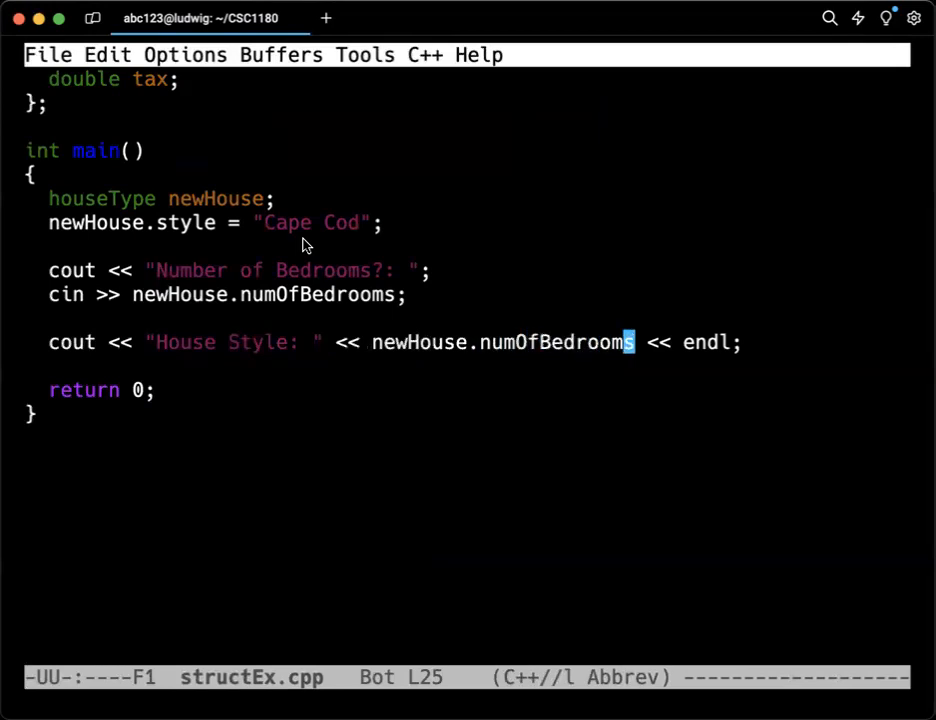
{"action": "key", "text": "BackSpace"}
{"action": "type", "text": "./a.out"}
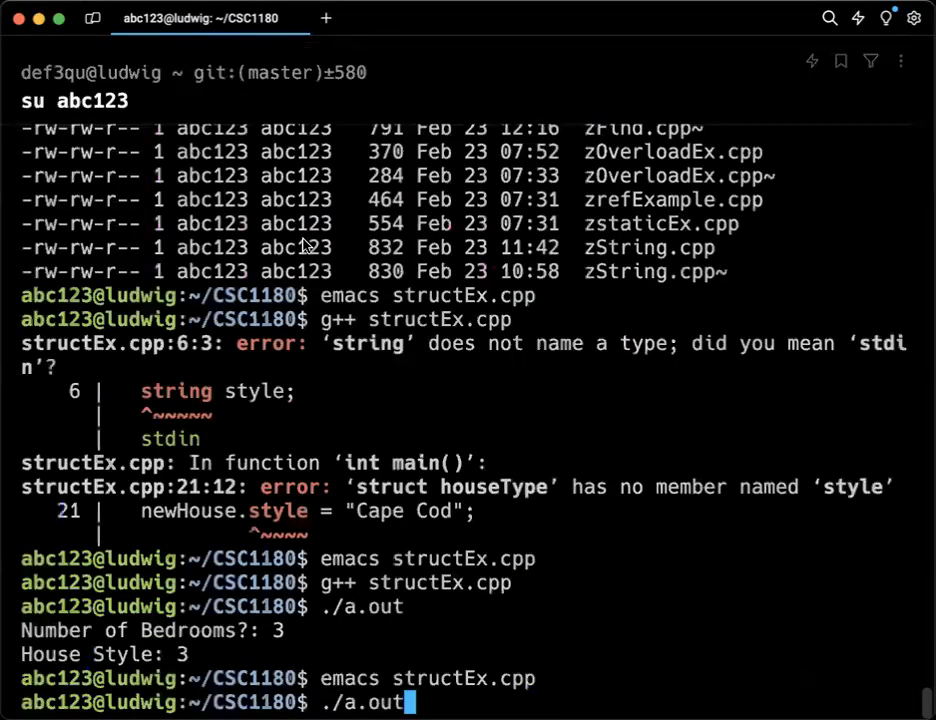
Step: Run the recompiled program and enter 3 bedrooms to get House Style: Cape Cod
{"action": "key", "text": "Return"}
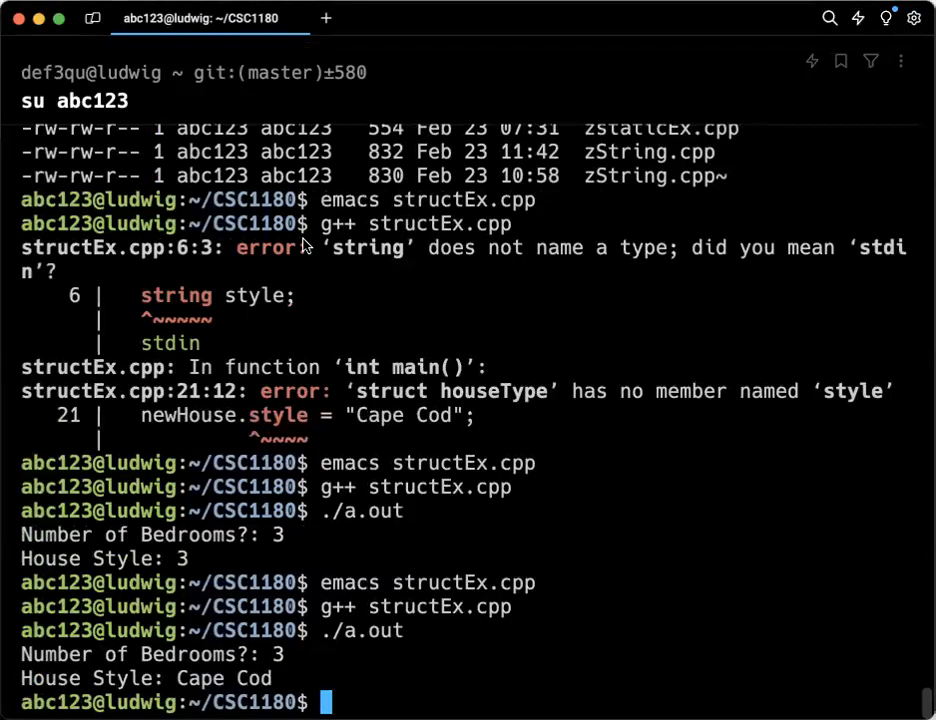
Step: Add `cout << newHouse << endl;` near the end of main, above return 0
{"action": "type", "text": "./a.out"}
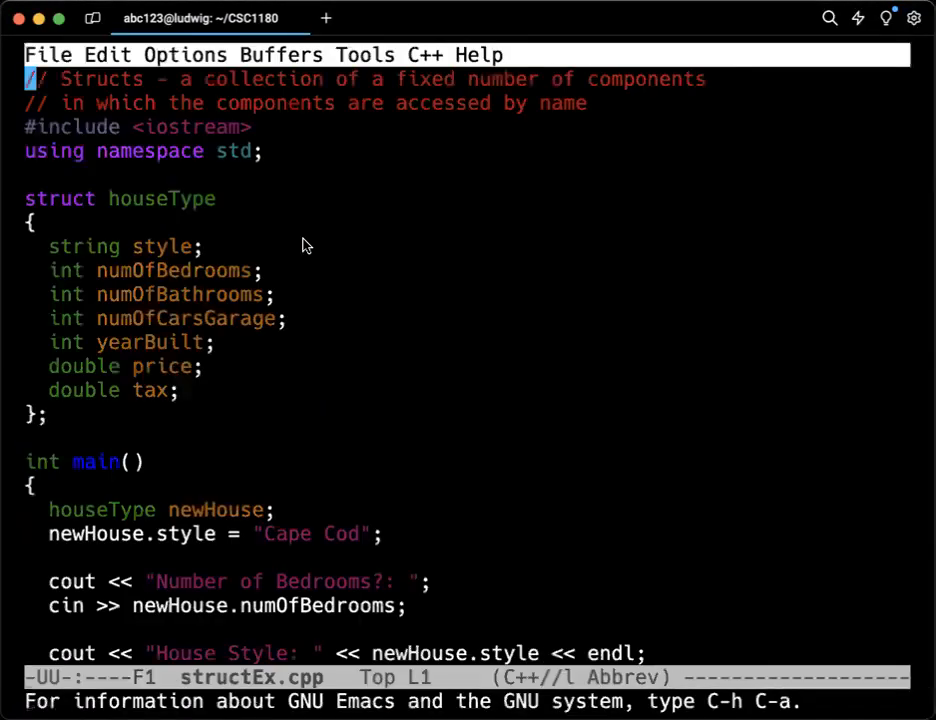
{"action": "left_click", "coordinate": [30, 485]}
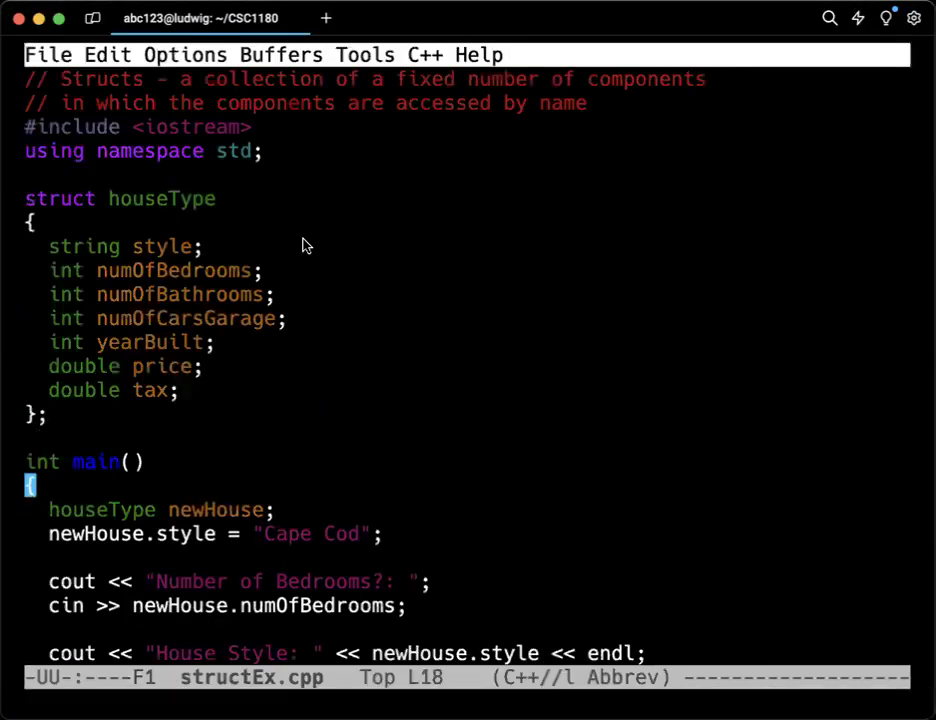
{"action": "scroll", "scroll_direction": "down", "scroll_amount": 3}
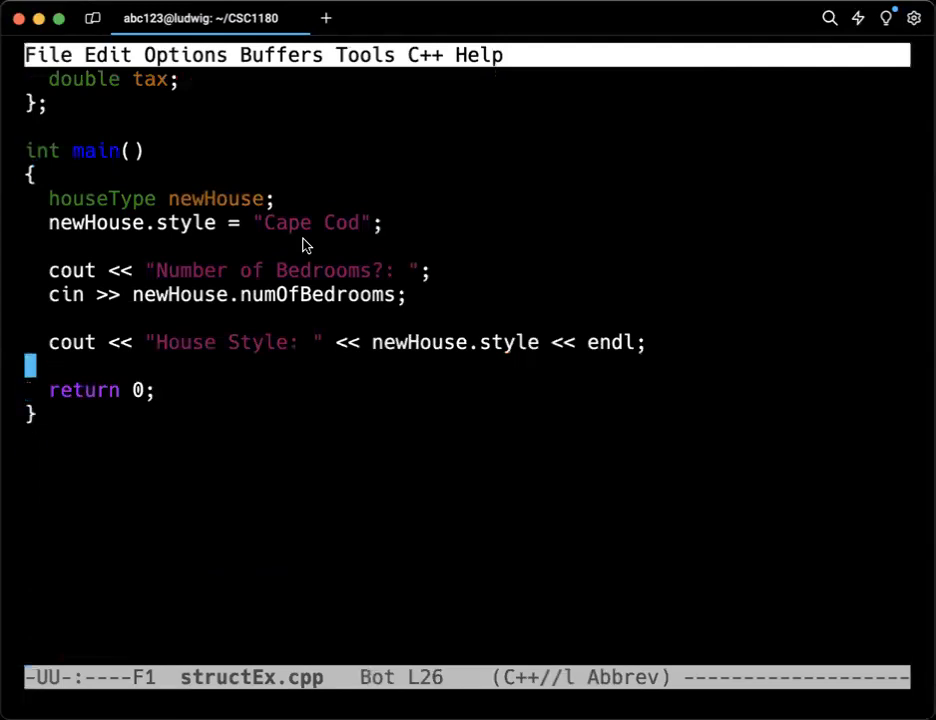
{"action": "type", "text": "cout"}
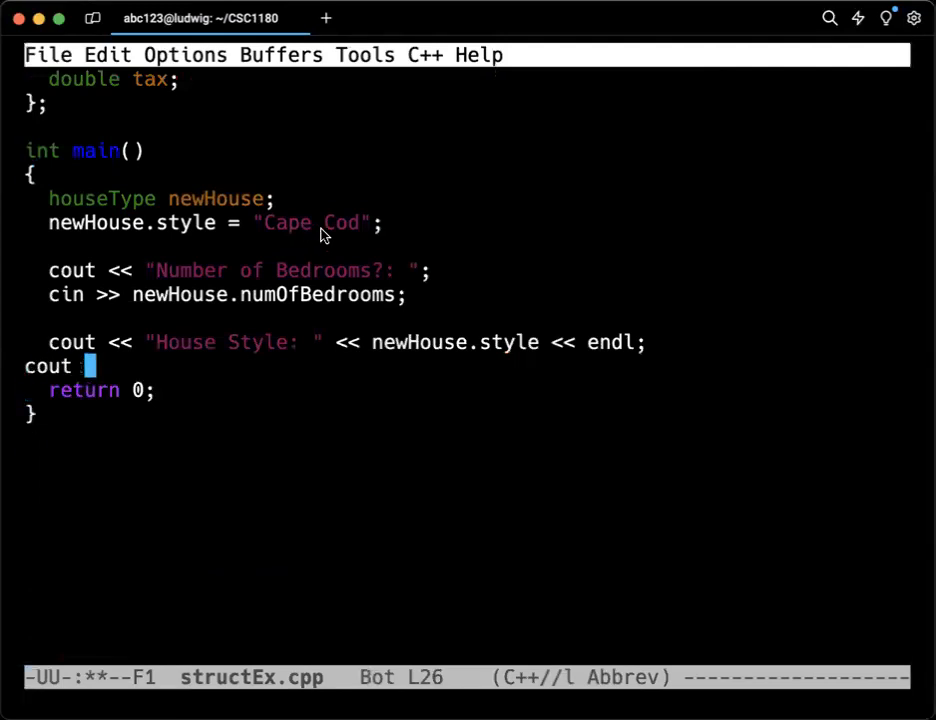
{"action": "type", "text": "<< newHo"}
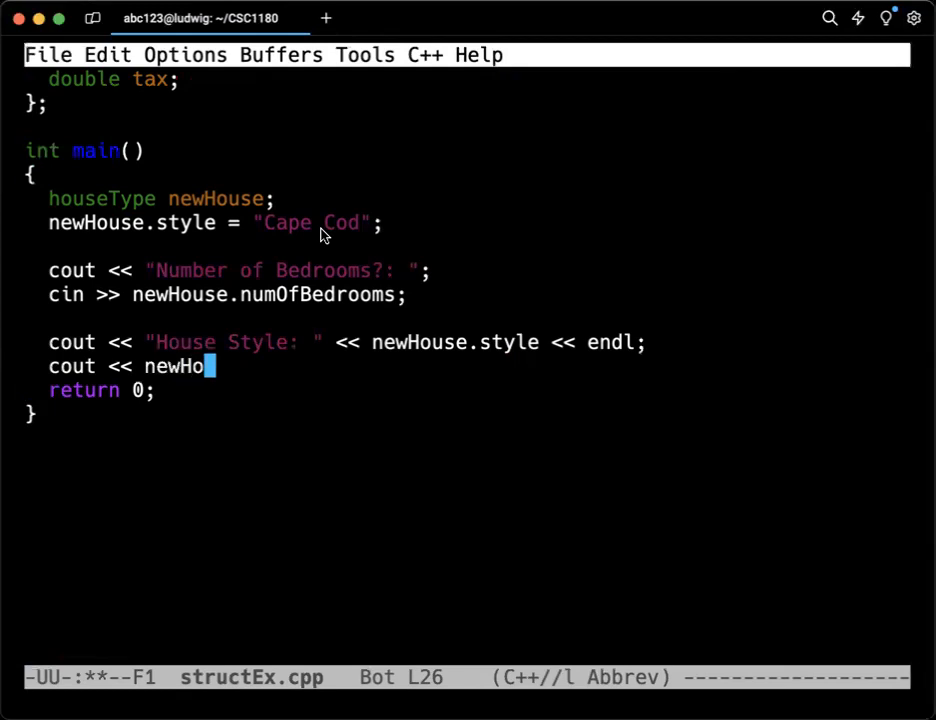
{"action": "type", "text": "use << endl"}
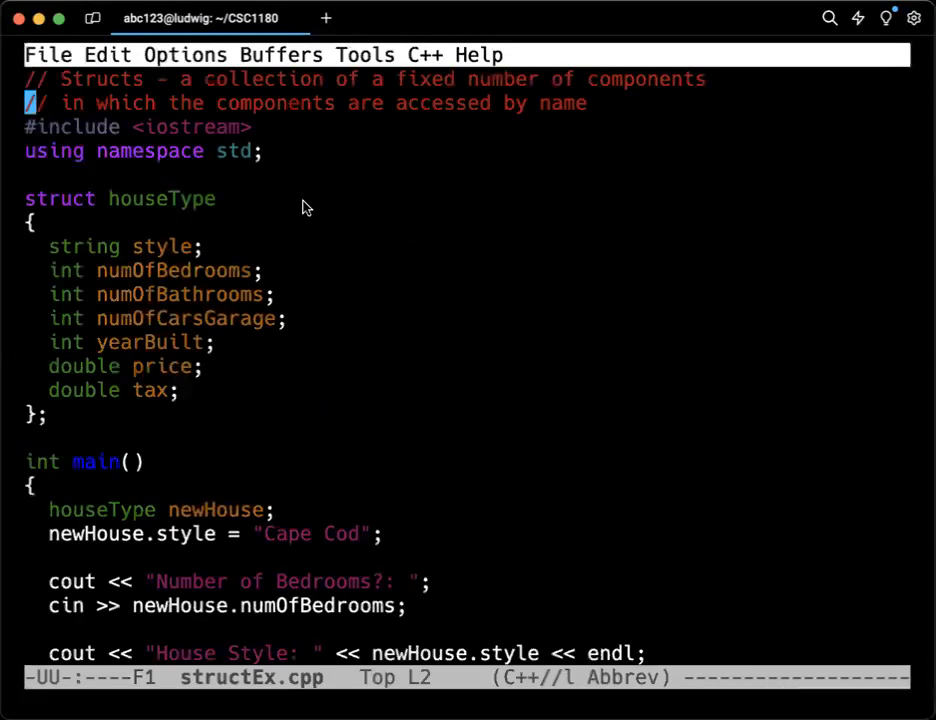
{"action": "scroll", "scroll_direction": "down", "scroll_amount": 3}
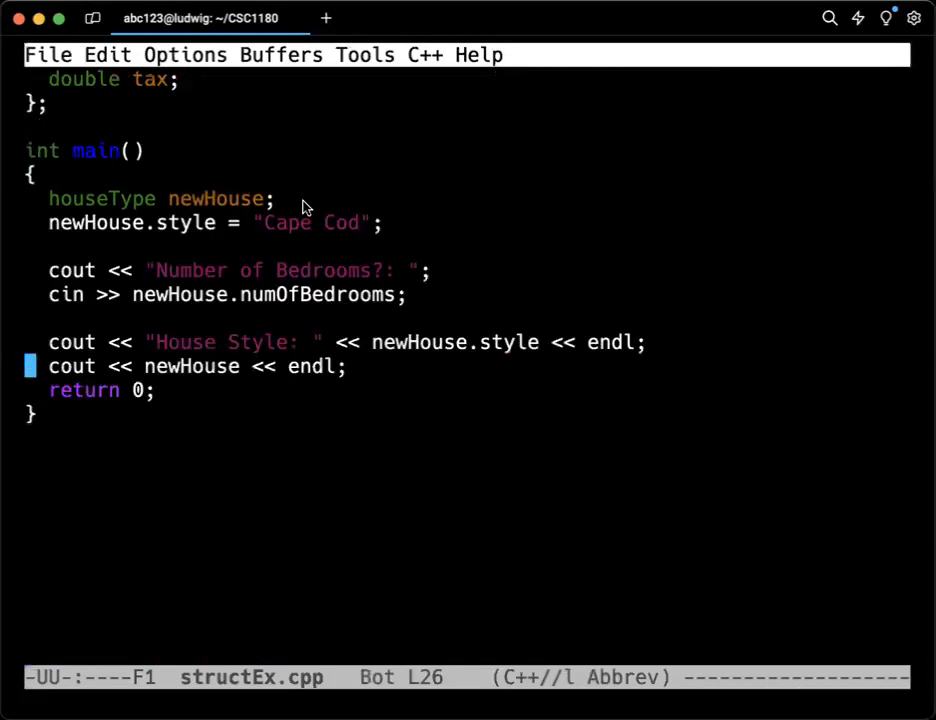
{"action": "key", "text": "down"}
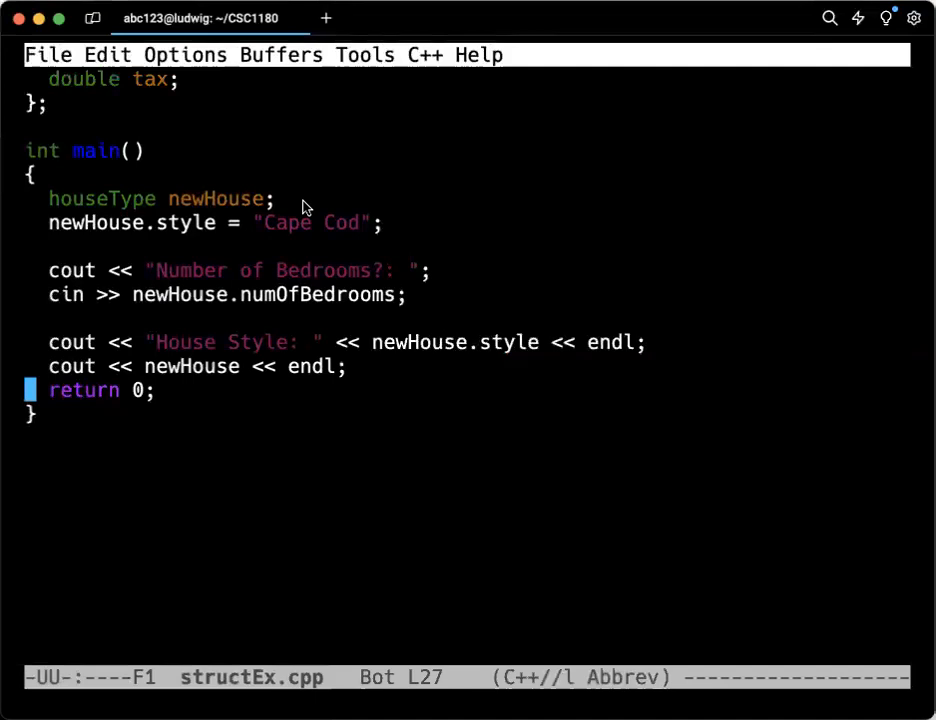
{"action": "key", "text": "up"}
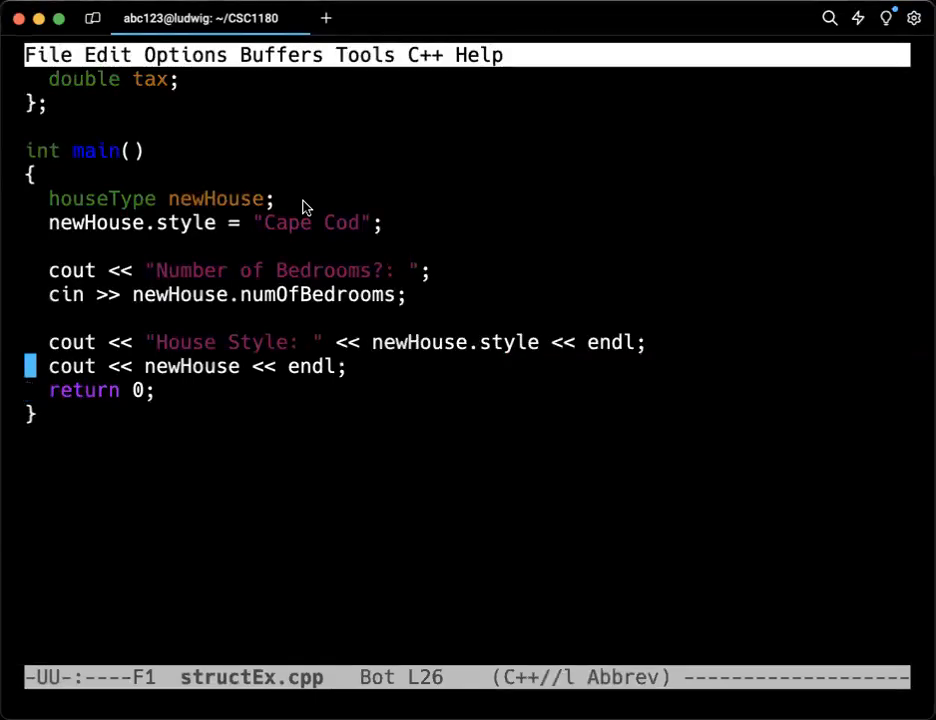
{"action": "mouse_move", "coordinate": [293, 205]}
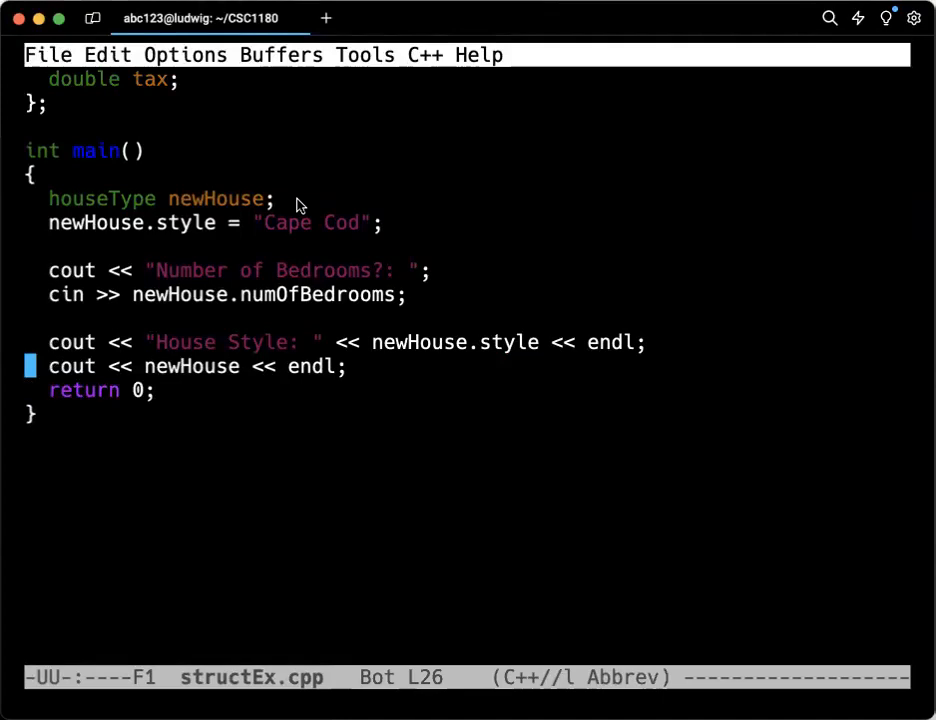
{"action": "key", "text": "Up"}
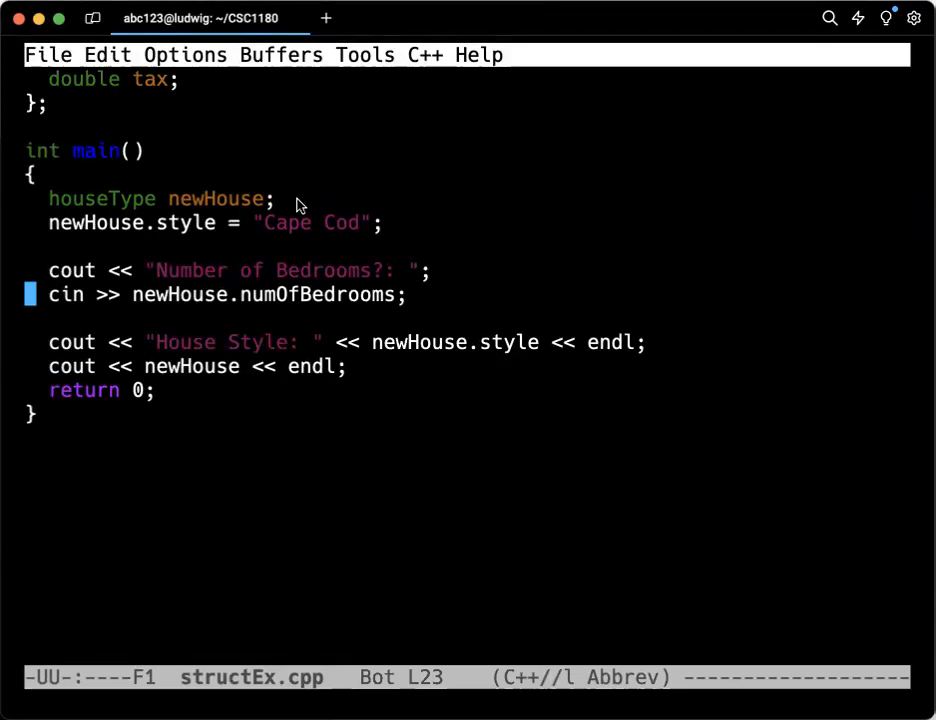
{"action": "key", "text": "up"}
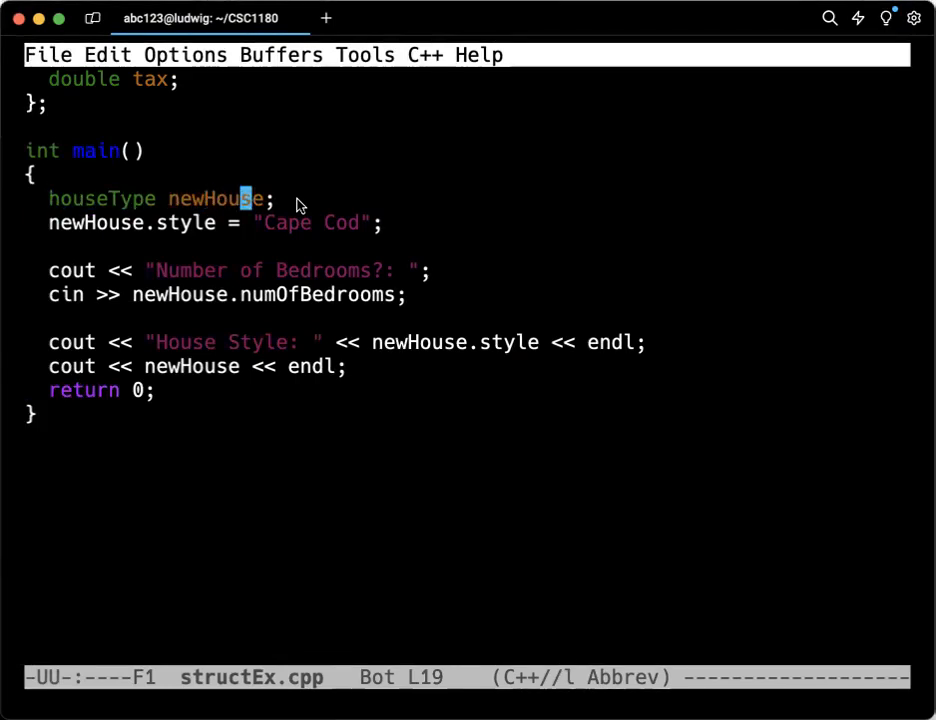
Step: Append oldHouse to the houseType declaration and add `oldHouse = newHouse;` before return 0
{"action": "type", "text": ","}
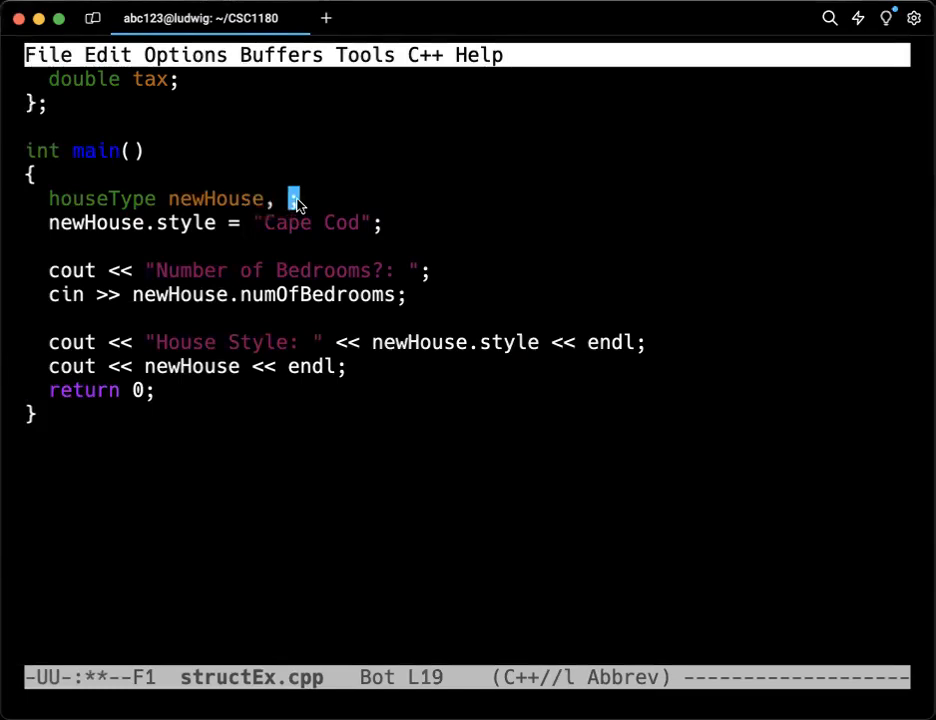
{"action": "mouse_move", "coordinate": [480, 145]}
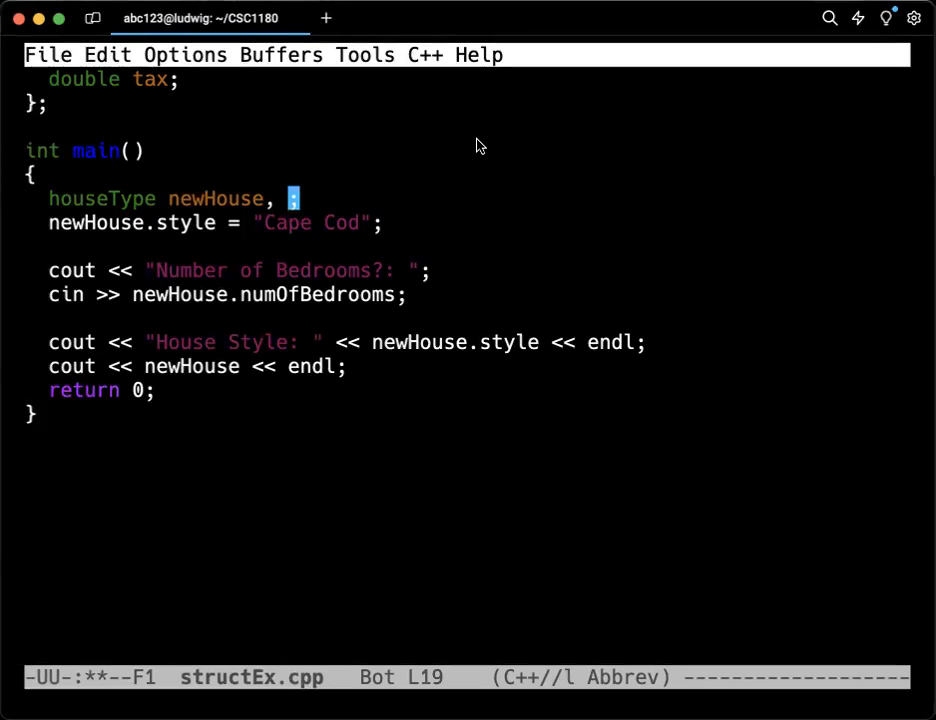
{"action": "type", "text": "oldHouse"}
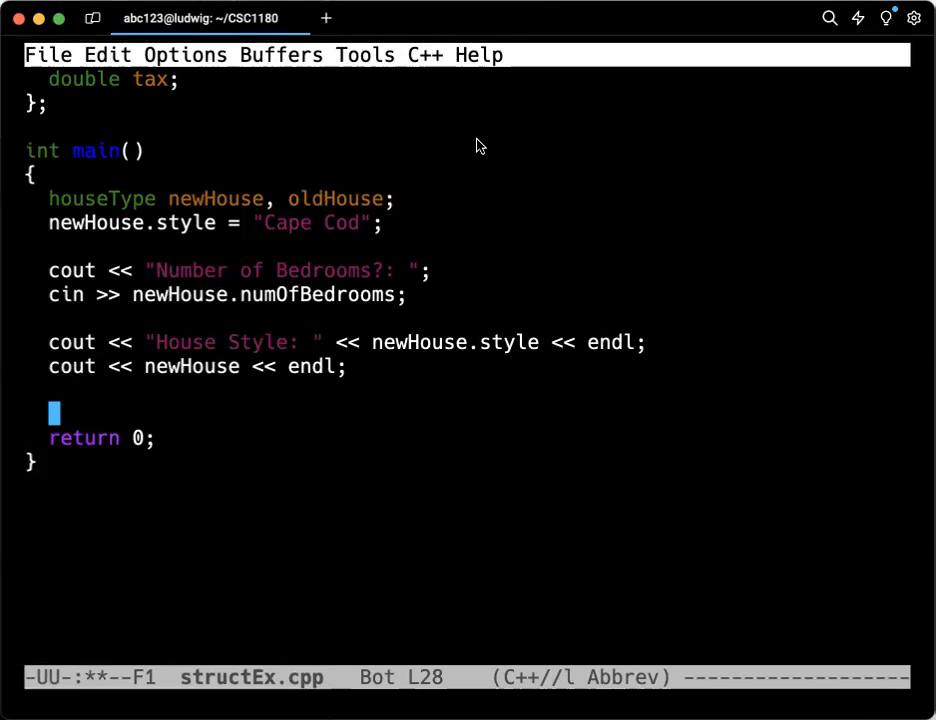
{"action": "type", "text": "old"}
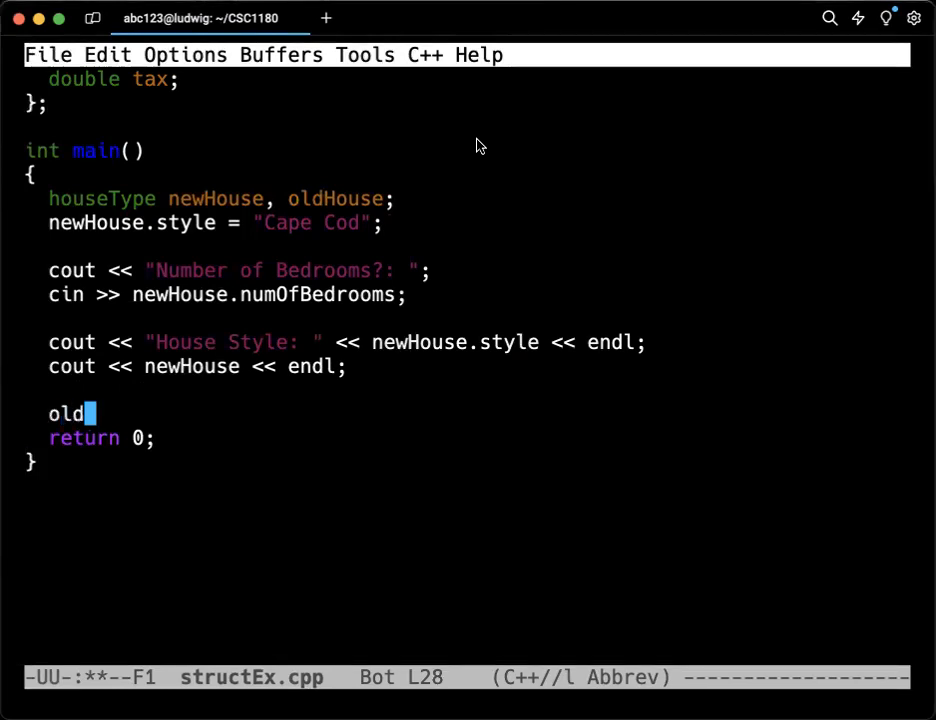
{"action": "type", "text": "House ="}
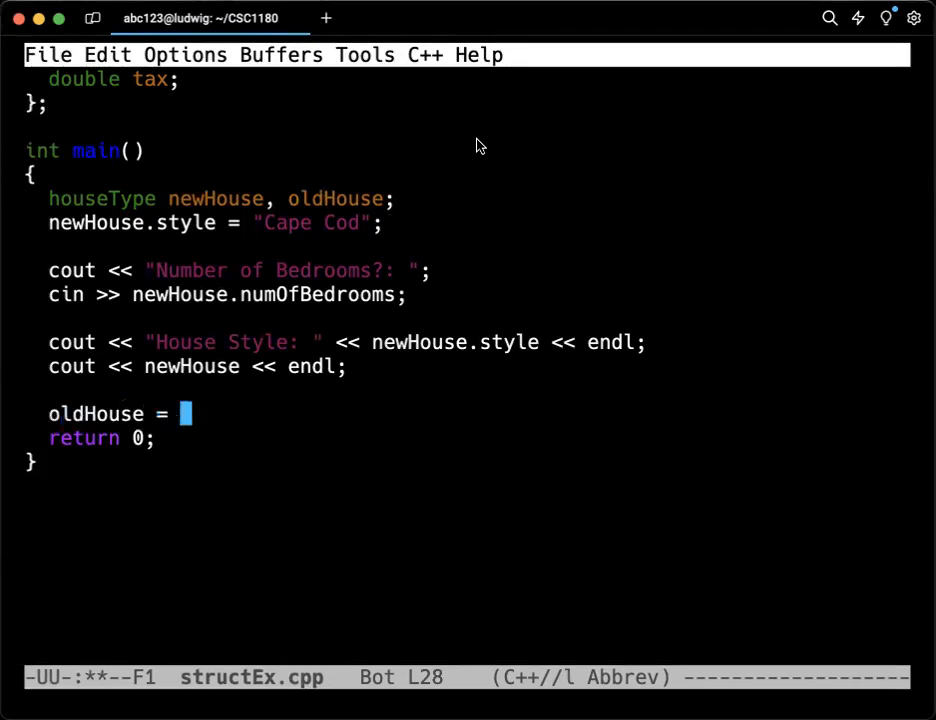
{"action": "type", "text": "newHouse"}
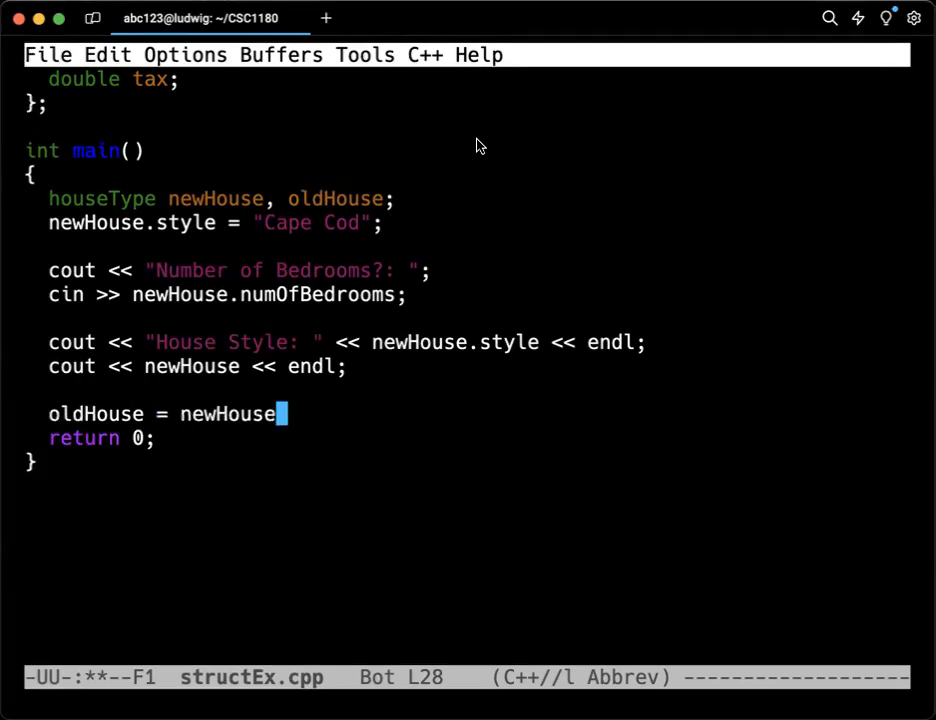
{"action": "key", "text": "Return"}
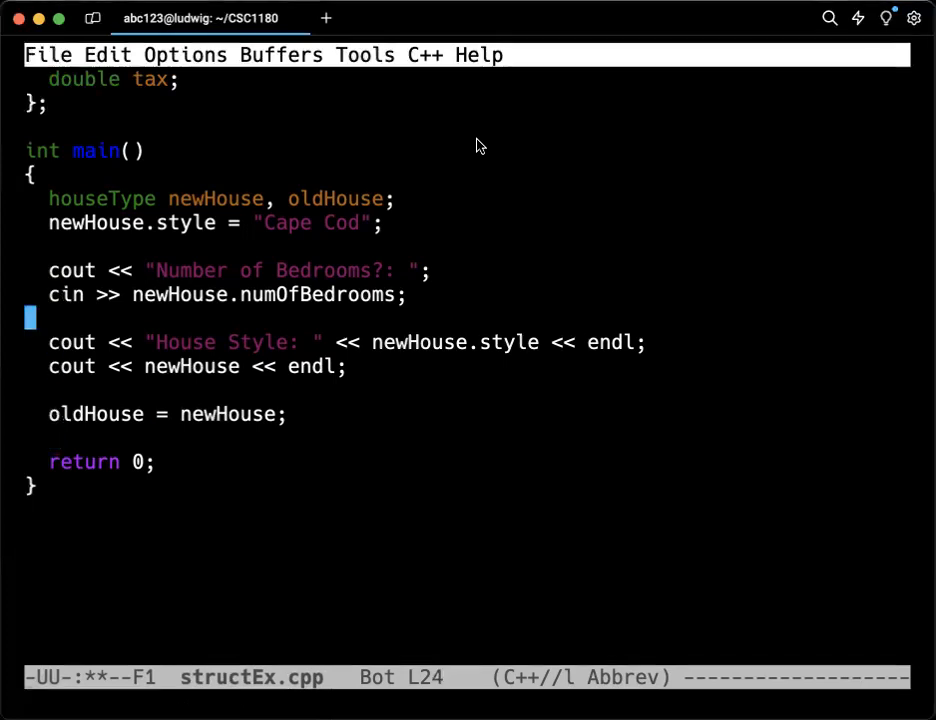
{"action": "left_click", "coordinate": [55, 414]}
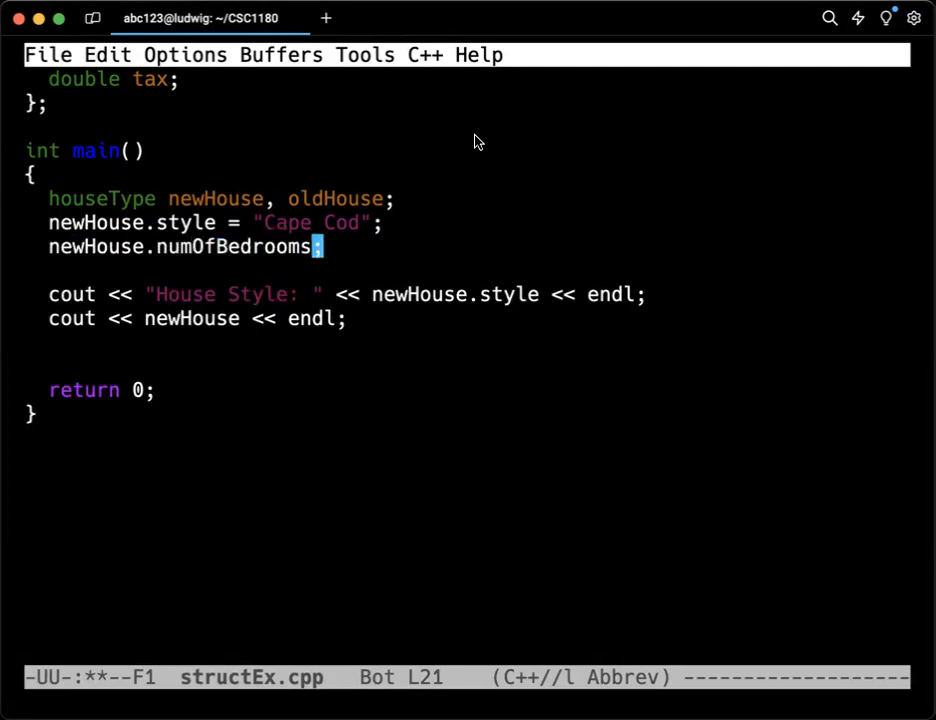
Step: Assign newHouse's bedrooms, bathrooms 1 and price 123456.34 in main
{"action": "type", "text": "= 3"}
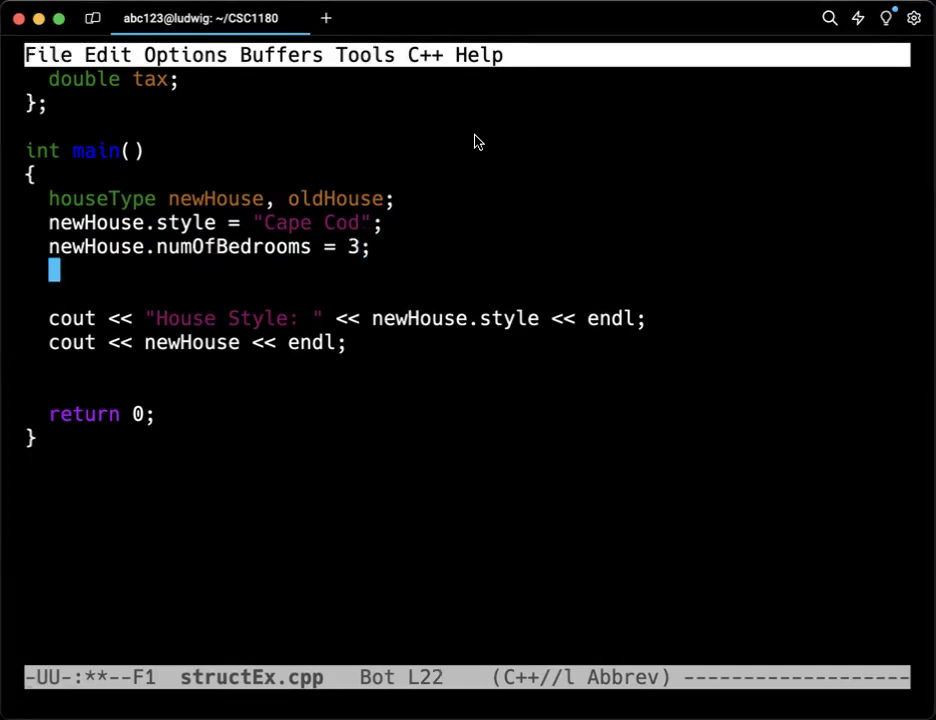
{"action": "type", "text": "newHouse"}
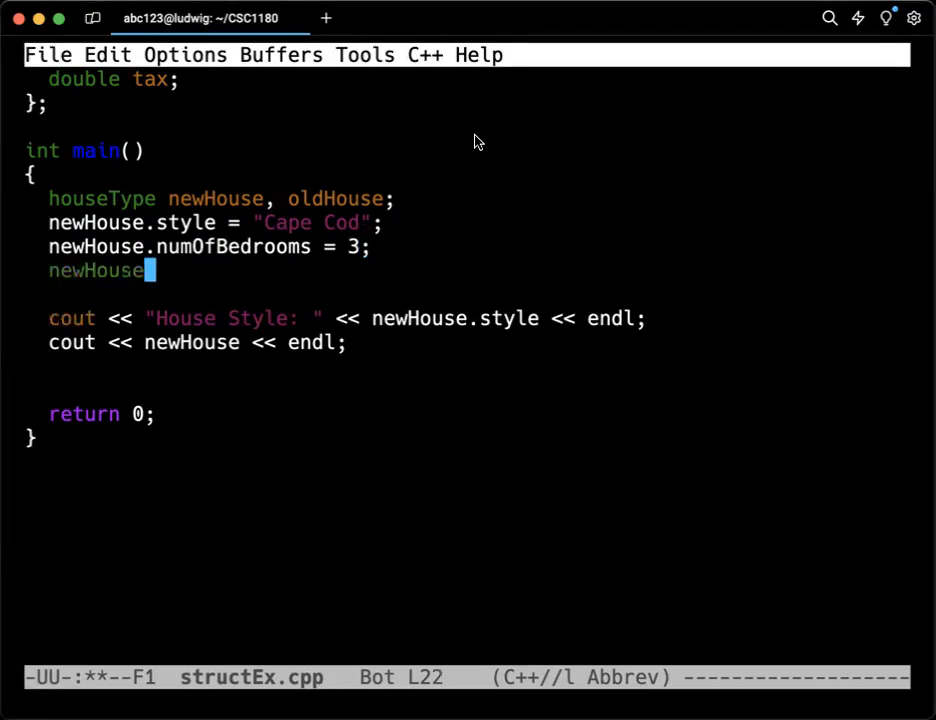
{"action": "type", "text": ".num"}
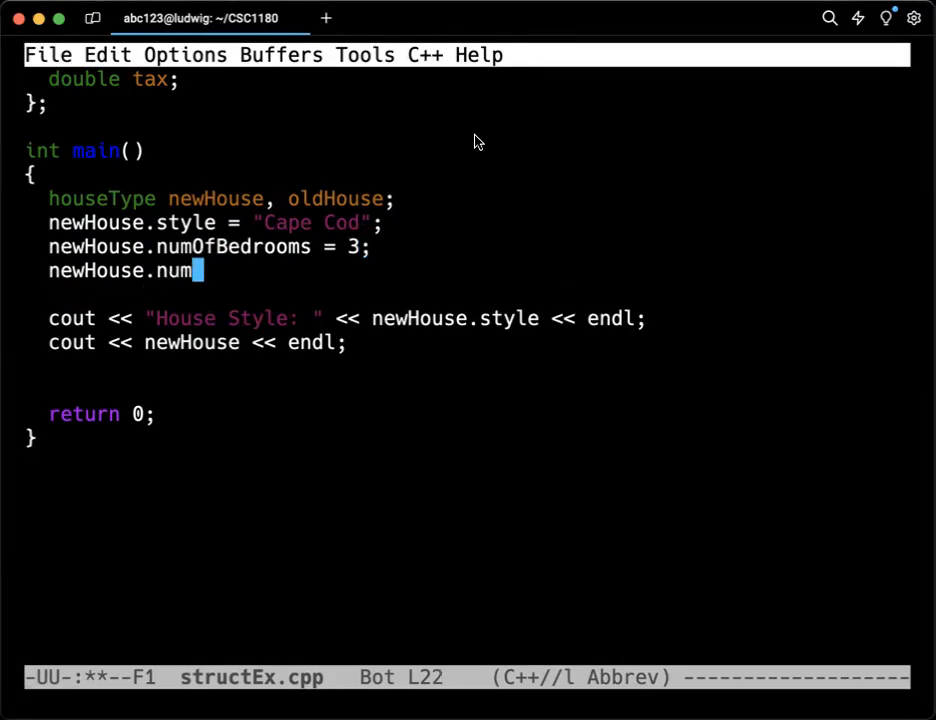
{"action": "type", "text": "OfBathroo"}
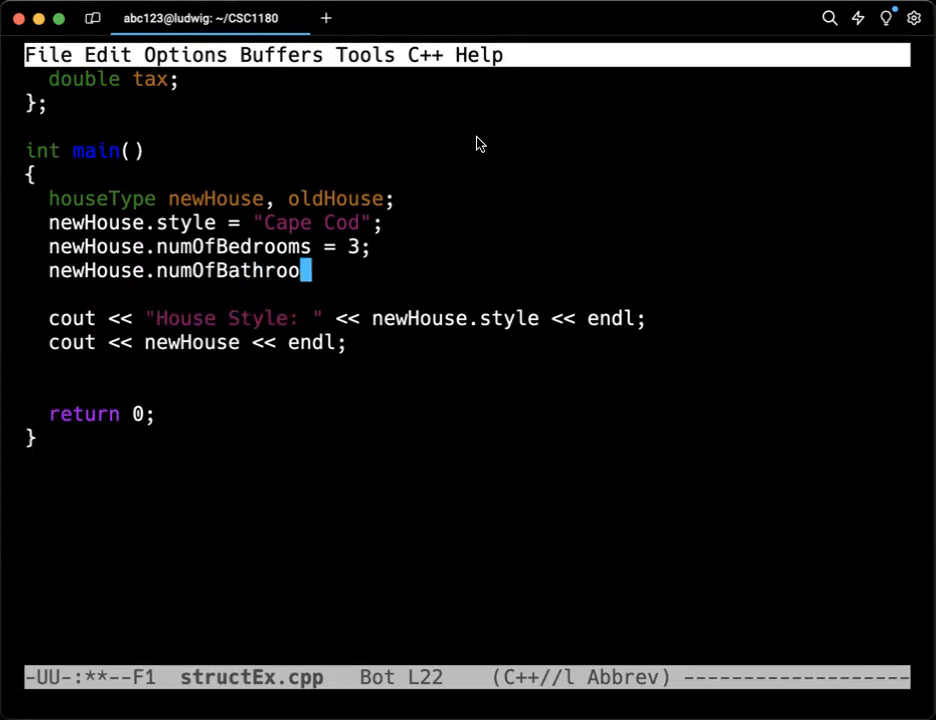
{"action": "type", "text": "ms = 1;"}
{"action": "type", "text": "newHouse.p"}
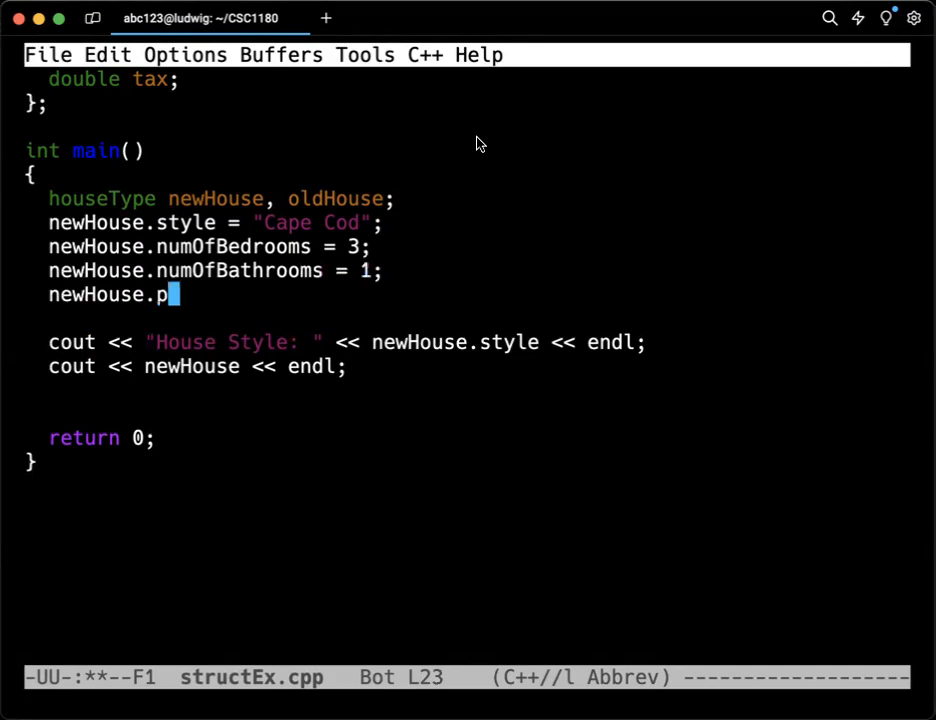
{"action": "type", "text": "rice ="}
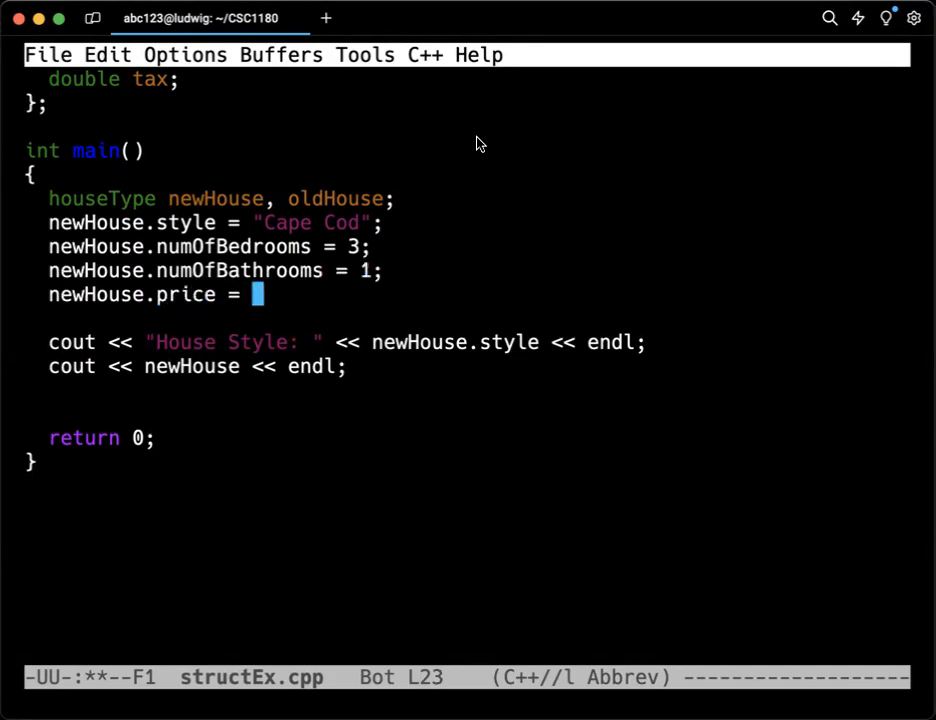
{"action": "type", "text": "123456"}
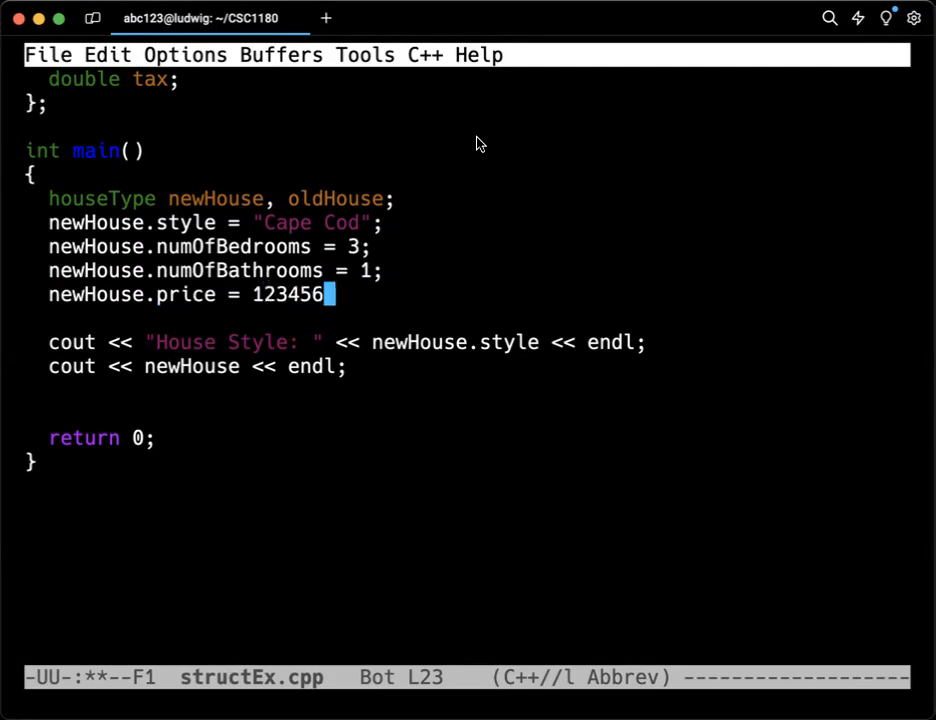
{"action": "type", "text": "."}
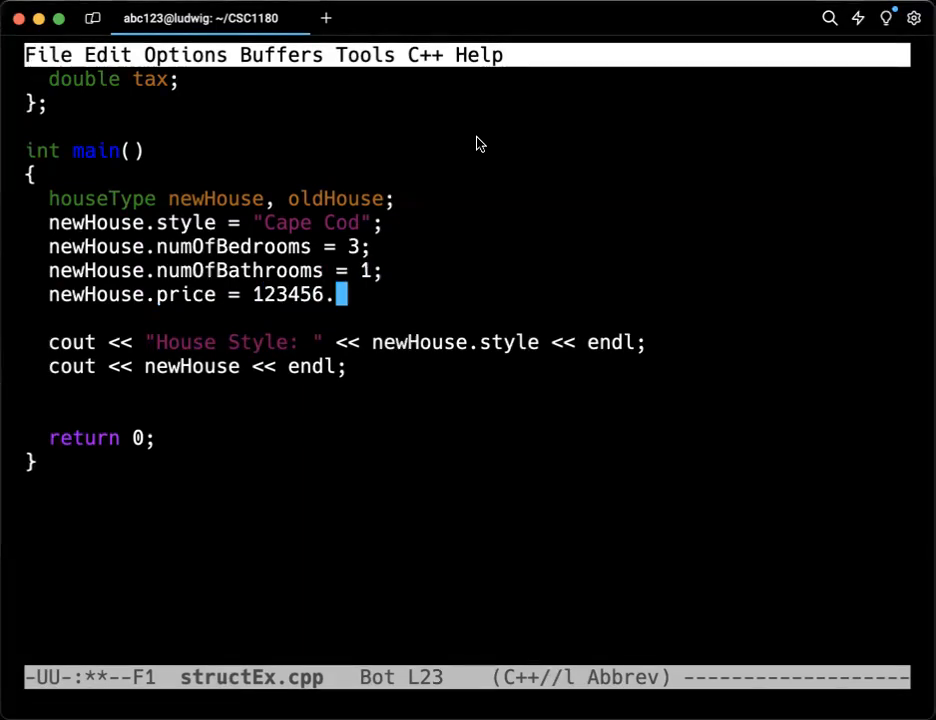
{"action": "type", "text": "34;"}
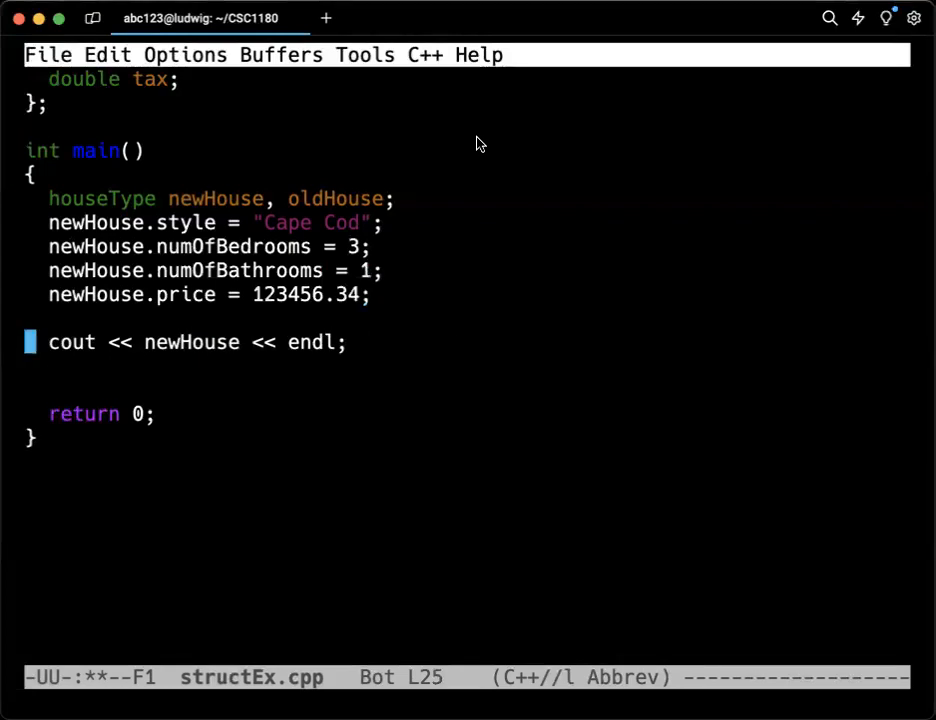
Step: Delete the cout newHouse line and remove oldHouse from the declaration
{"action": "key", "text": "ctrl+k"}
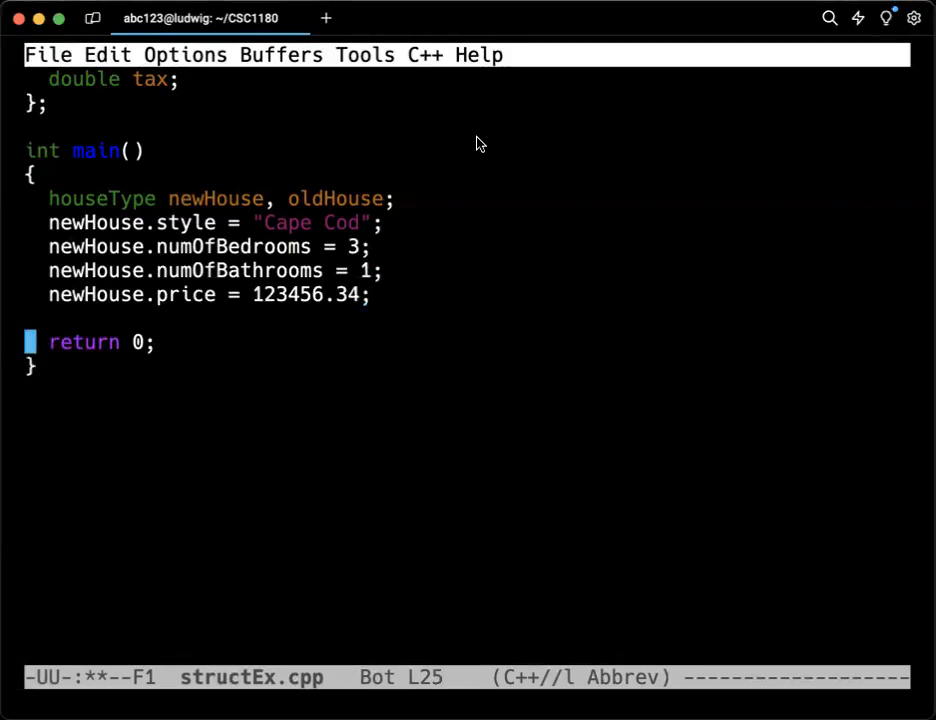
{"action": "key", "text": "Up"}
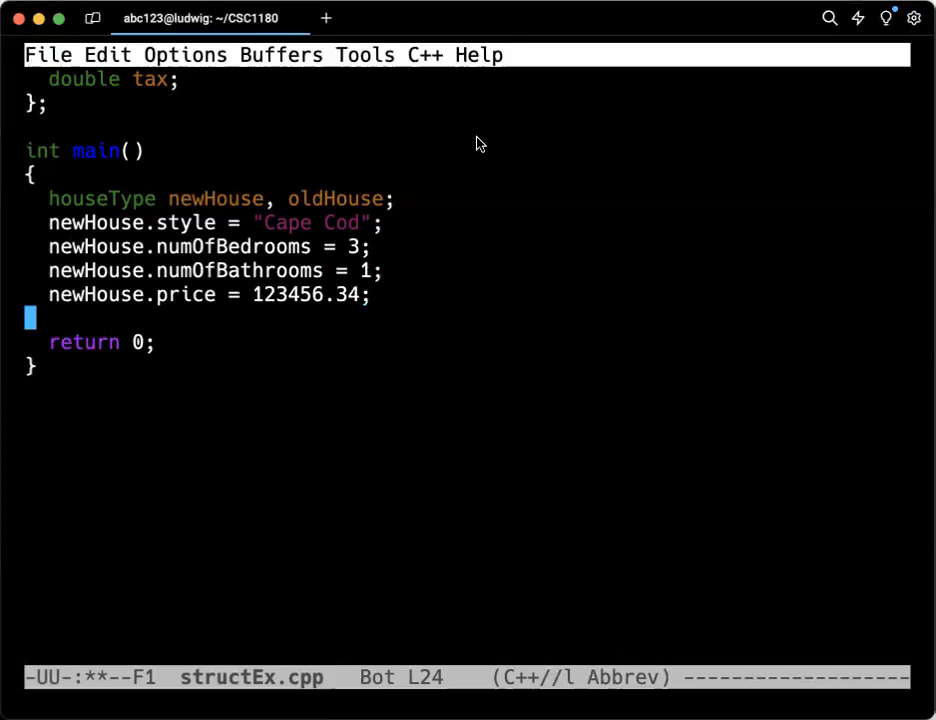
{"action": "key", "text": "Up"}
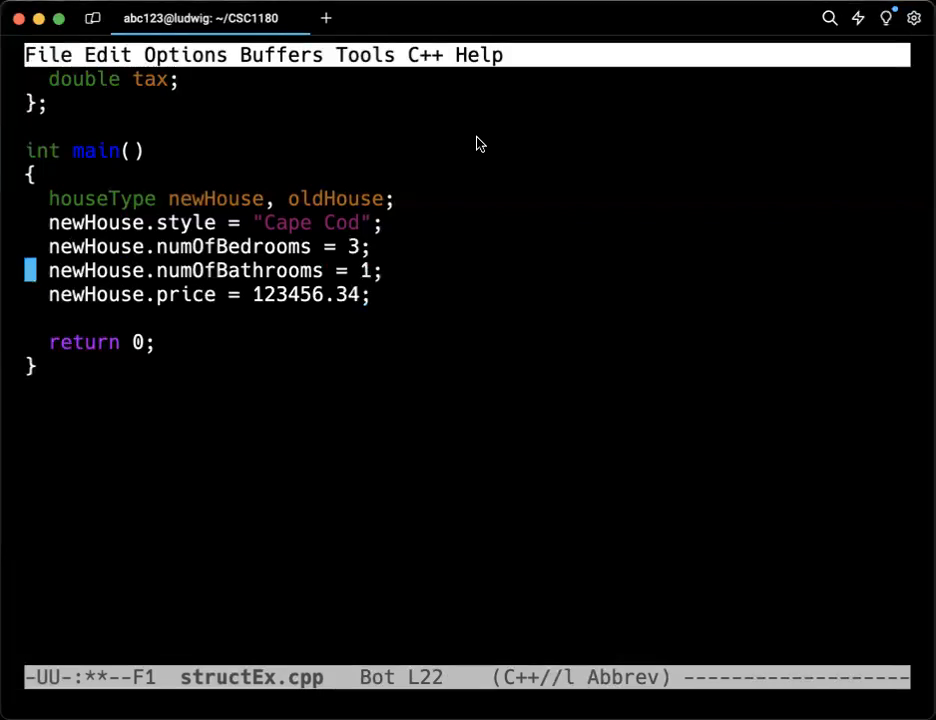
{"action": "key", "text": "up"}
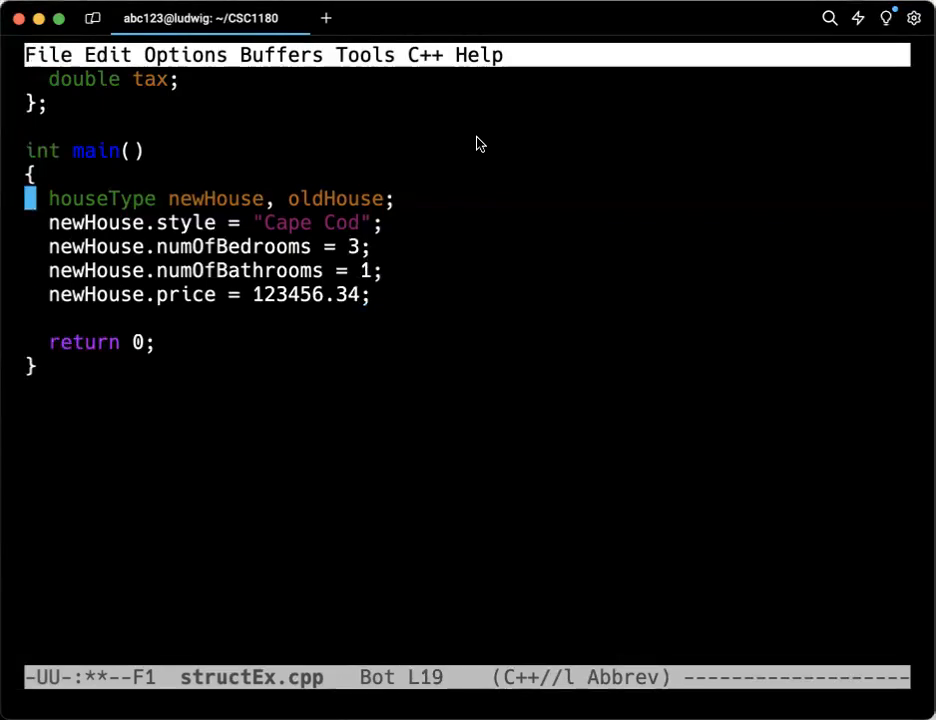
{"action": "left_click", "coordinate": [219, 198]}
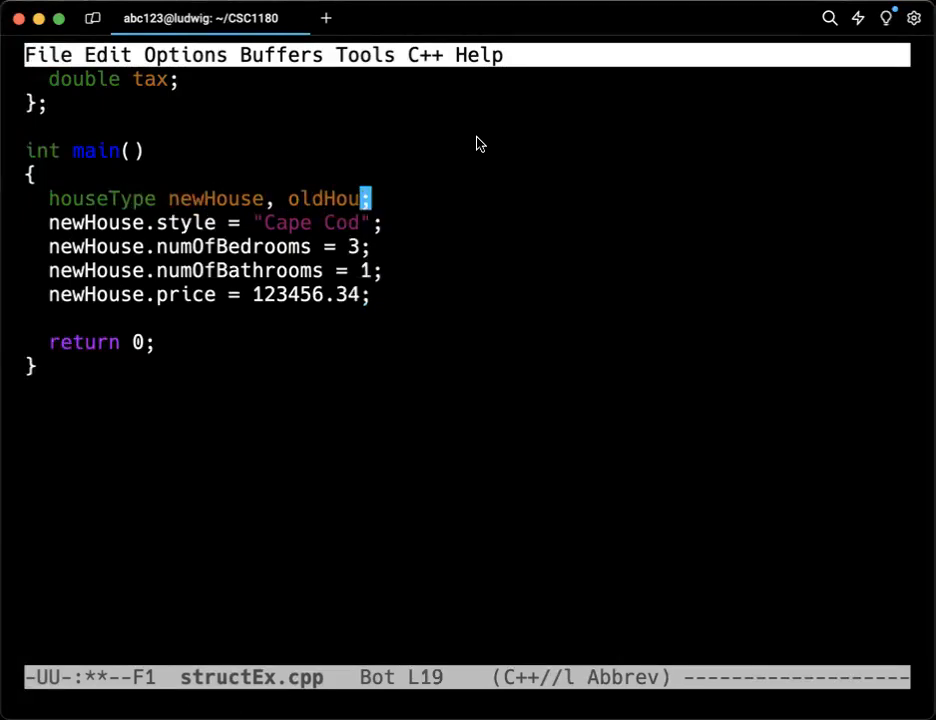
{"action": "key", "text": "Backspace"}
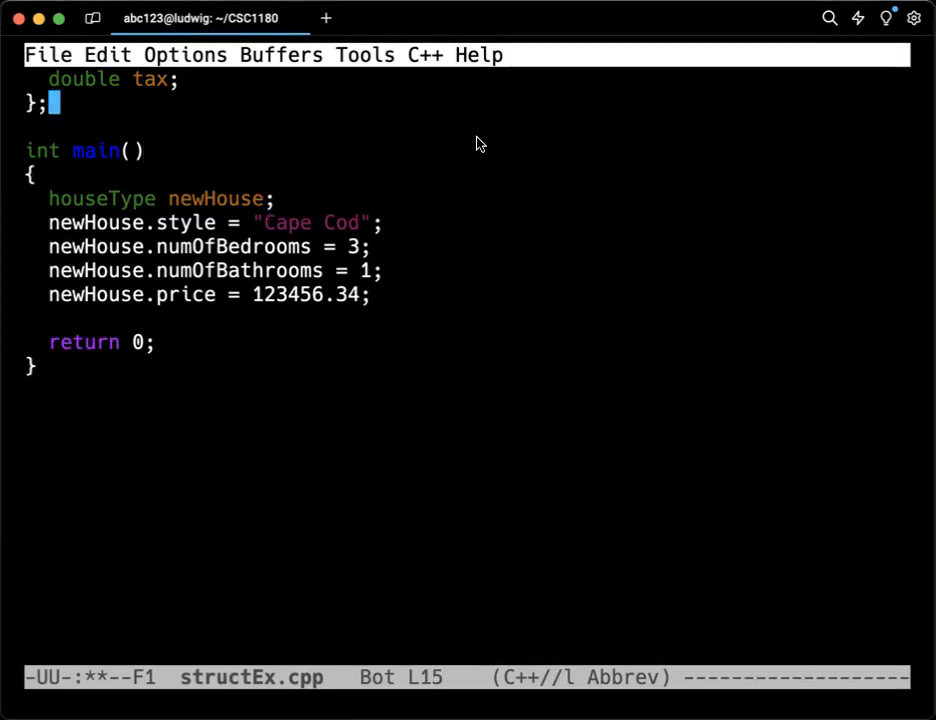
{"action": "scroll", "scroll_direction": "up", "scroll_amount": 3}
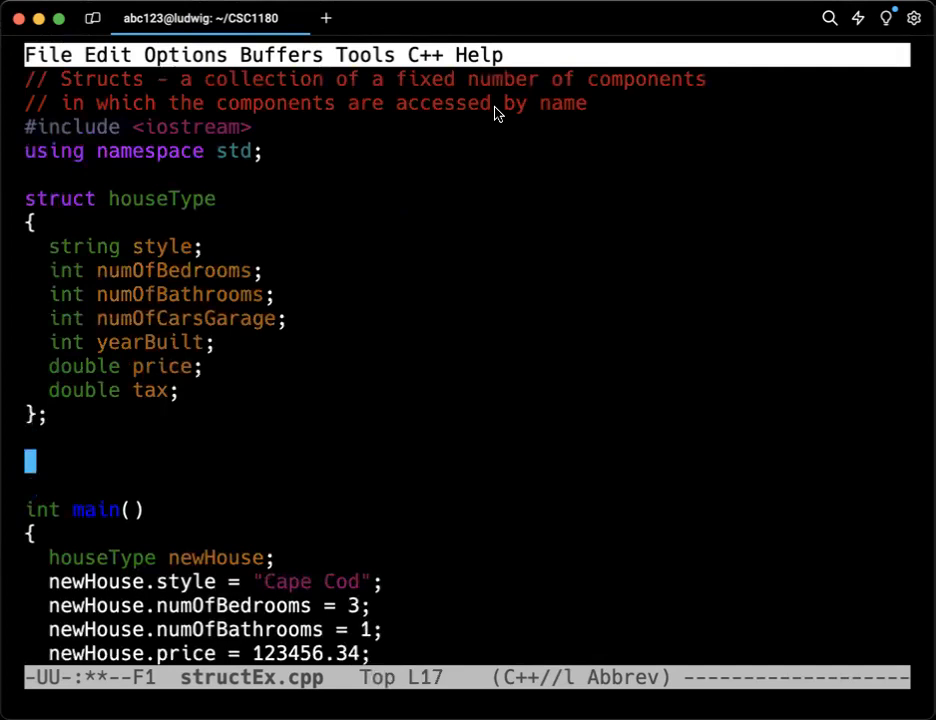
Step: Type `void printHouse(houseType);` after the houseType struct, above main
{"action": "type", "text": "void p"}
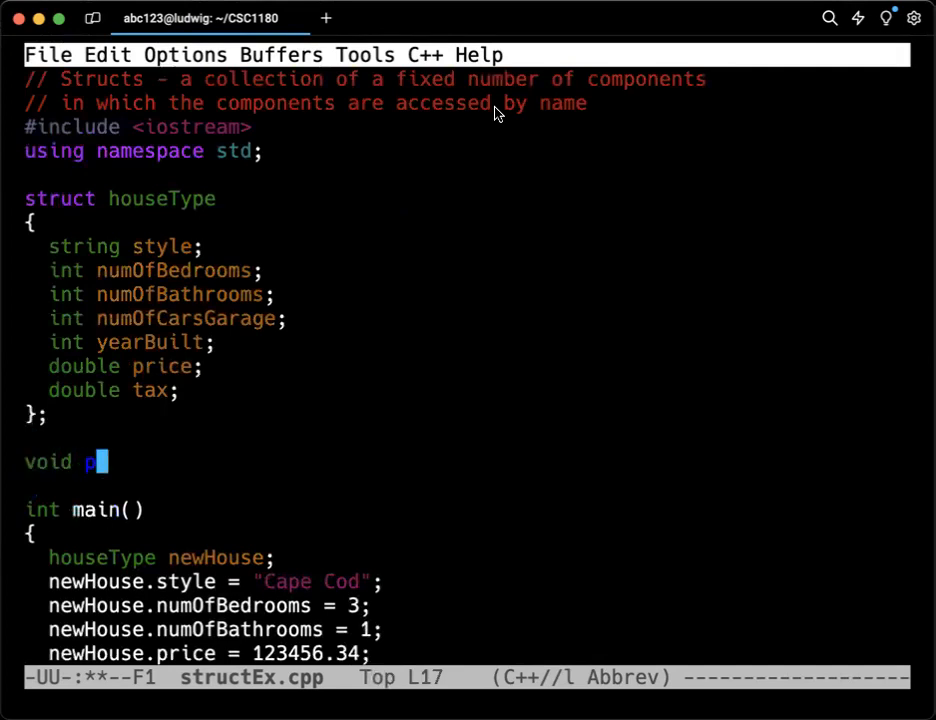
{"action": "type", "text": "rintHouse("}
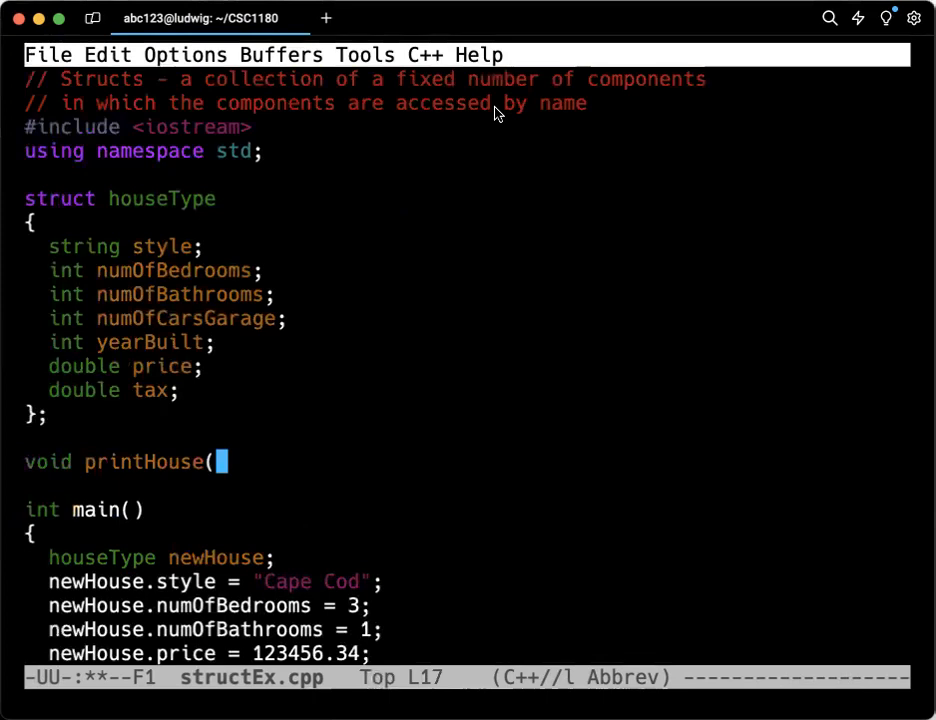
{"action": "type", "text": "houseType"}
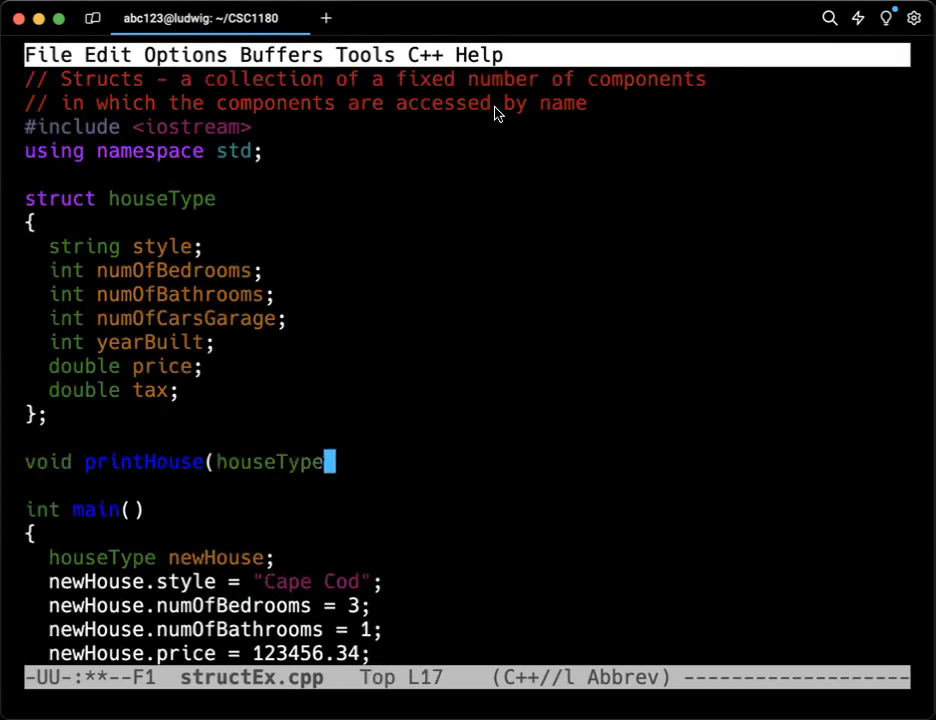
{"action": "type", "text": ")"}
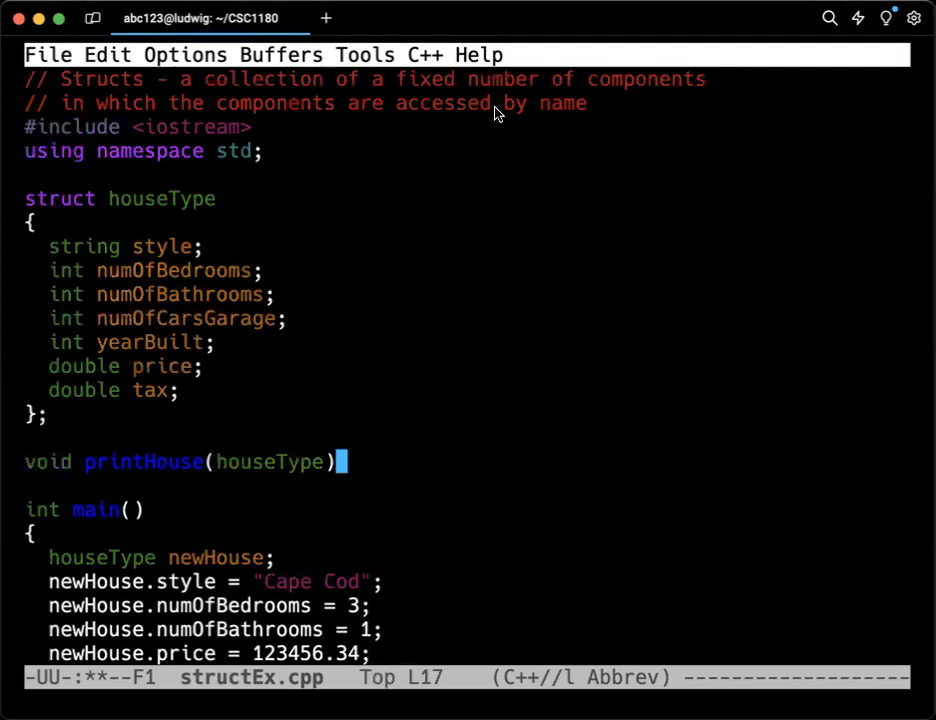
{"action": "type", "text": ";"}
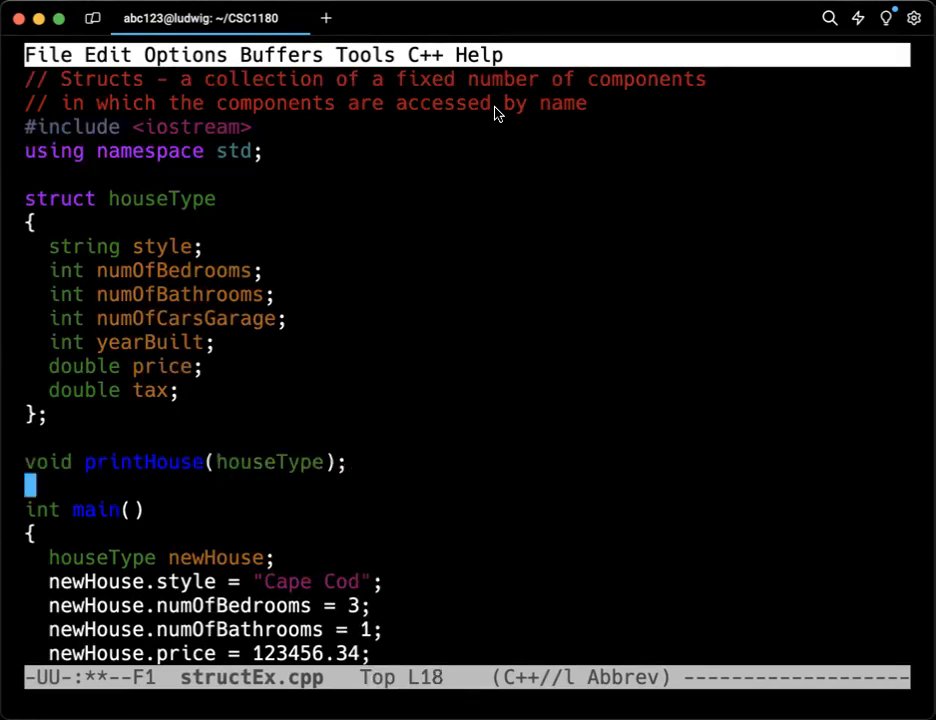
Step: Start the printHouse(houseType h) definition below main, printing the house style
{"action": "scroll", "scroll_direction": "down", "scroll_amount": 3}
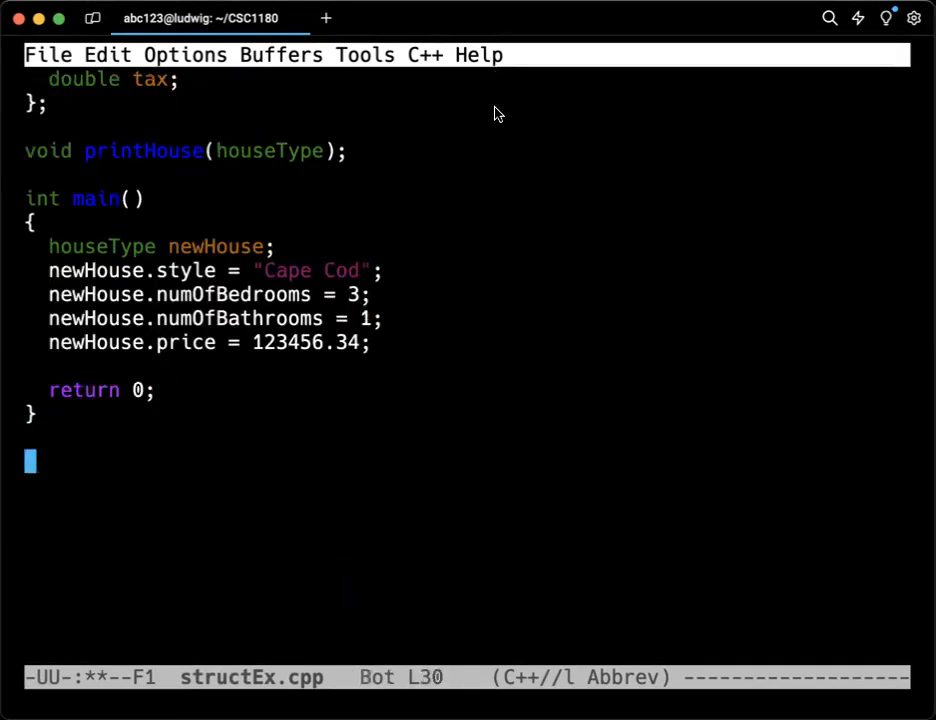
{"action": "type", "text": "void printHouse(houseType)"}
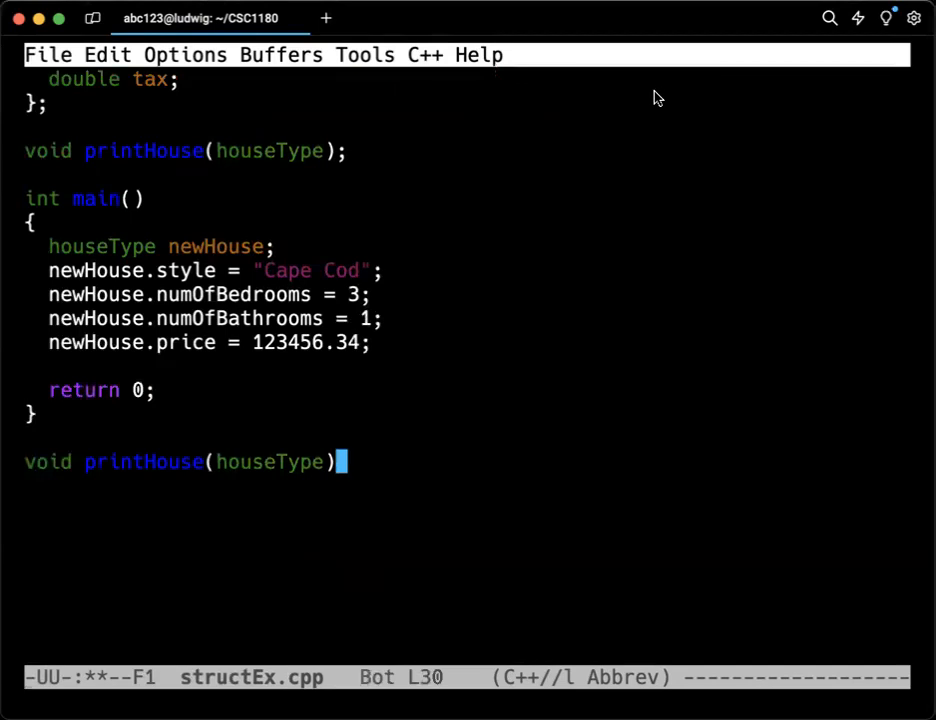
{"action": "key", "text": "Return"}
{"action": "type", "text": "{"}
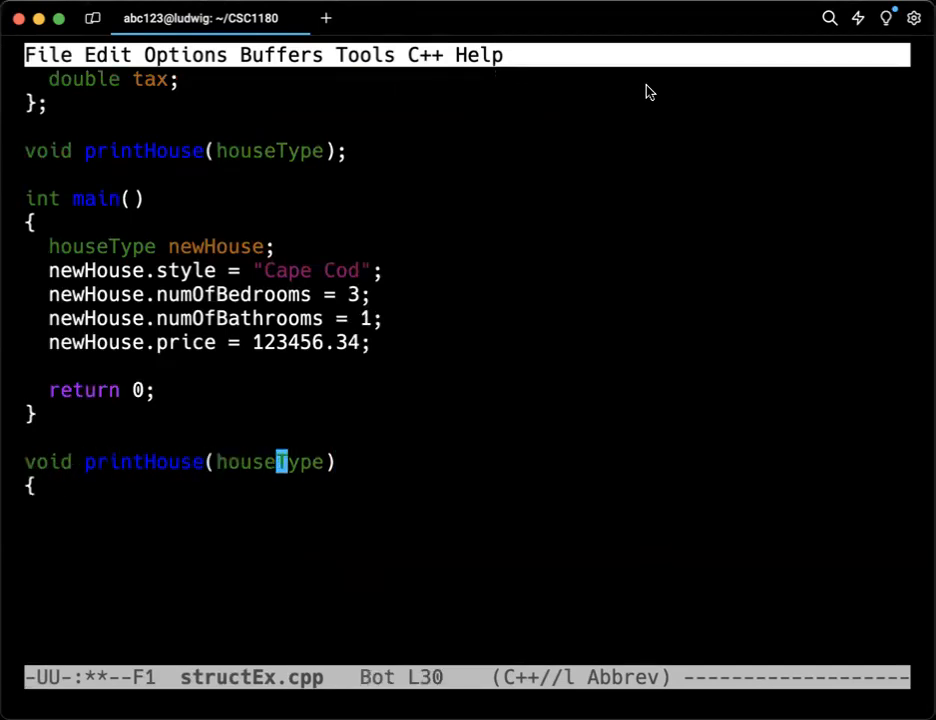
{"action": "type", "text": "h"}
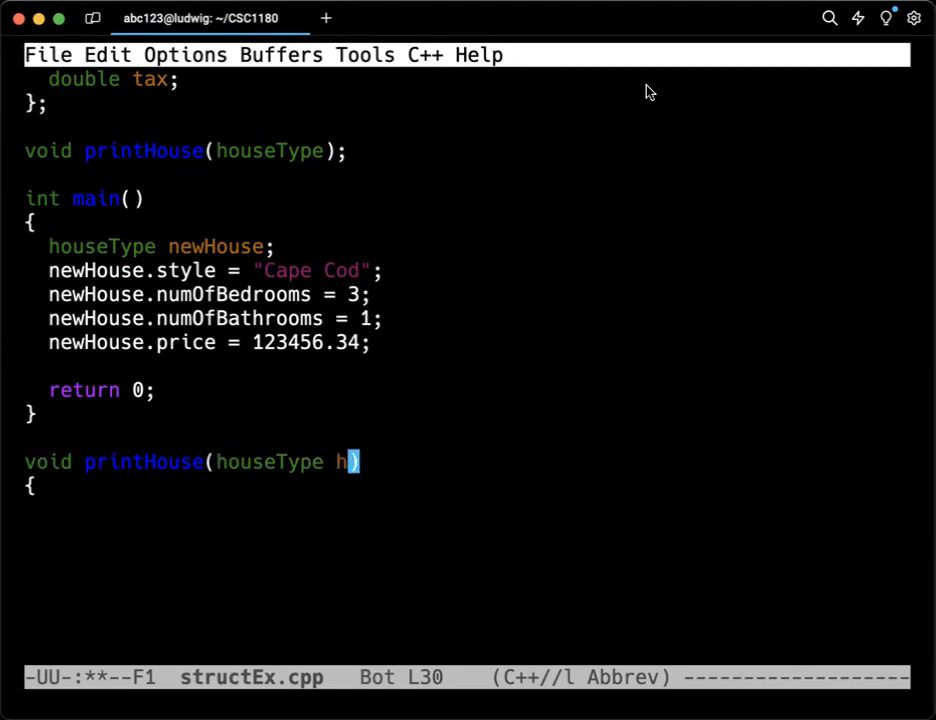
{"action": "key", "text": "Return"}
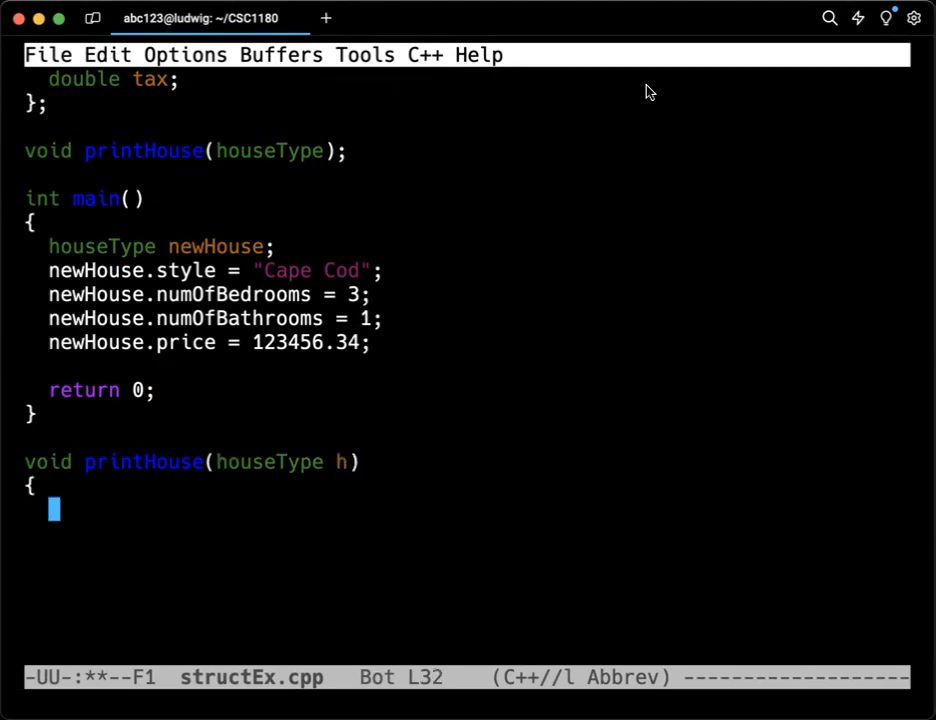
{"action": "type", "text": "cout h."}
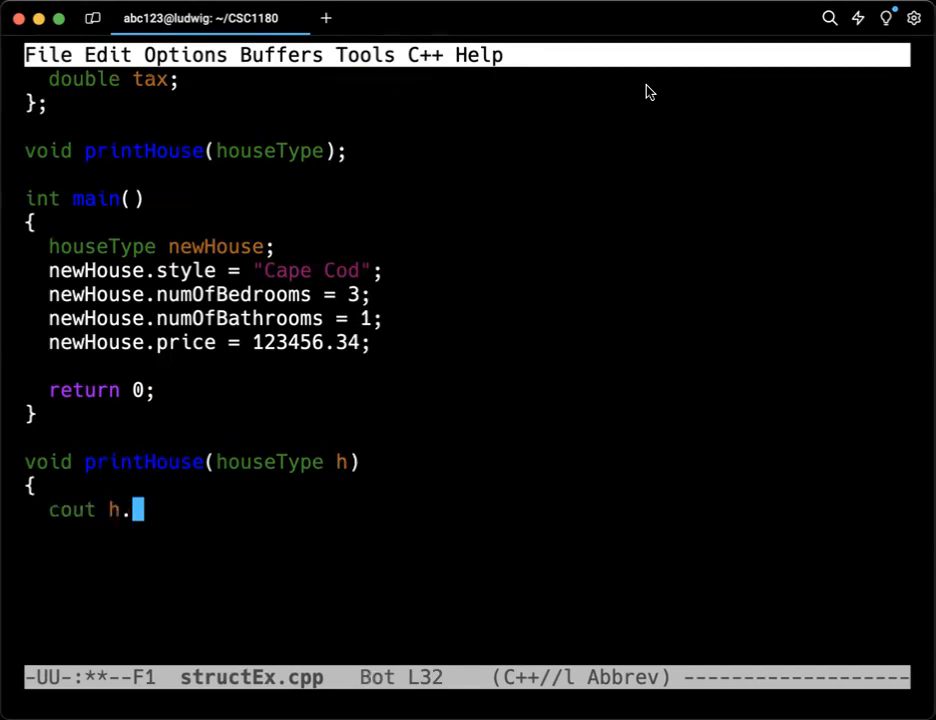
{"action": "type", "text": "style"}
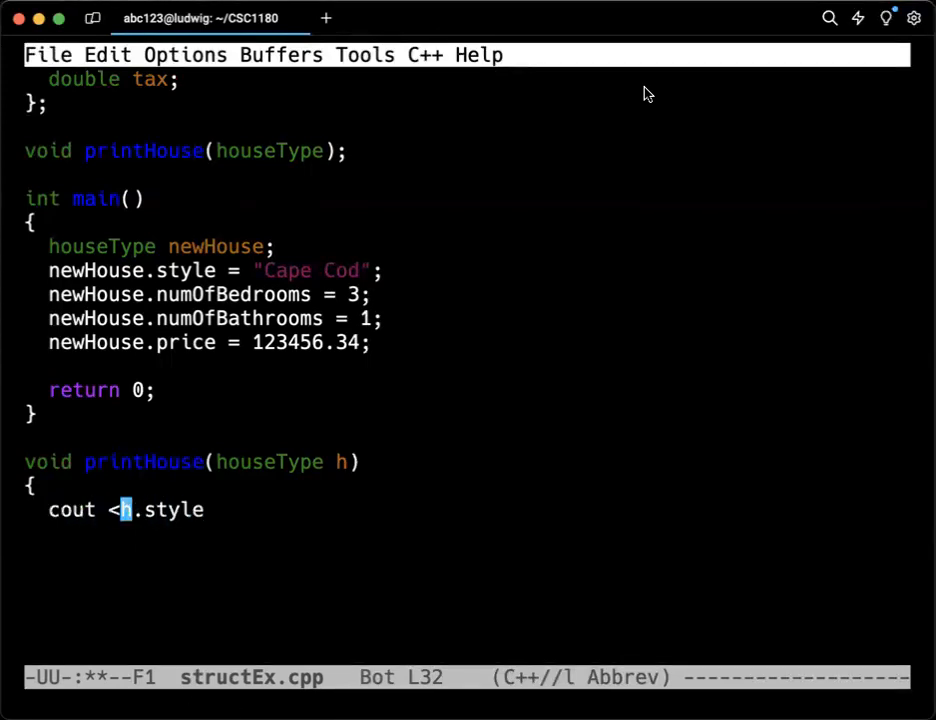
{"action": "type", "text": "<"}
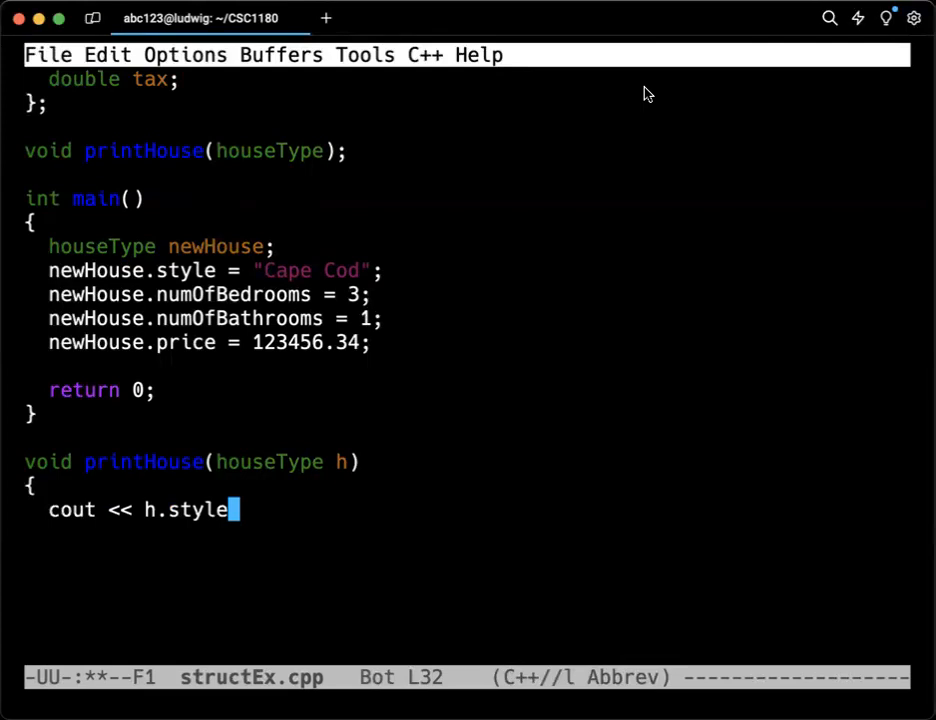
{"action": "type", "text": "<< endl;"}
{"action": "type", "text": "cout"}
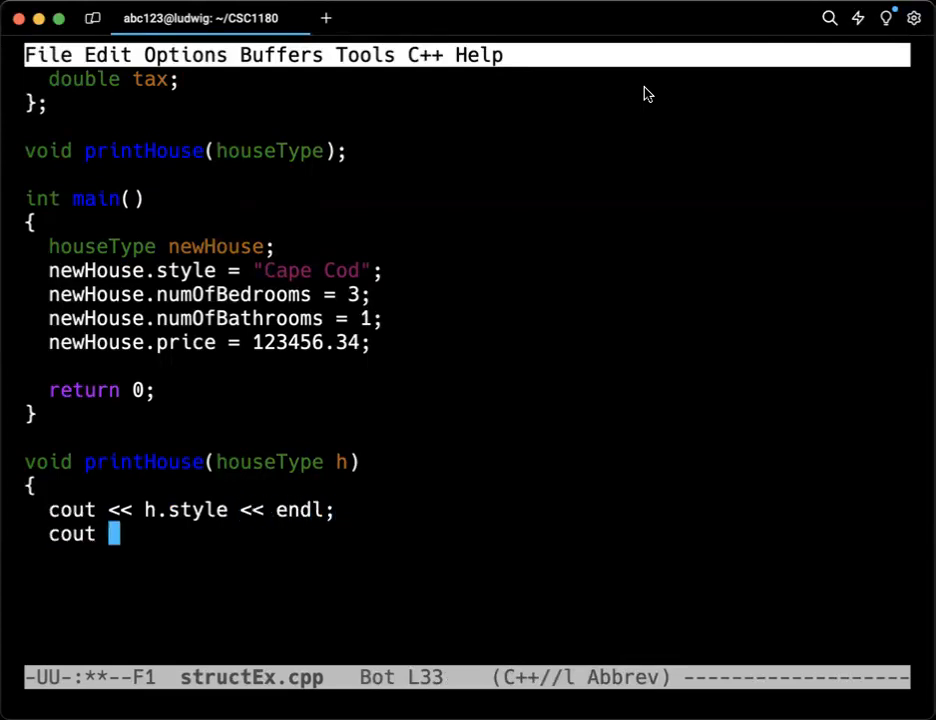
Step: Print numOfBedrooms, numOfBathrooms and price in printHouse and close the body
{"action": "type", "text": "<< h.nu"}
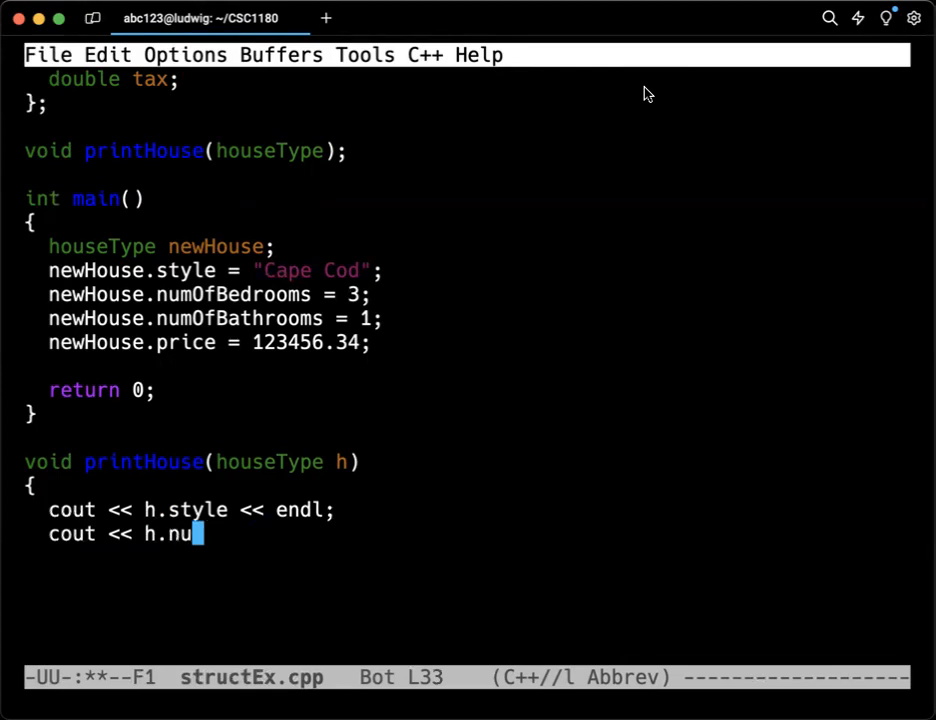
{"action": "type", "text": "mOfBedro"}
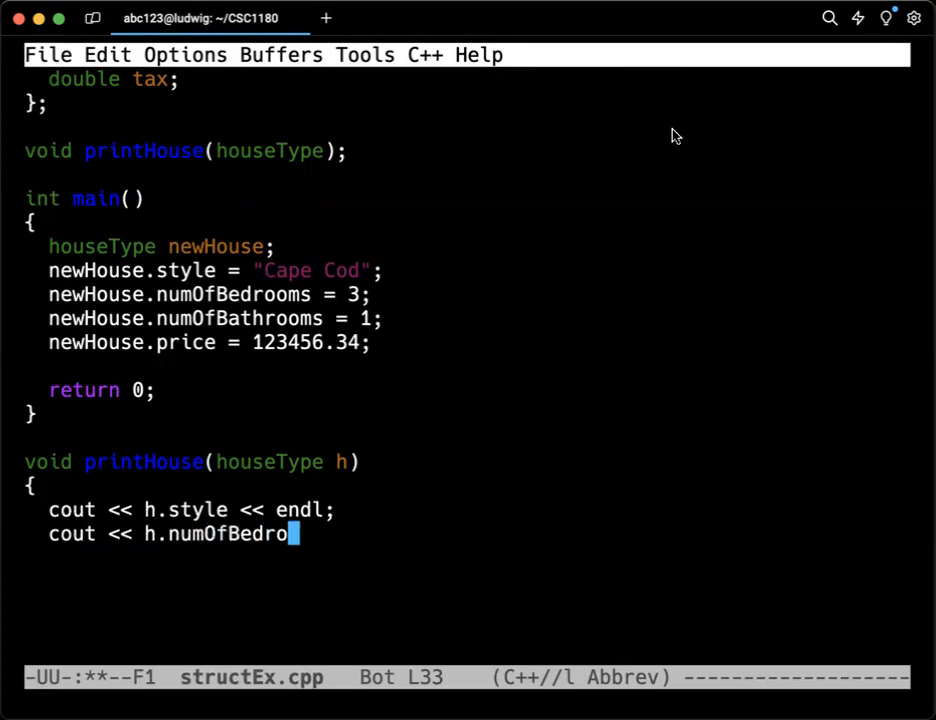
{"action": "type", "text": "oms << endl;"}
{"action": "left_click", "coordinate": [467, 558]}
{"action": "type", "text": "cout"}
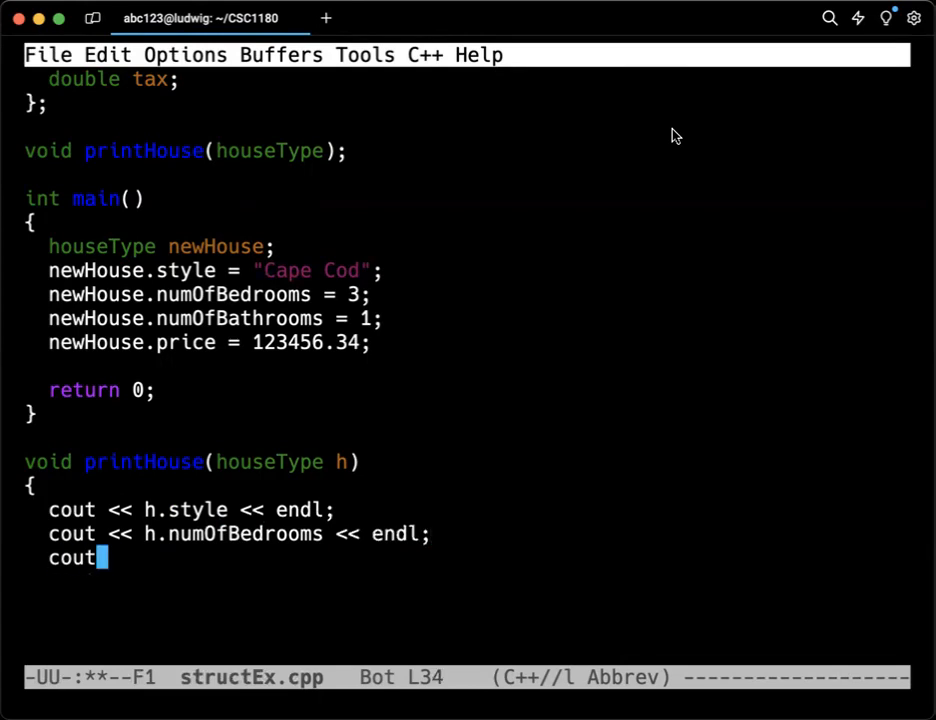
{"action": "type", "text": "<< h.n"}
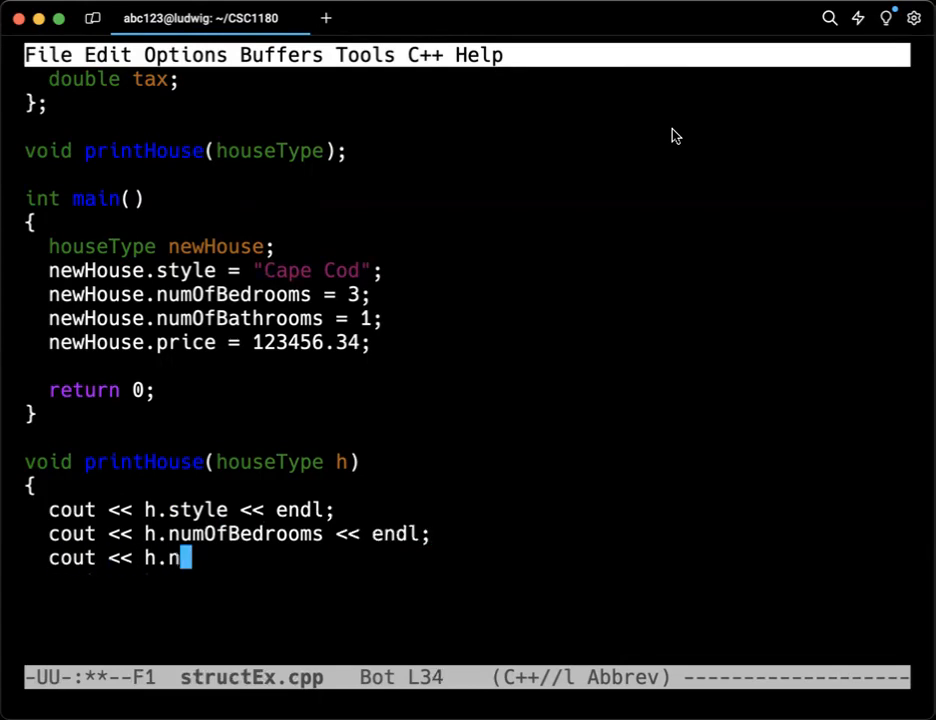
{"action": "type", "text": "umOf"}
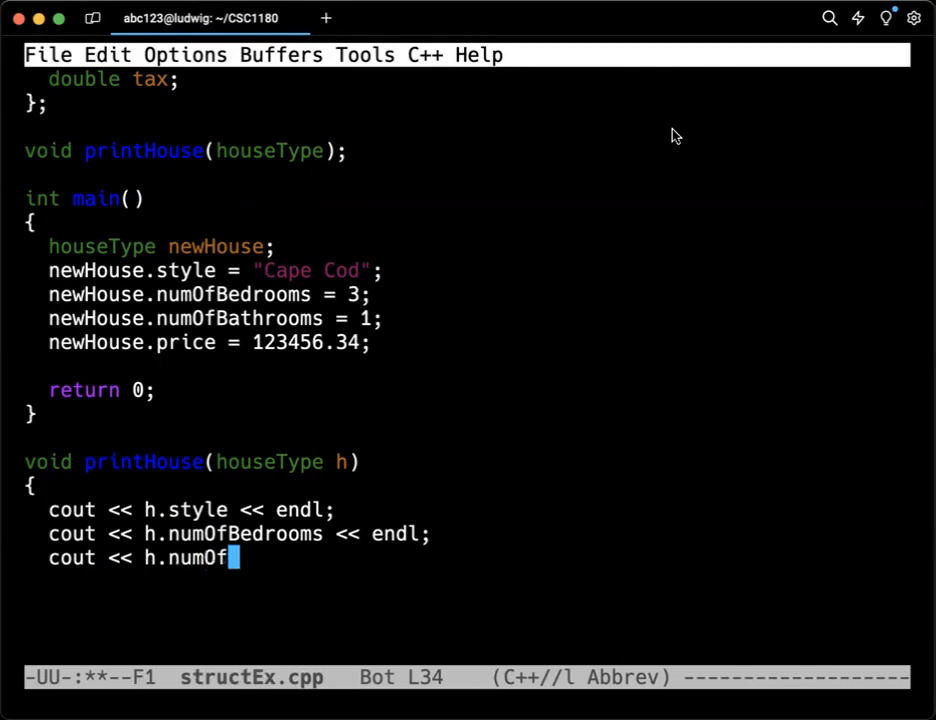
{"action": "type", "text": "Bathrooms << endl;"}
{"action": "type", "text": "cout ,,"}
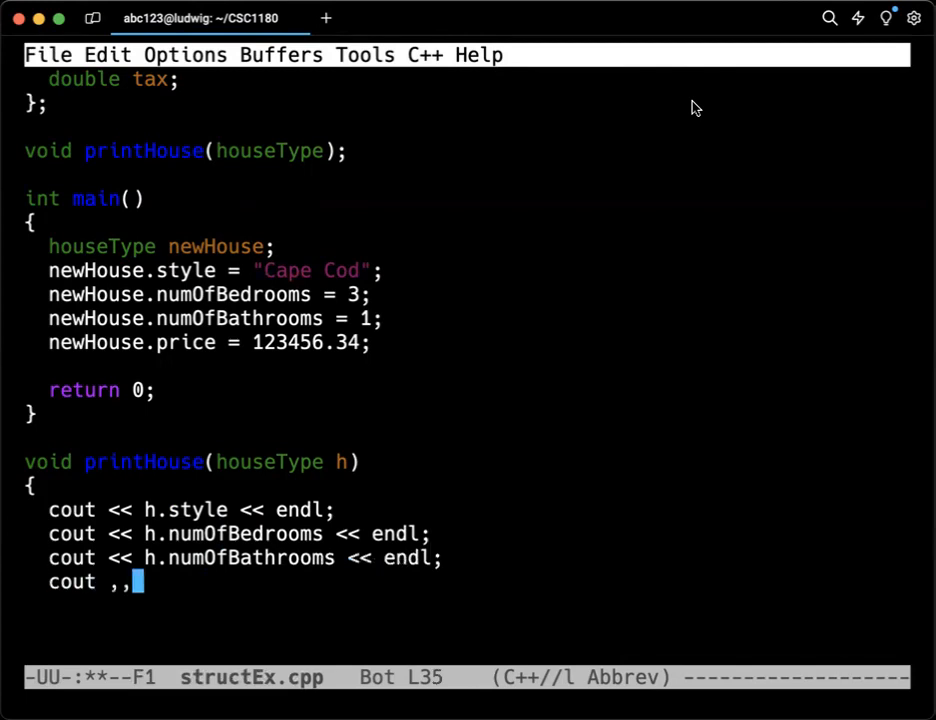
{"action": "key", "text": "BackSpace"}
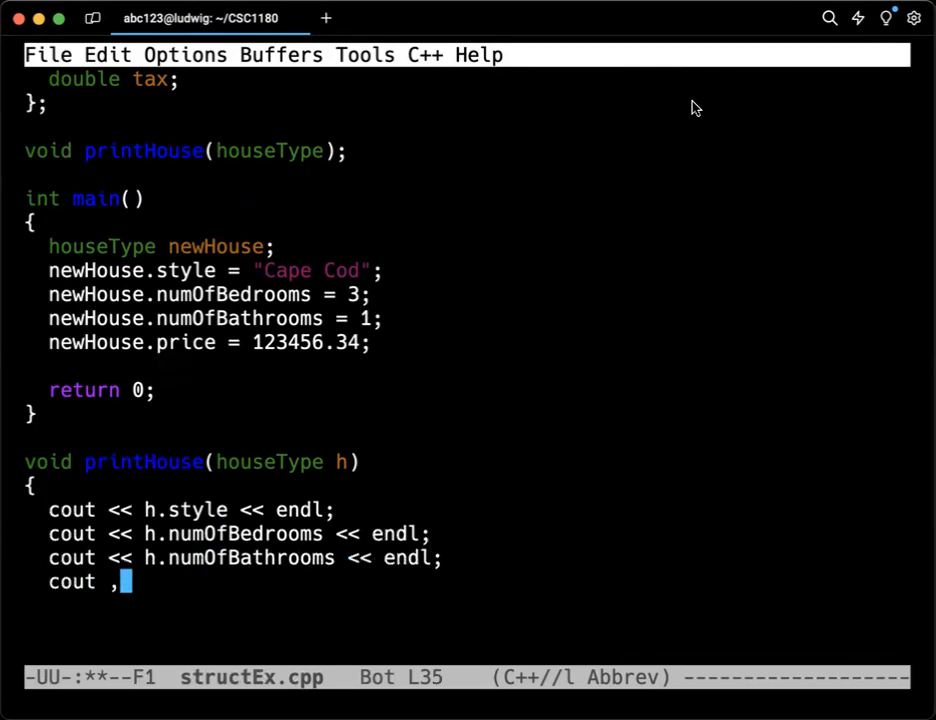
{"action": "type", "text": "<< h.pr"}
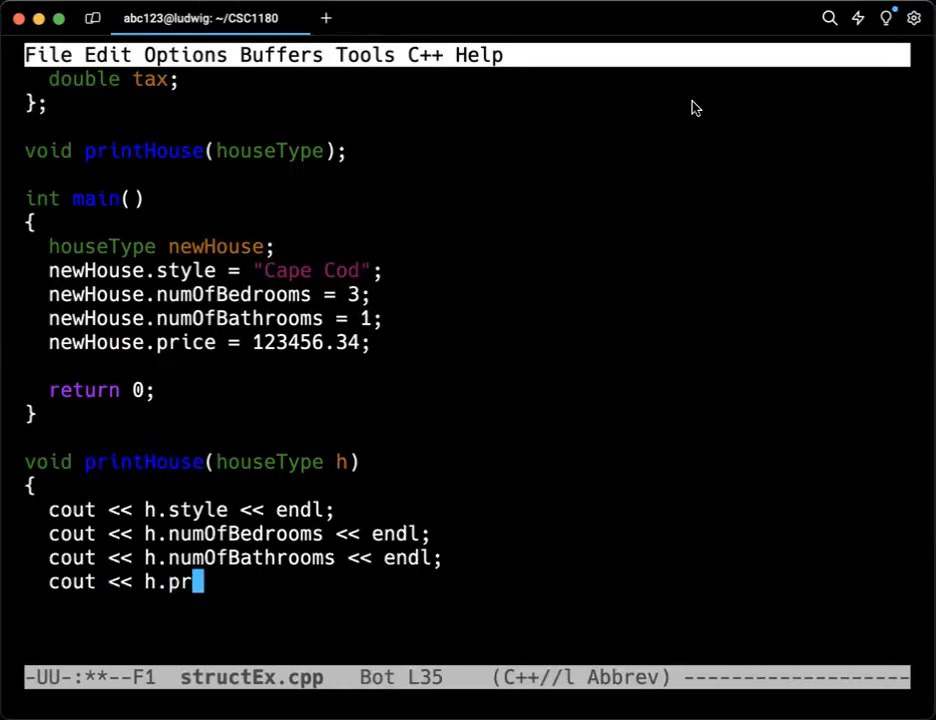
{"action": "type", "text": "ice"}
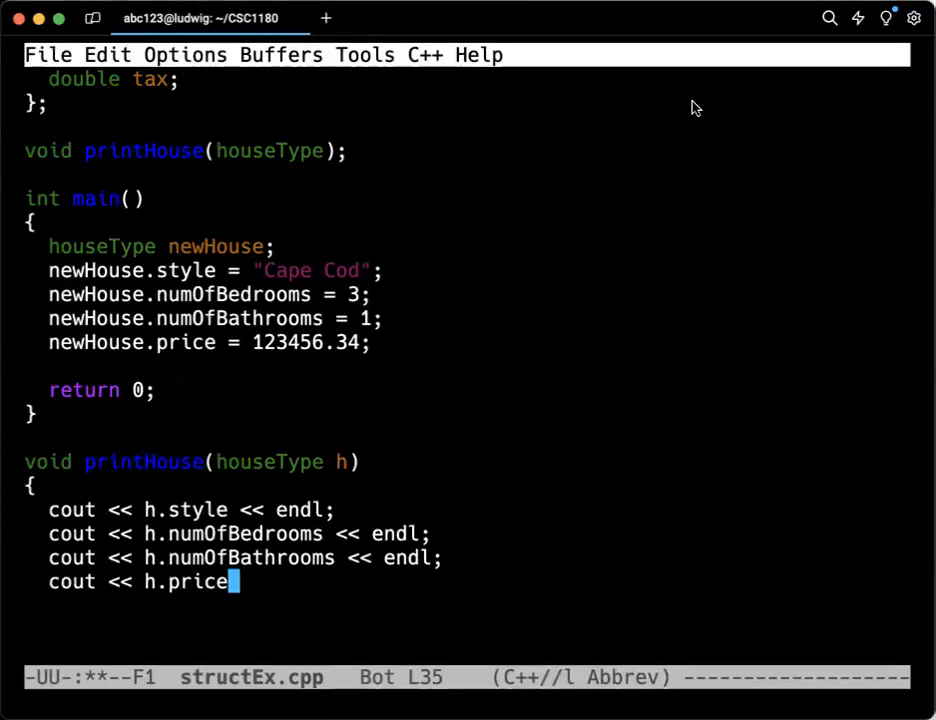
{"action": "type", "text": "<< endl;"}
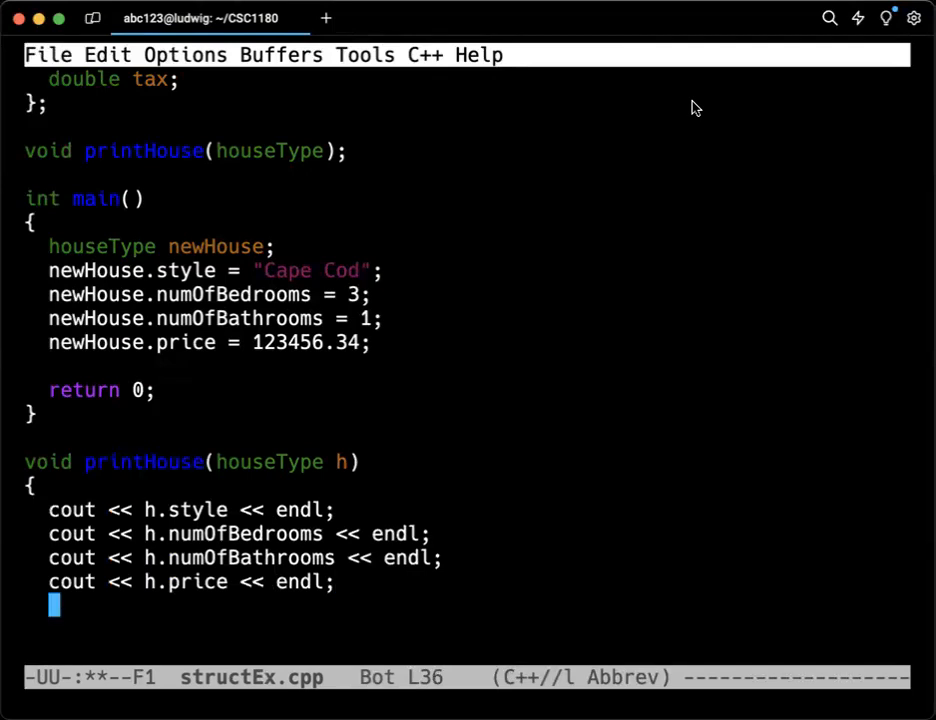
{"action": "type", "text": "}"}
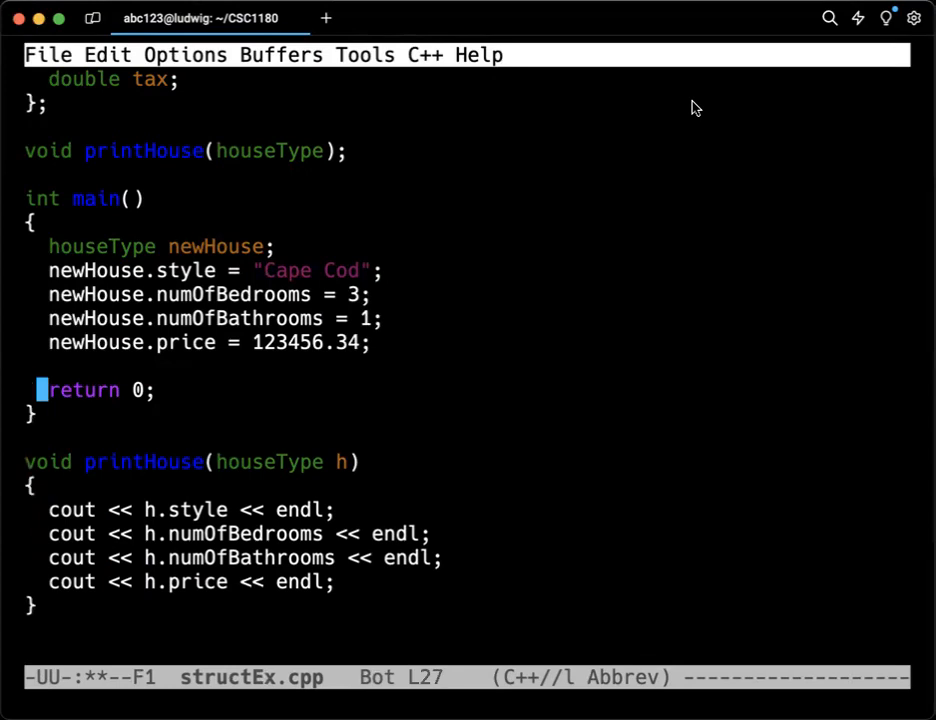
Step: Call printHouse(newHouse) before return 0, then recompile with g++ structEx.cpp
{"action": "type", "text": "printH"}
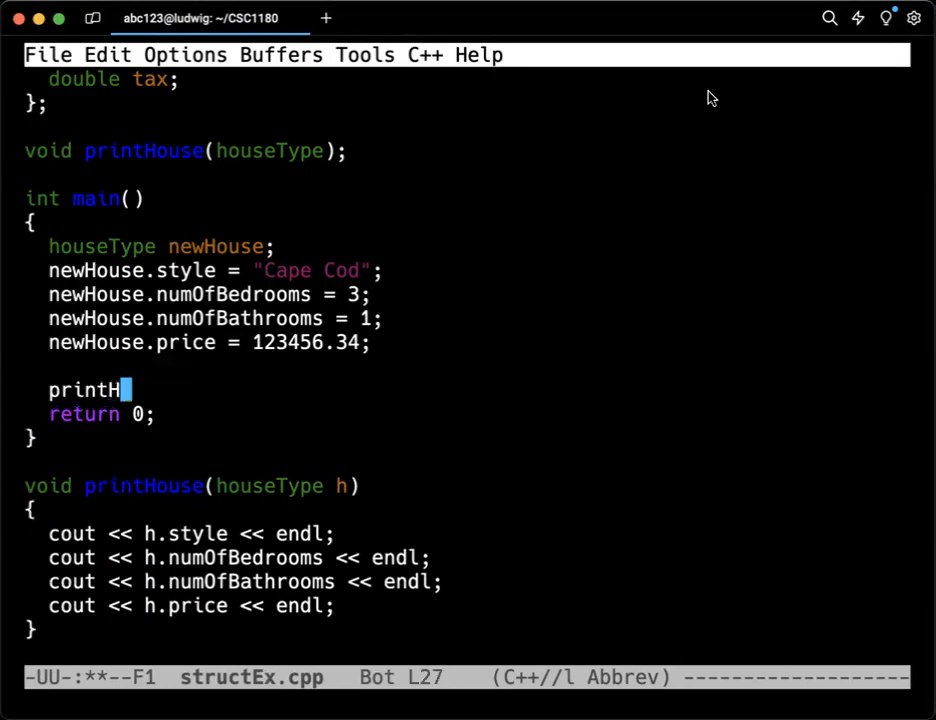
{"action": "type", "text": "ouse(newHous"}
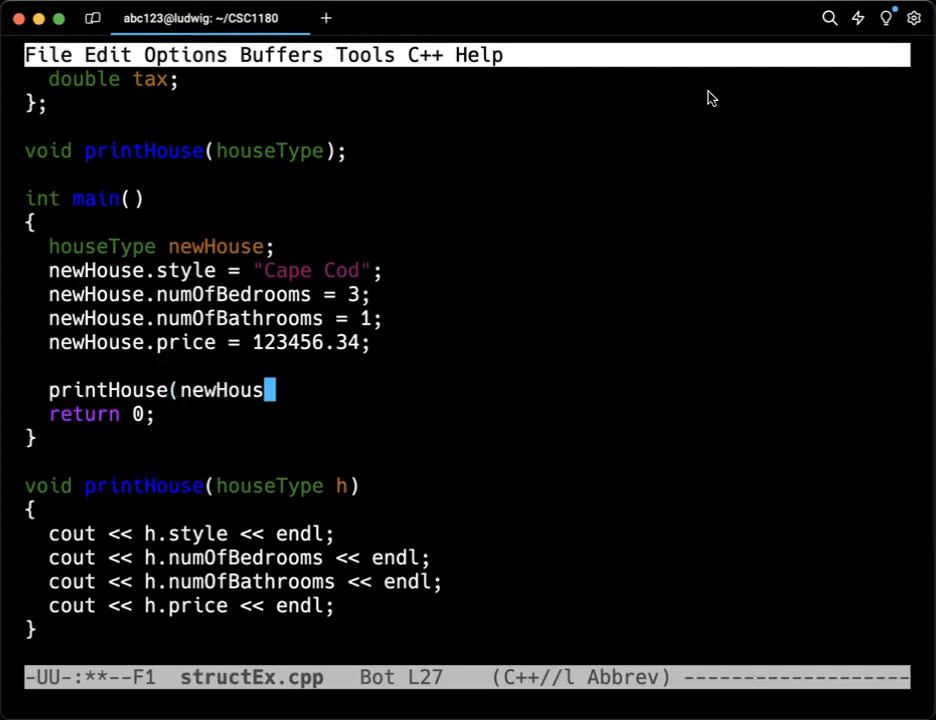
{"action": "type", "text": "e);"}
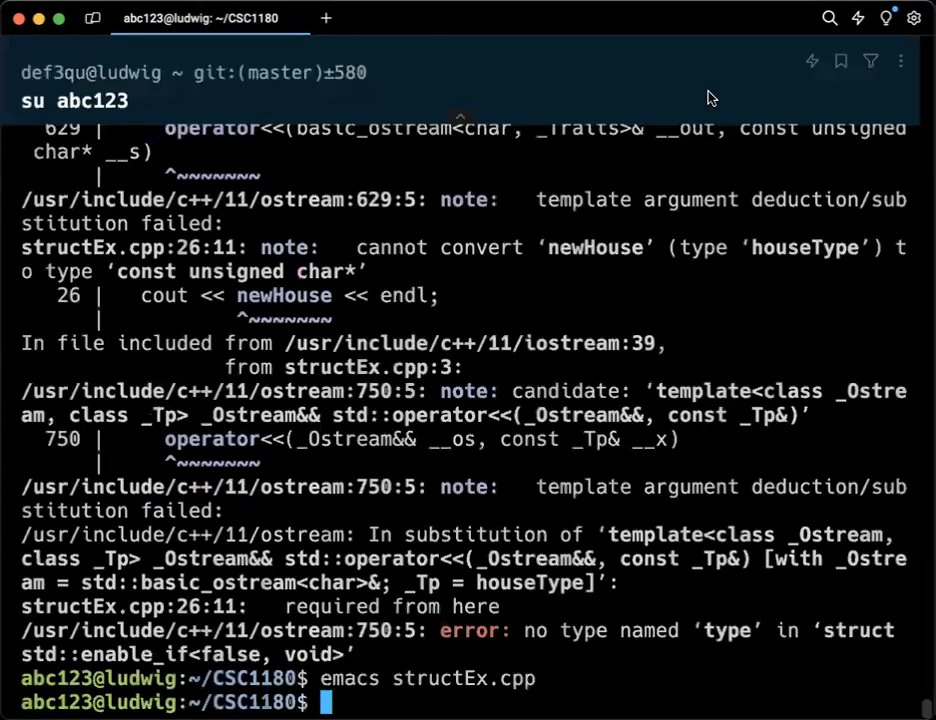
{"action": "type", "text": "g++ structEx.cpp"}
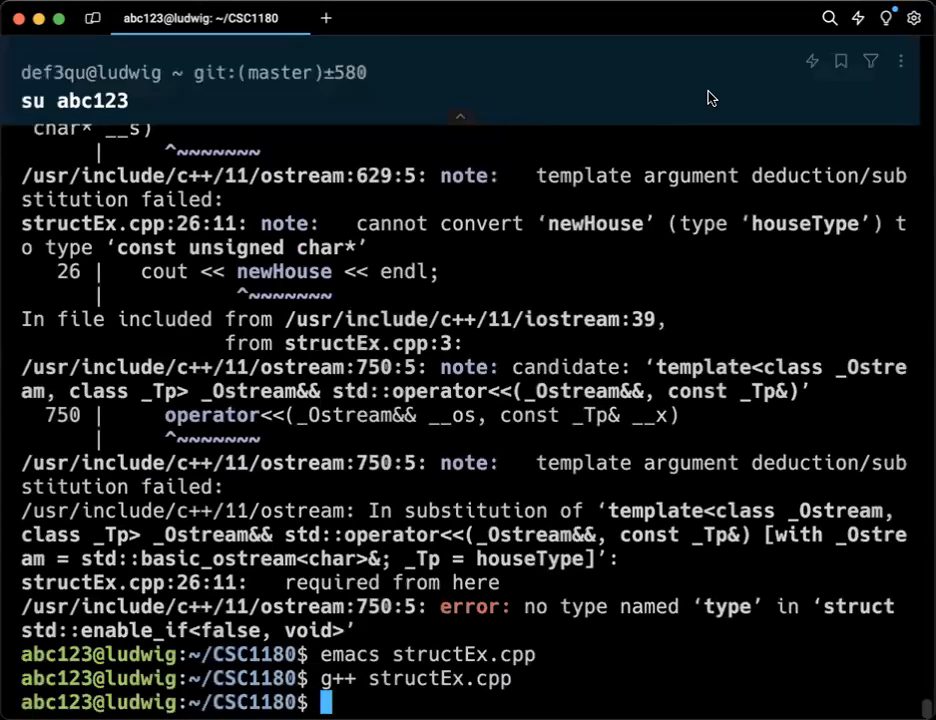
{"action": "type", "text": "g++ structEx.cpp"}
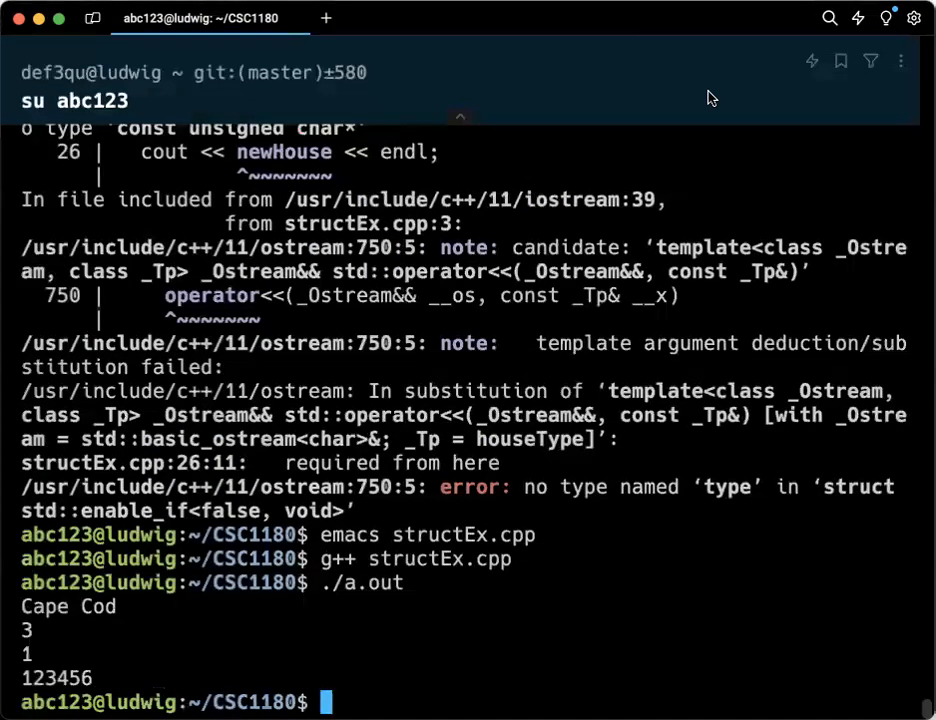
Step: Type ./a.out at the shell prompt to run the program
{"action": "type", "text": "./a.out"}
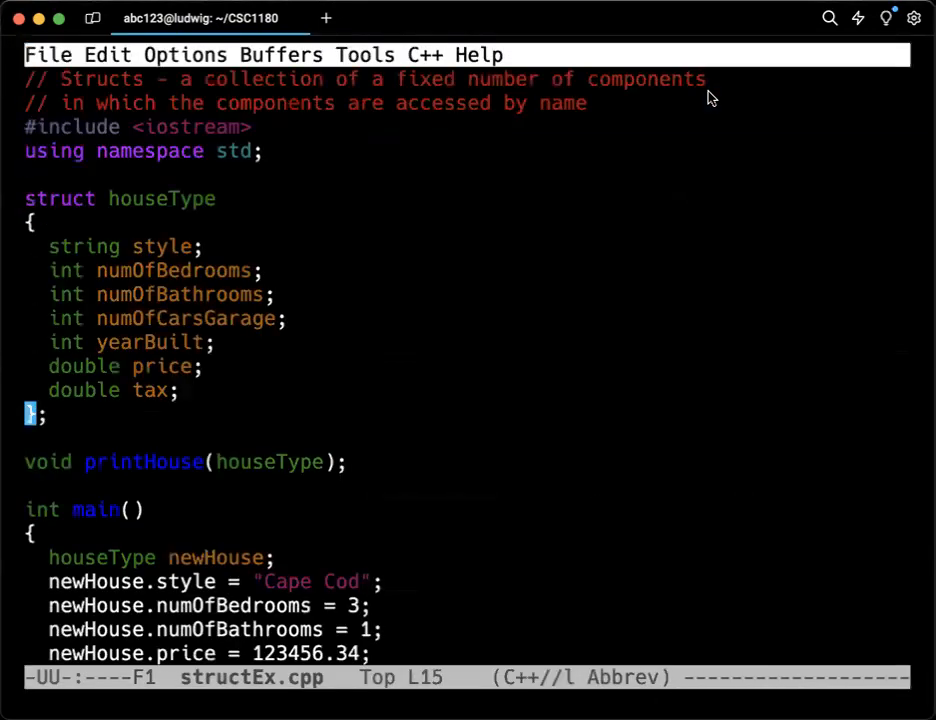
Step: Add `h.price = 333333.33;` at the end of printHouse
{"action": "scroll", "scroll_direction": "down", "scroll_amount": 3}
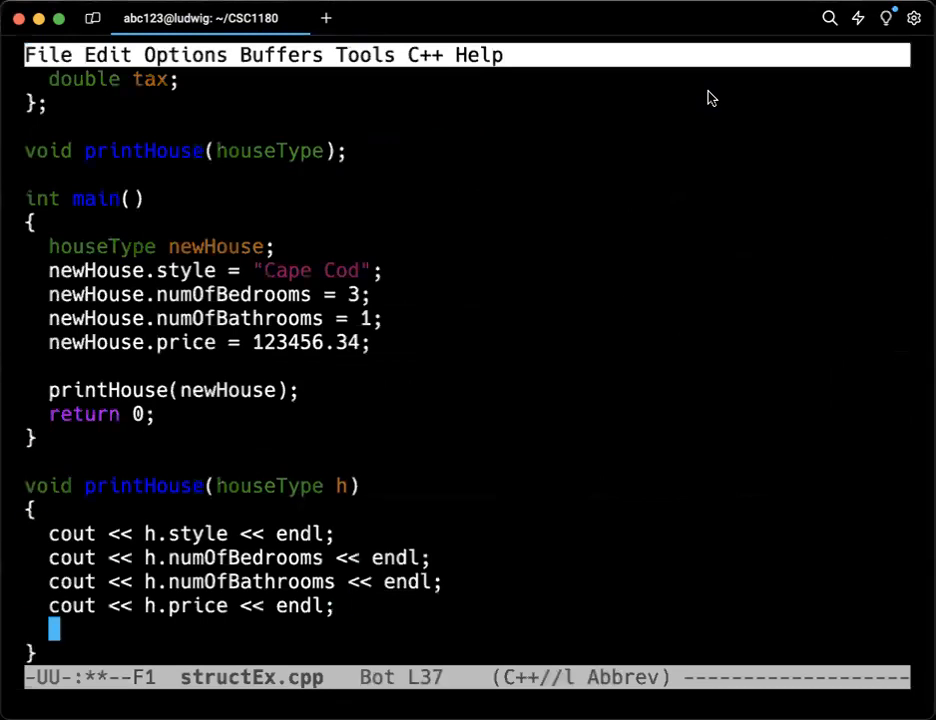
{"action": "type", "text": "h."}
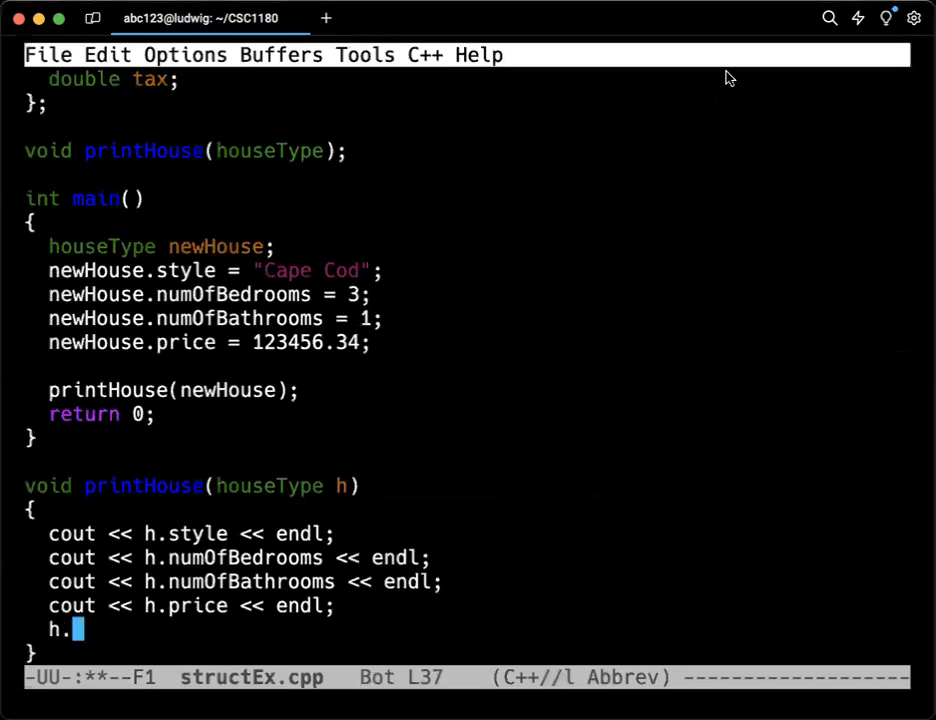
{"action": "type", "text": "rp"}
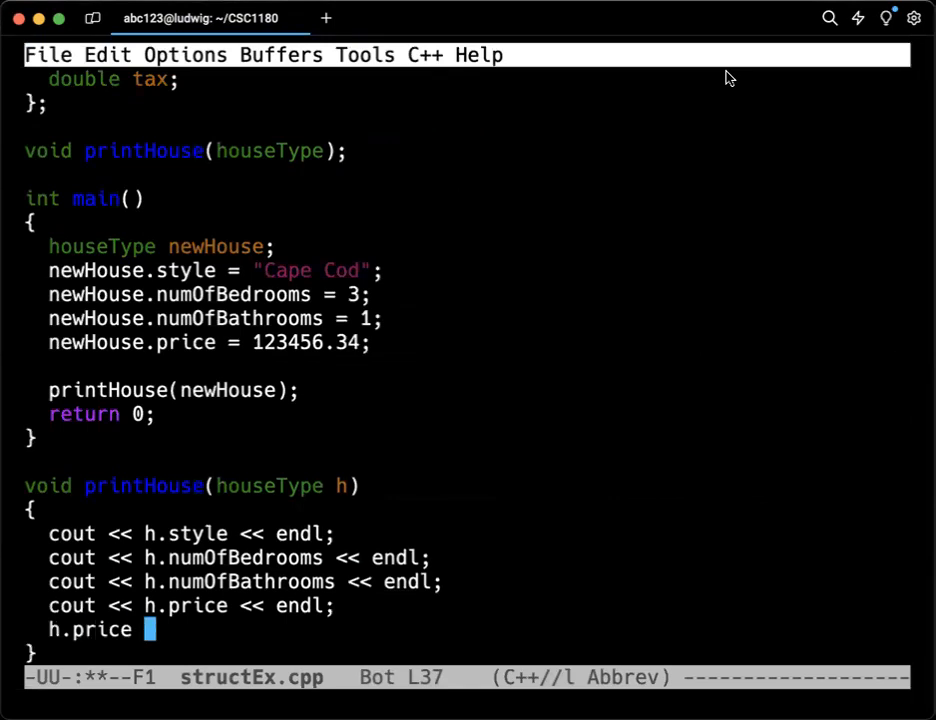
{"action": "type", "text": "= 33"}
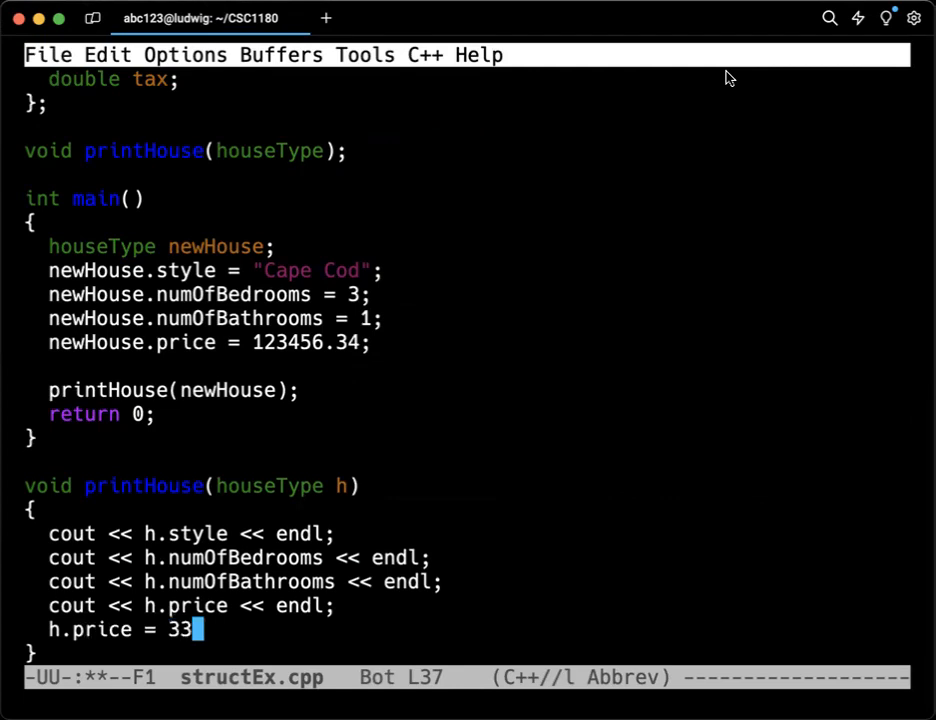
{"action": "type", "text": "333."}
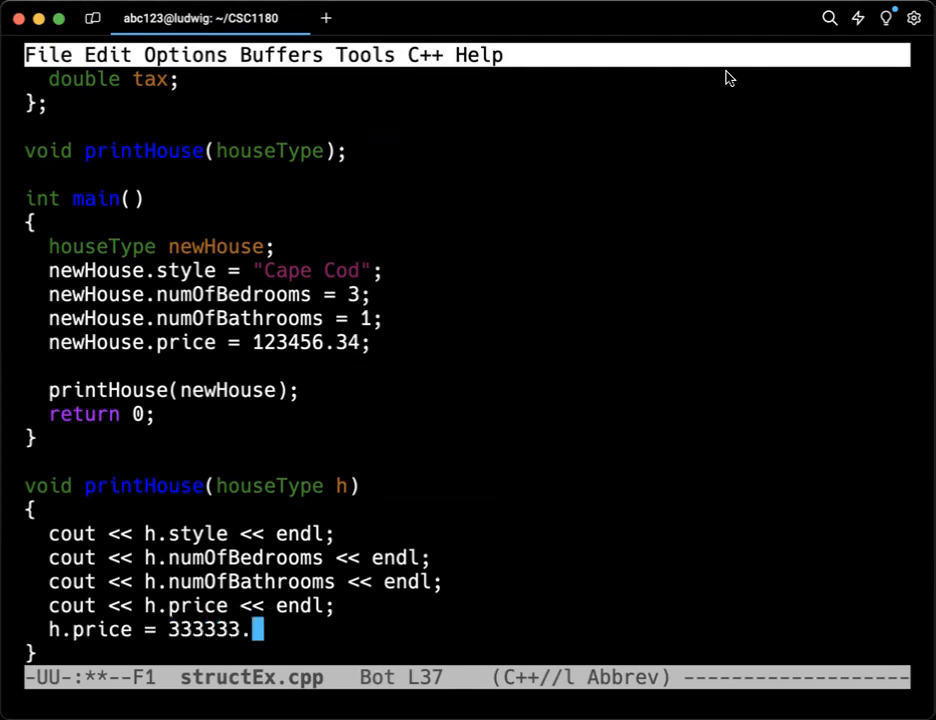
{"action": "type", "text": "33;"}
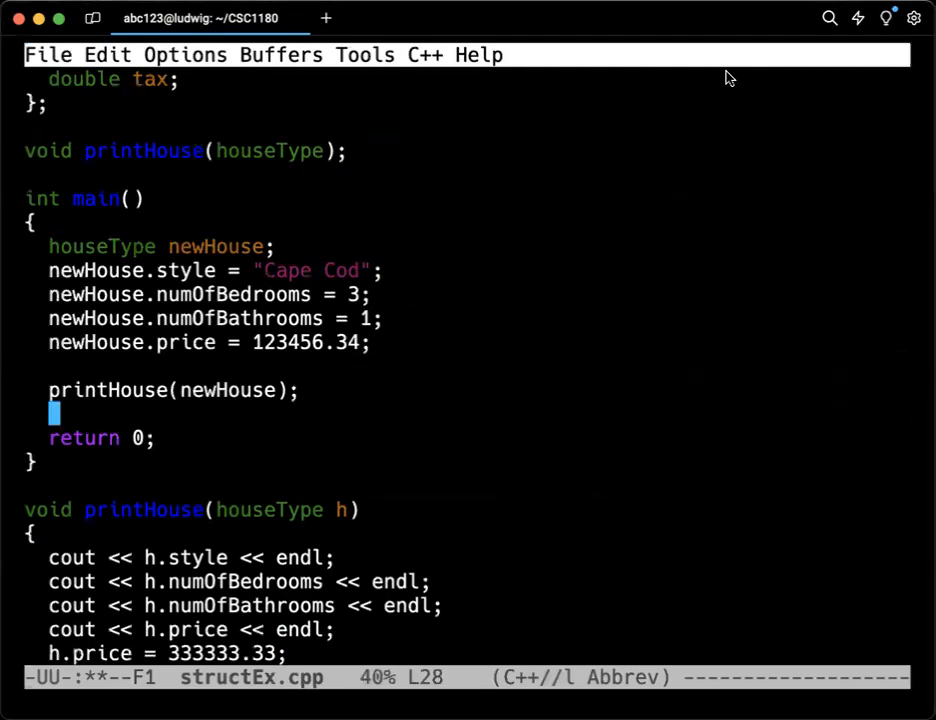
Step: In main, add `cout << endl;` and a second printHouse(newHouse) call
{"action": "type", "text": "cout << endl;"}
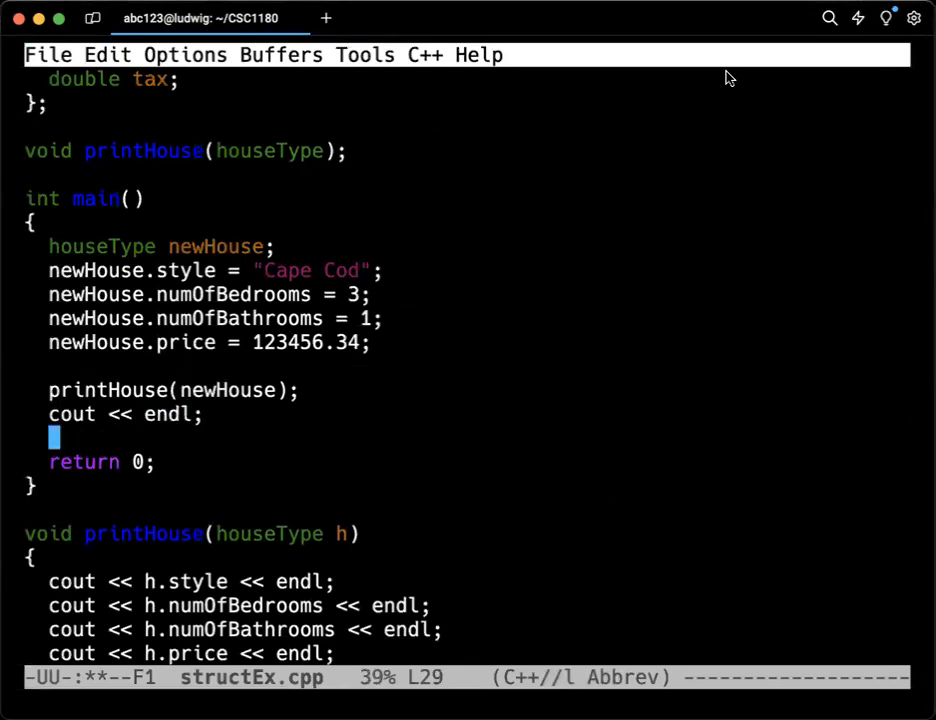
{"action": "type", "text": "printHouse("}
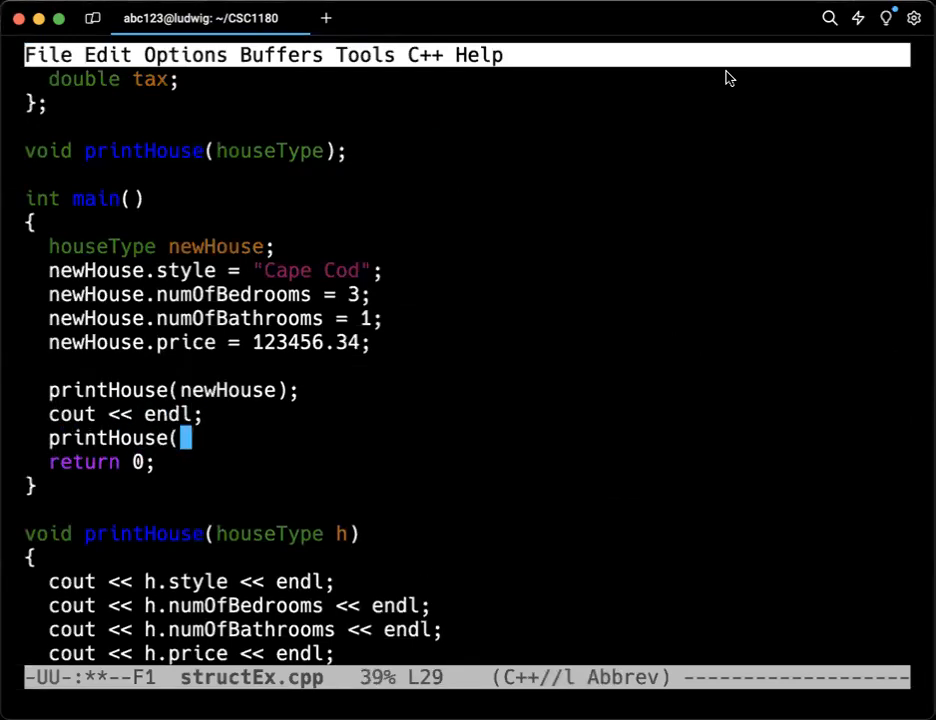
{"action": "type", "text": "newHo"}
{"action": "type", "text": "./a.out"}
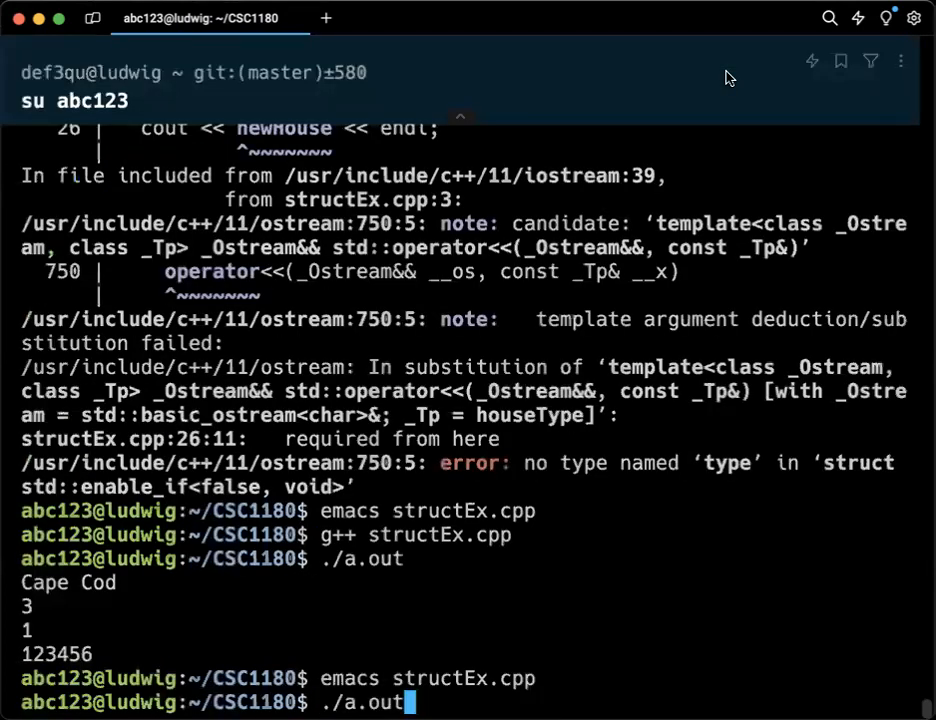
Step: Run ./a.out again, then type emacs to reopen structEx.cpp
{"action": "key", "text": "Return"}
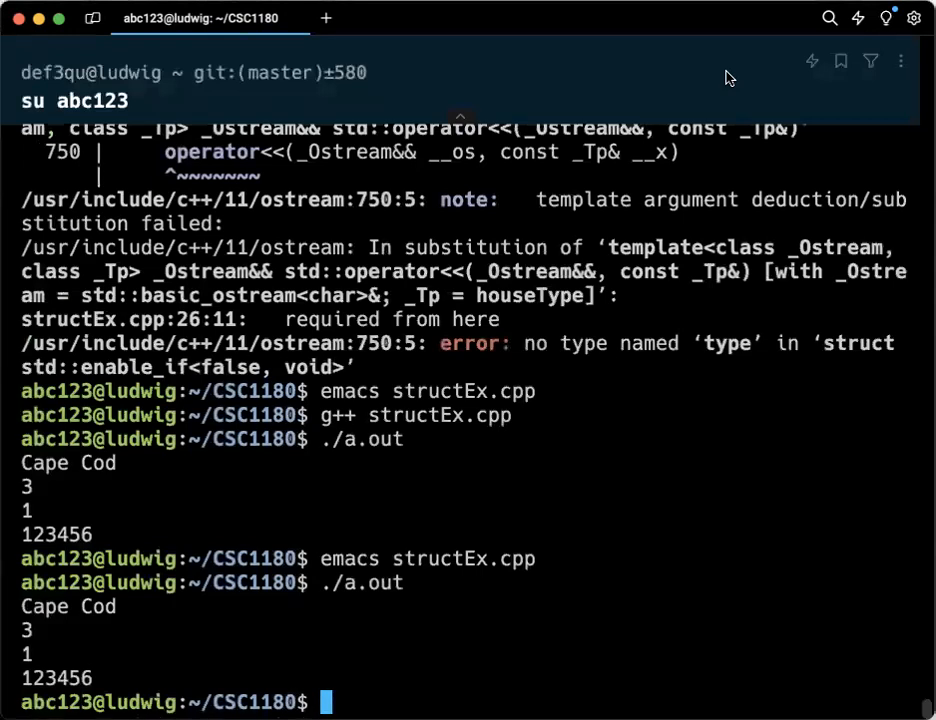
{"action": "type", "text": "emacs"}
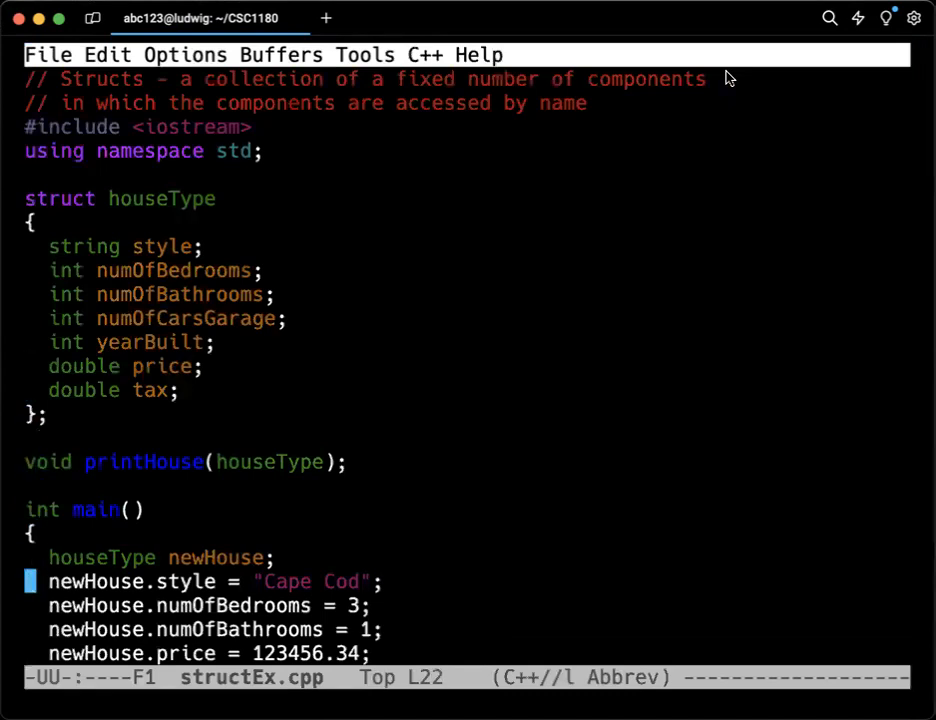
Step: Change printHouse's prototype and definition header to take houseType& instead of houseType
{"action": "scroll", "scroll_direction": "down", "scroll_amount": 3}
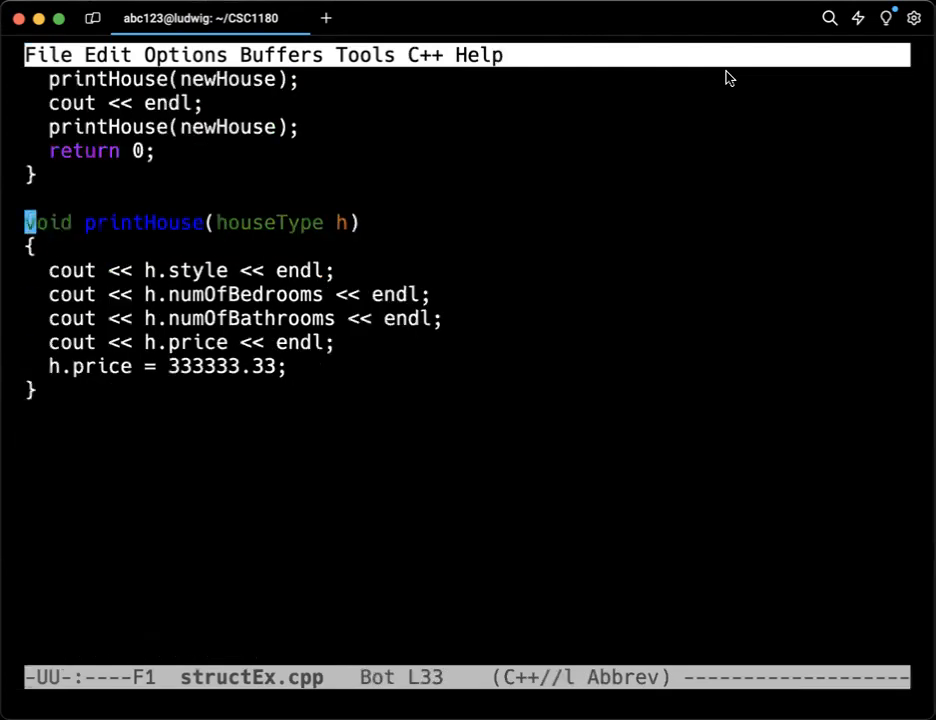
{"action": "scroll", "scroll_direction": "up", "scroll_amount": 3}
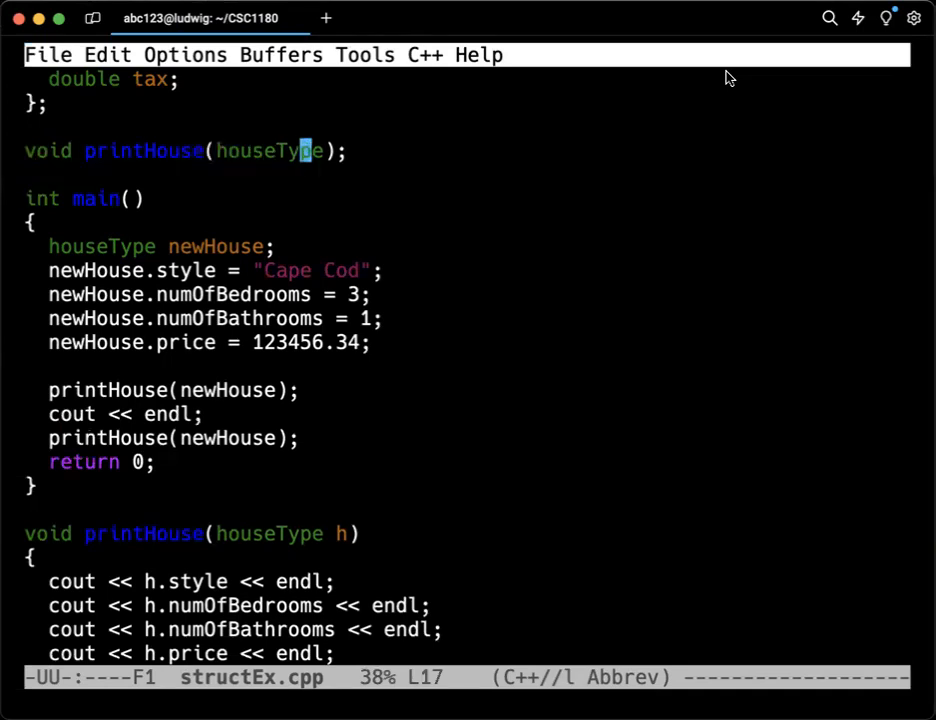
{"action": "type", "text": "&"}
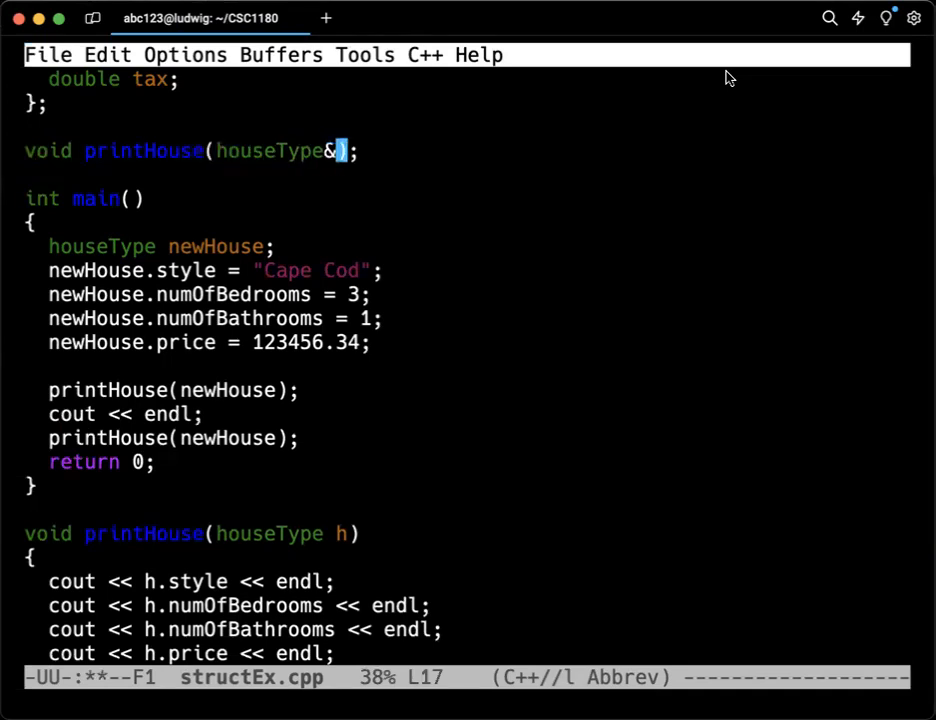
{"action": "left_click", "coordinate": [299, 390]}
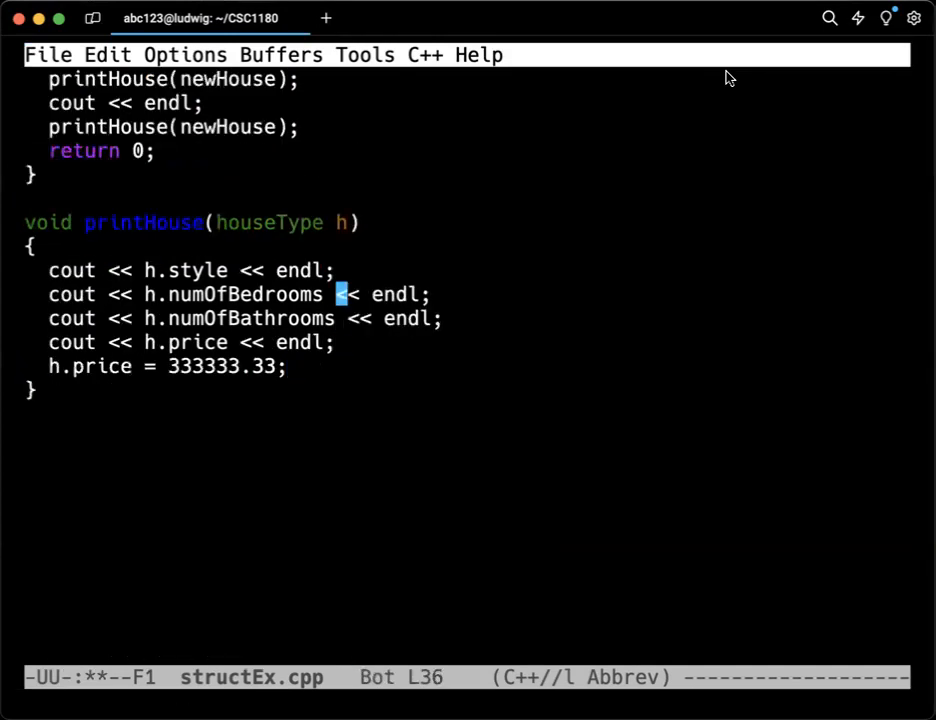
{"action": "type", "text": "&"}
{"action": "type", "text": "emacs structEx.cpp"}
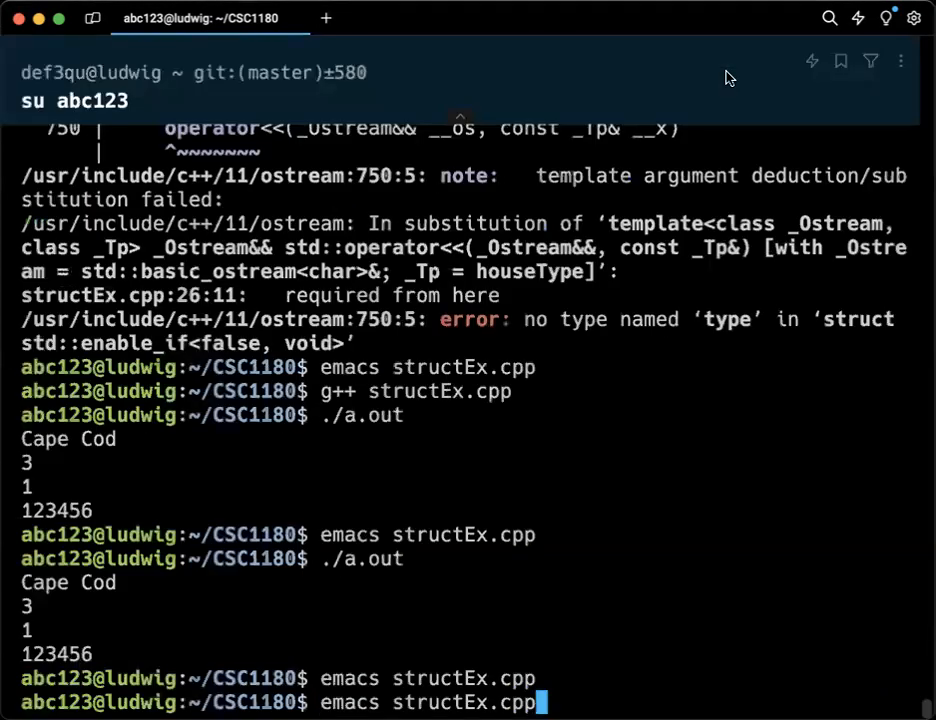
Step: Recompile with g++, run ./a.out, and confirm the second printout's price is 333333
{"action": "key", "text": "Return"}
{"action": "type", "text": "./a.out"}
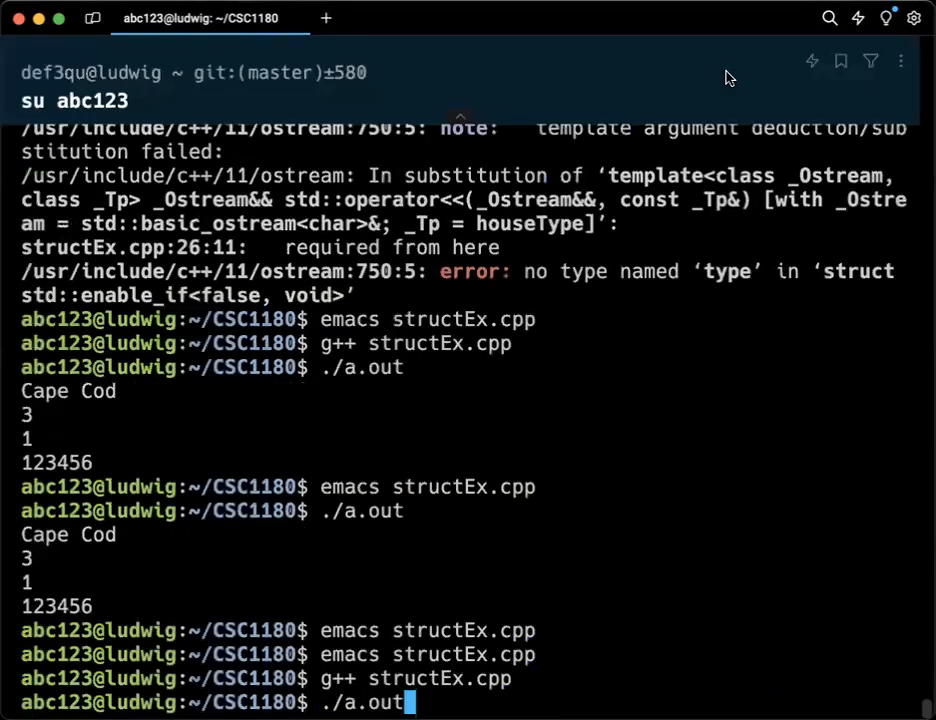
{"action": "key", "text": "Return"}
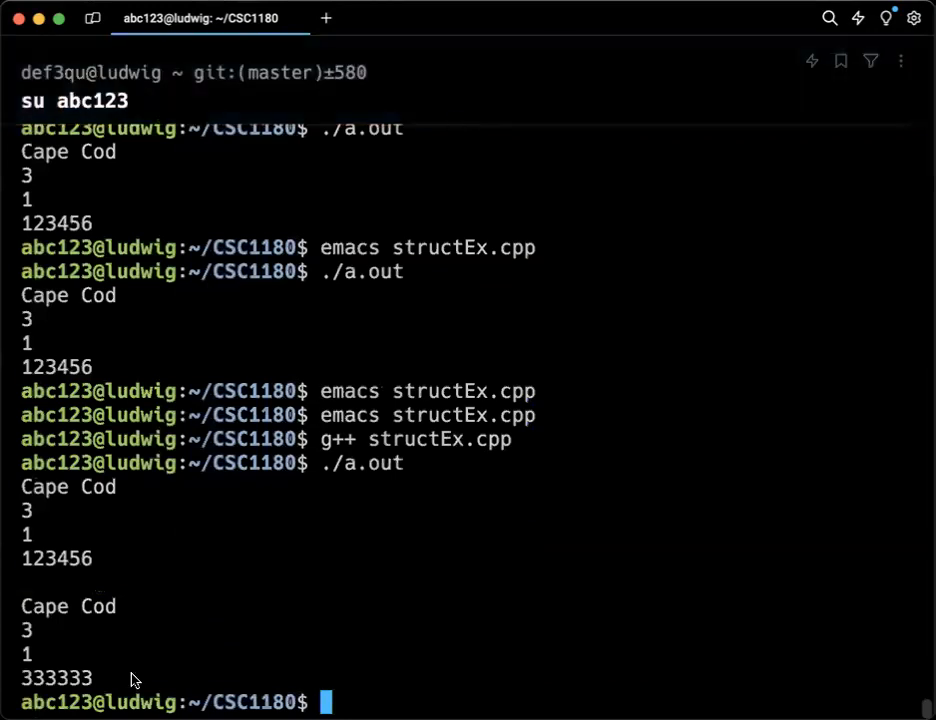
{"action": "double_click", "coordinate": [52, 678]}
{"action": "type", "text": "./a.out"}
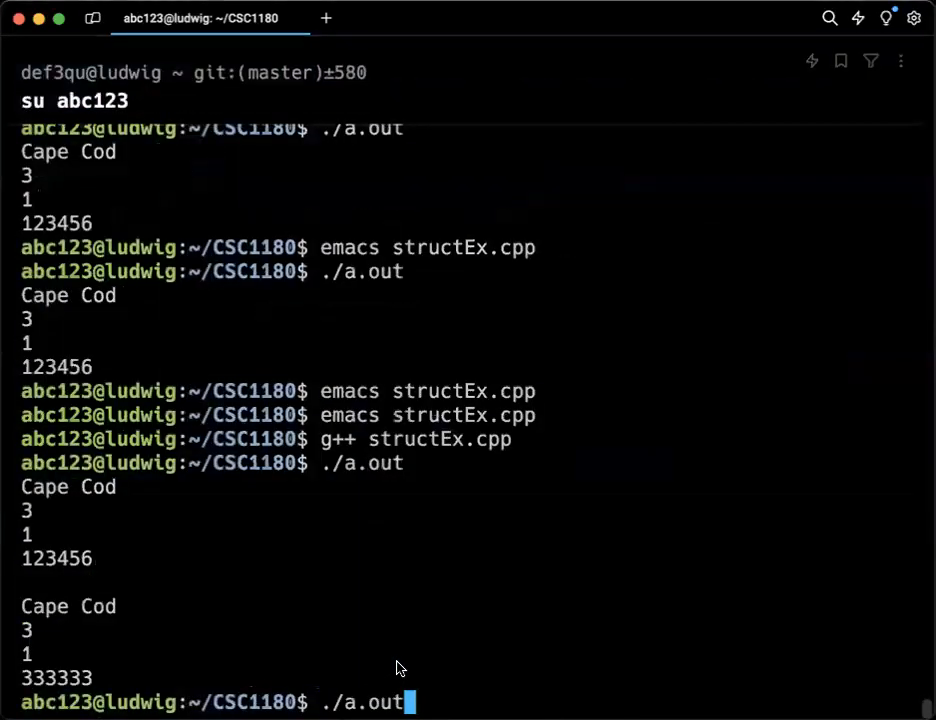
{"action": "key", "text": "Return"}
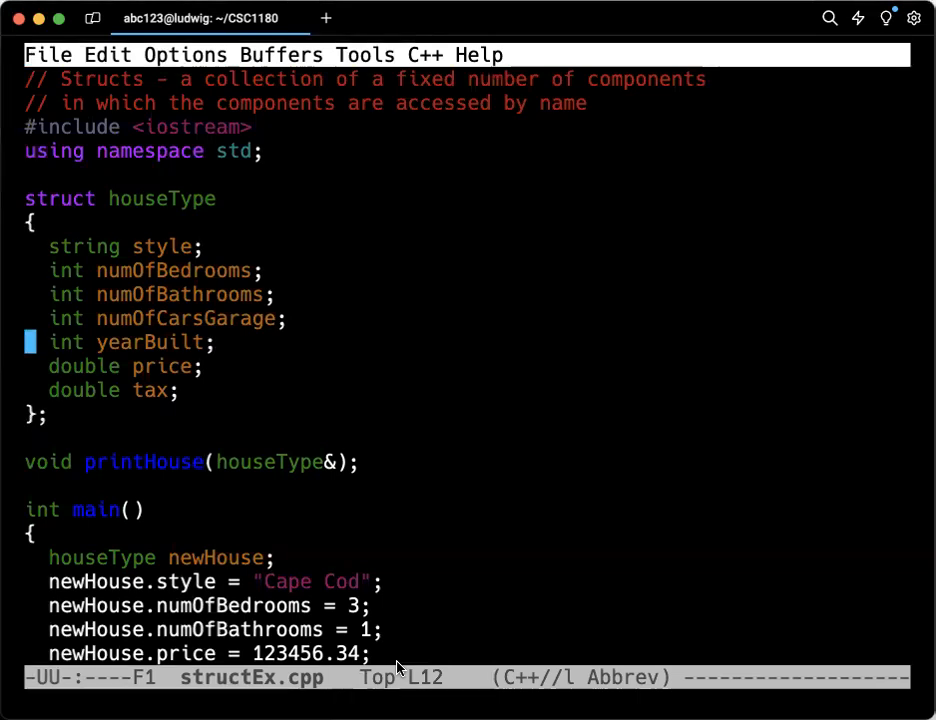
{"action": "key", "text": "down"}
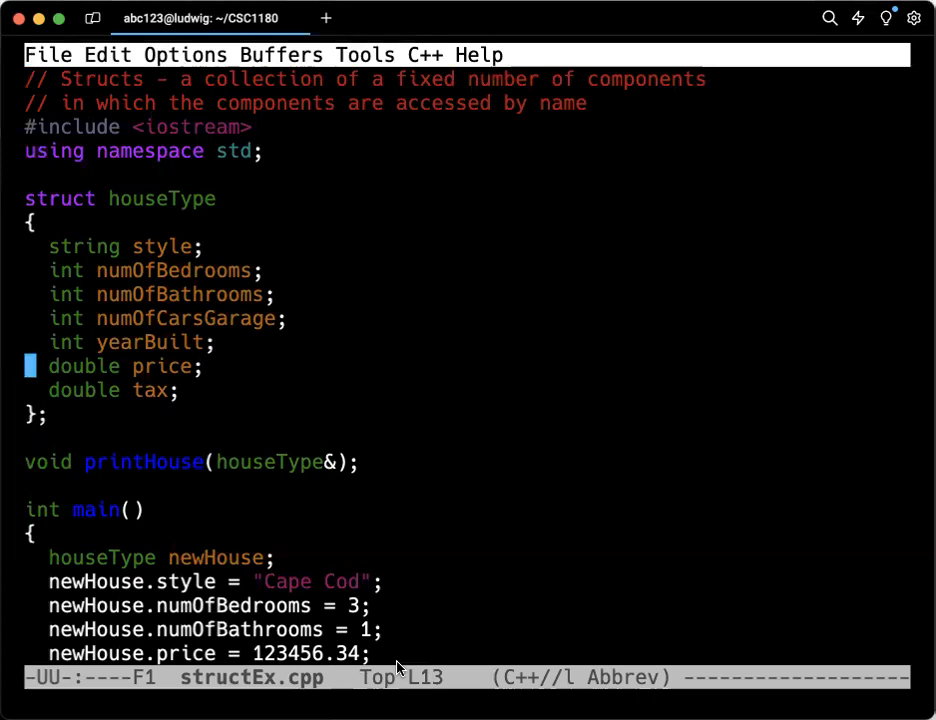
{"action": "key", "text": "down"}
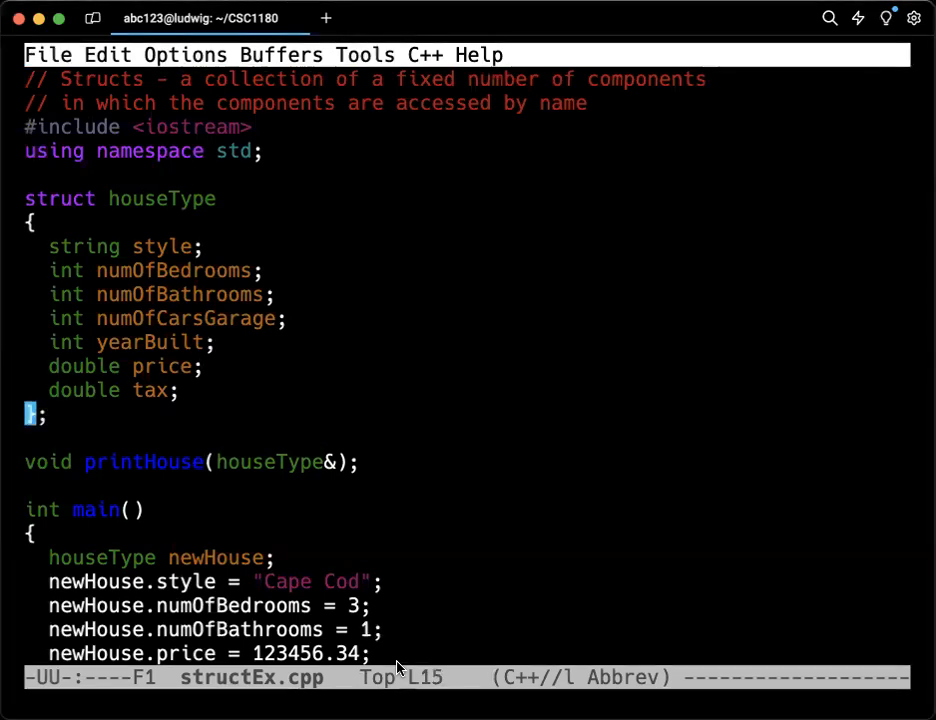
{"action": "key", "text": "Down"}
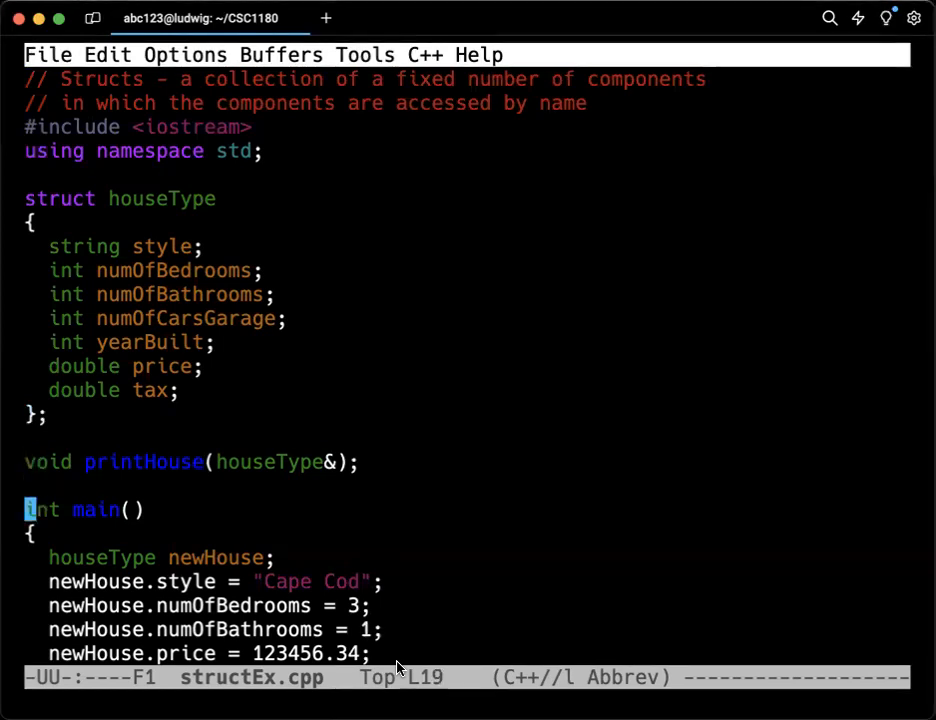
{"action": "scroll", "scroll_direction": "down", "scroll_amount": 3}
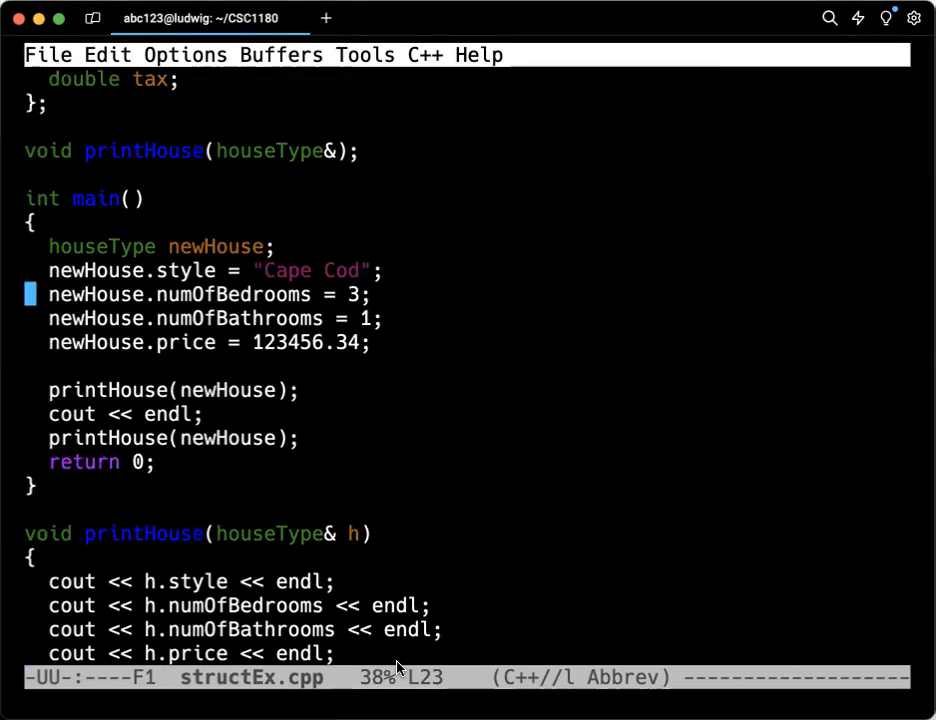
{"action": "key", "text": "up"}
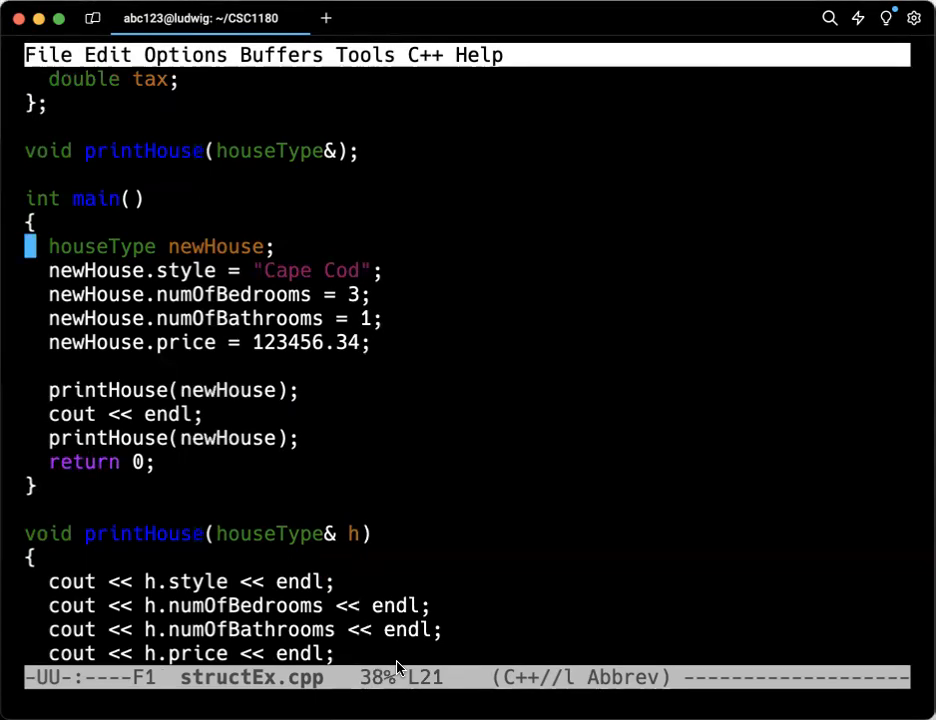
{"action": "key", "text": "Down"}
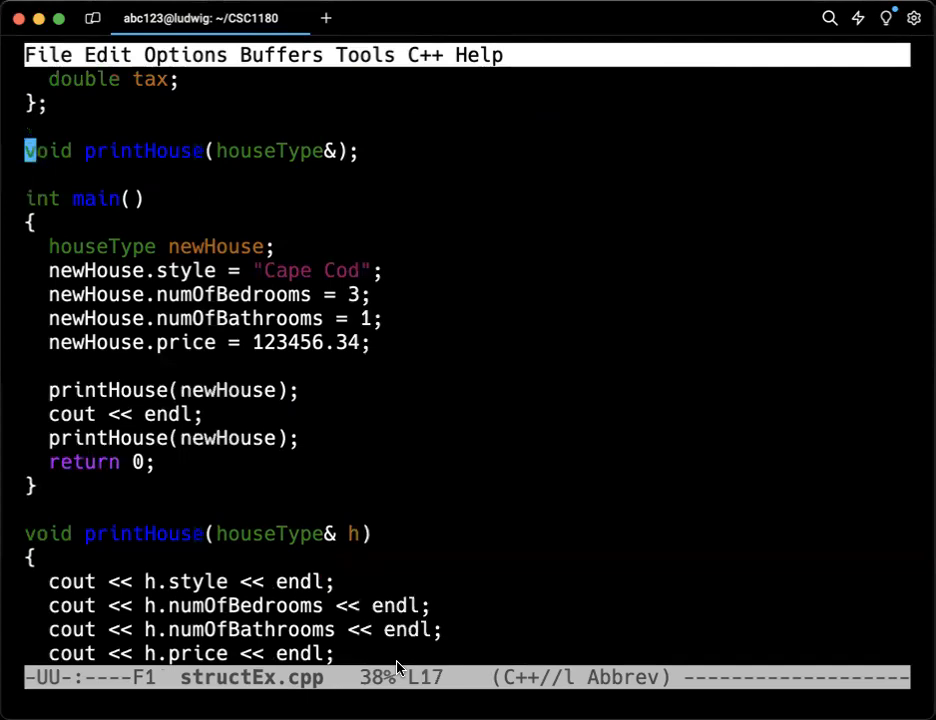
{"action": "scroll", "scroll_direction": "up", "scroll_amount": 3}
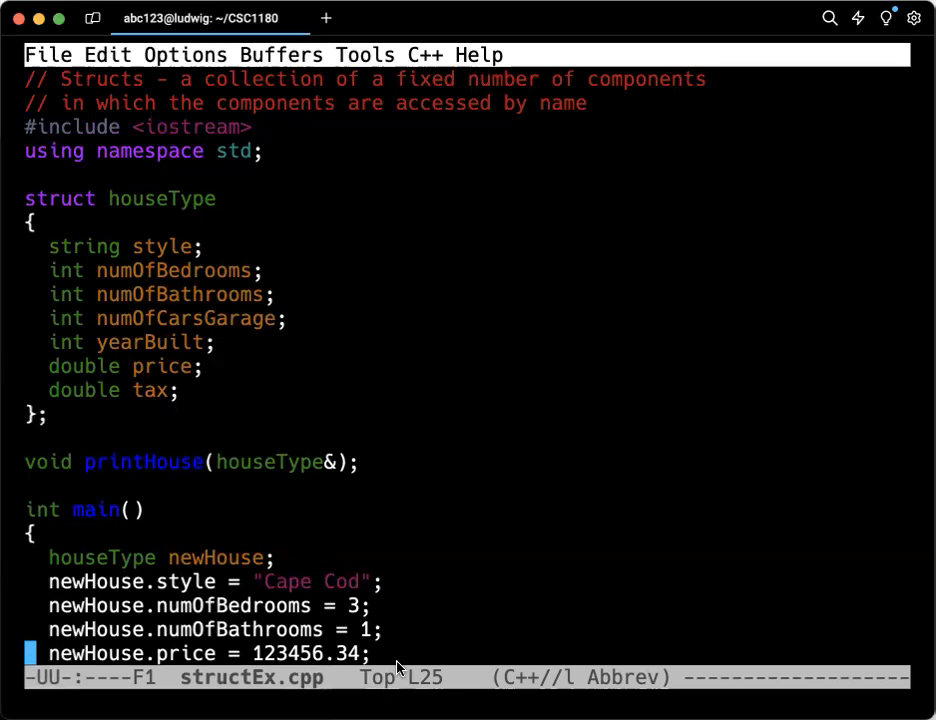
Step: Type `houseType getData();` on the line below the printHouse prototype, leaving a blank line
{"action": "scroll", "scroll_direction": "down", "scroll_amount": 3}
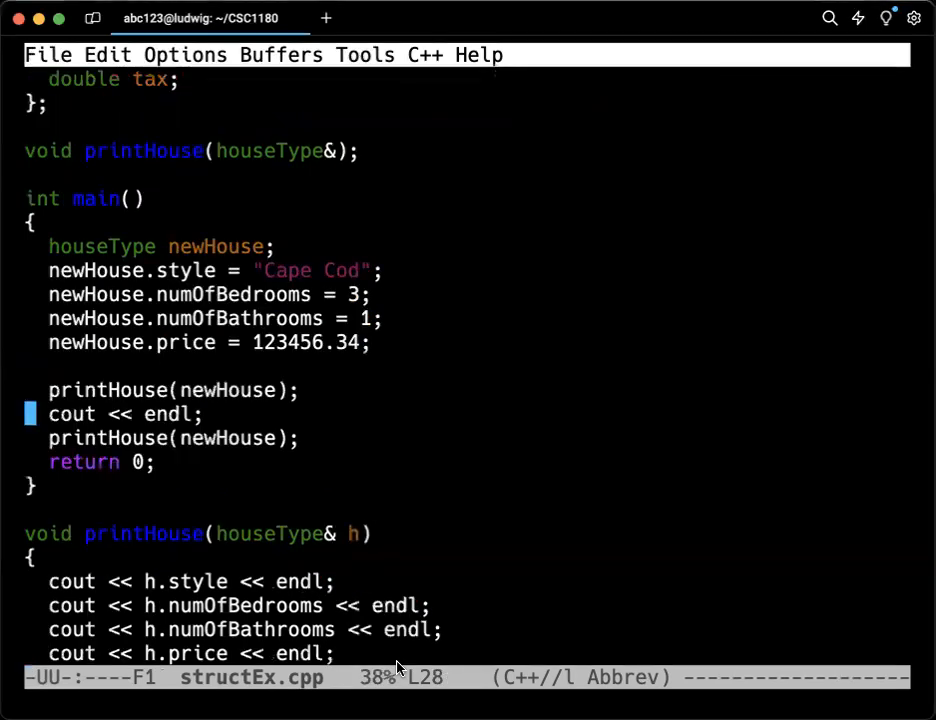
{"action": "key", "text": "down"}
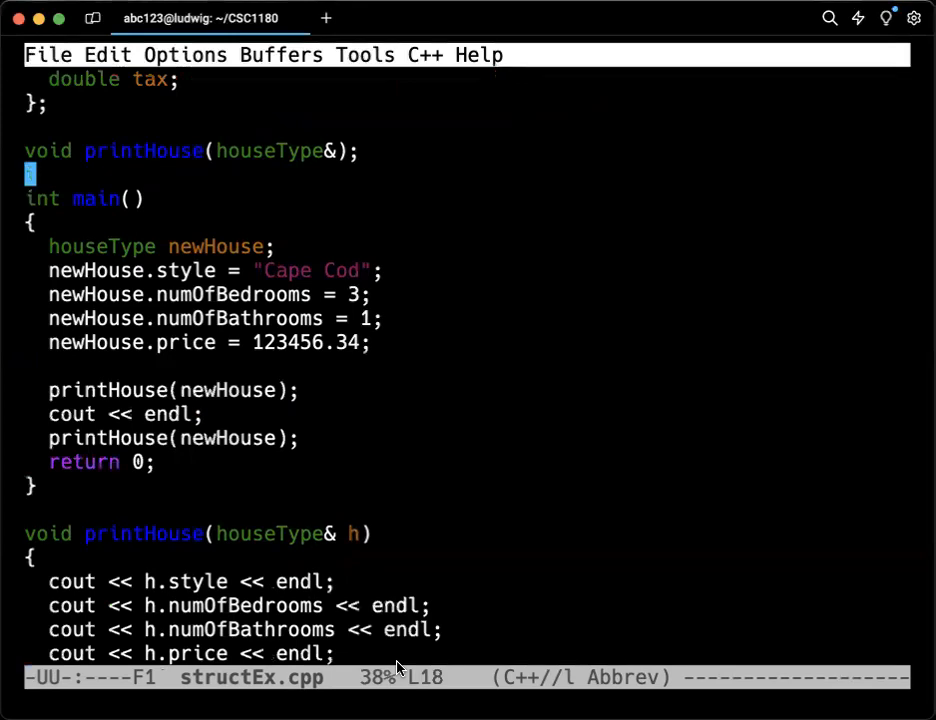
{"action": "type", "text": "houseType"}
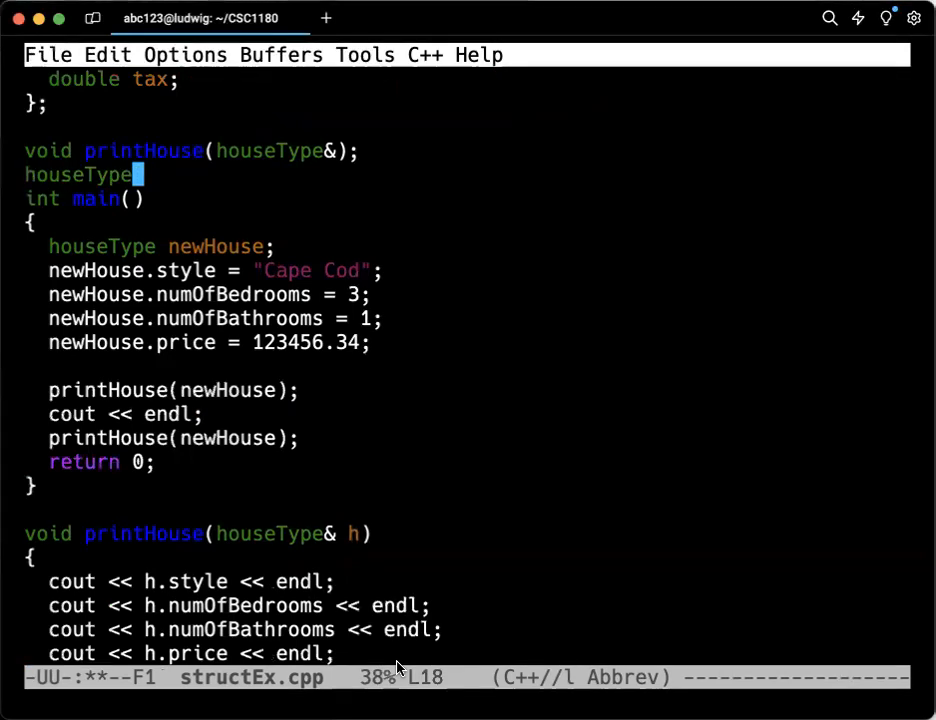
{"action": "type", "text": "getData("}
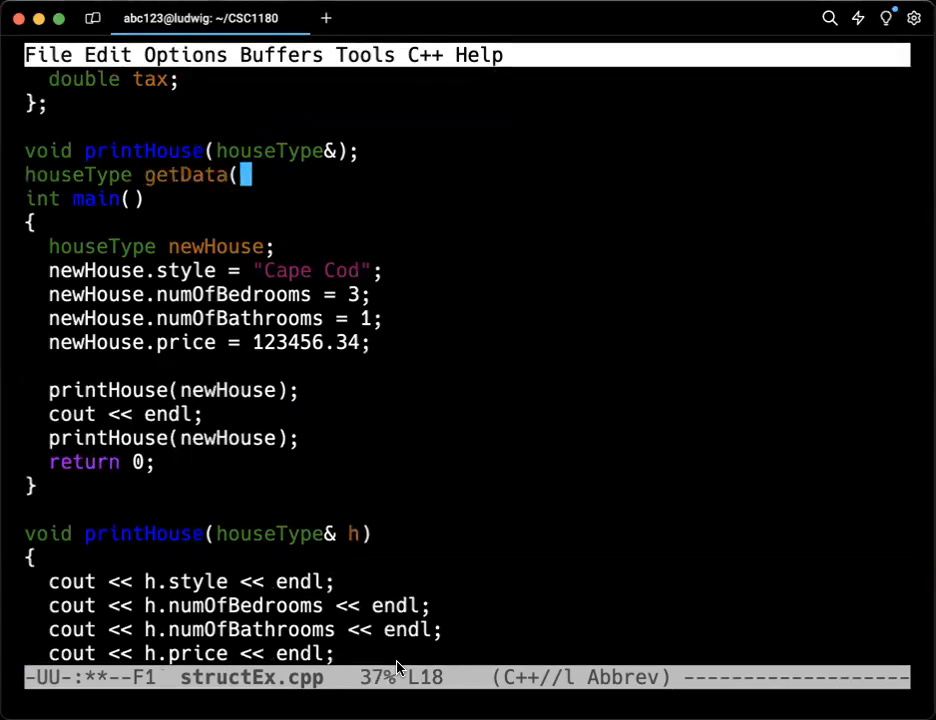
{"action": "type", "text": ");"}
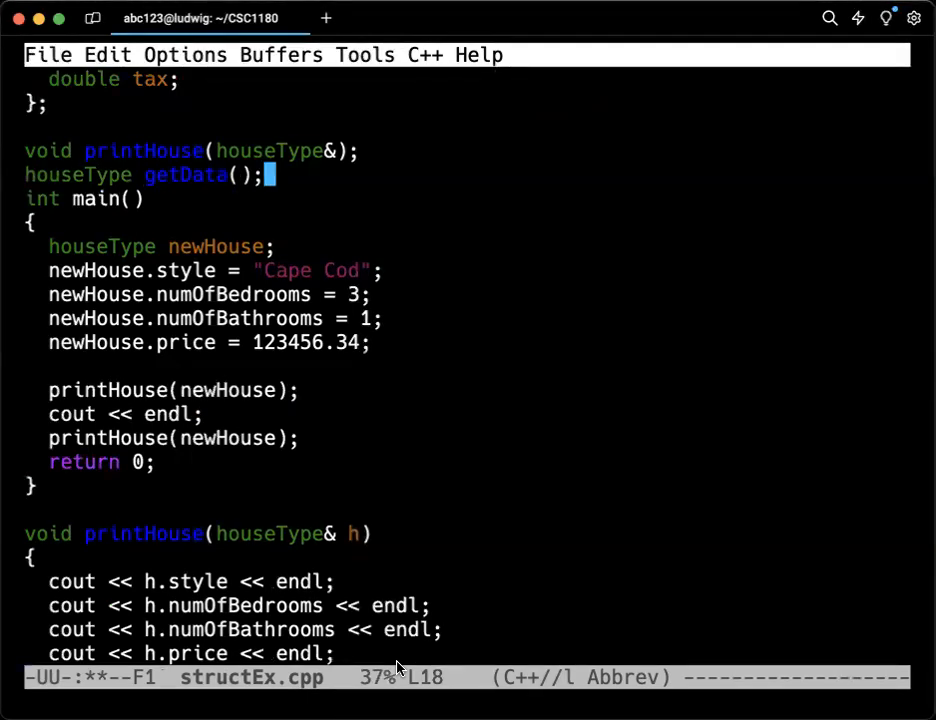
{"action": "key", "text": "Return"}
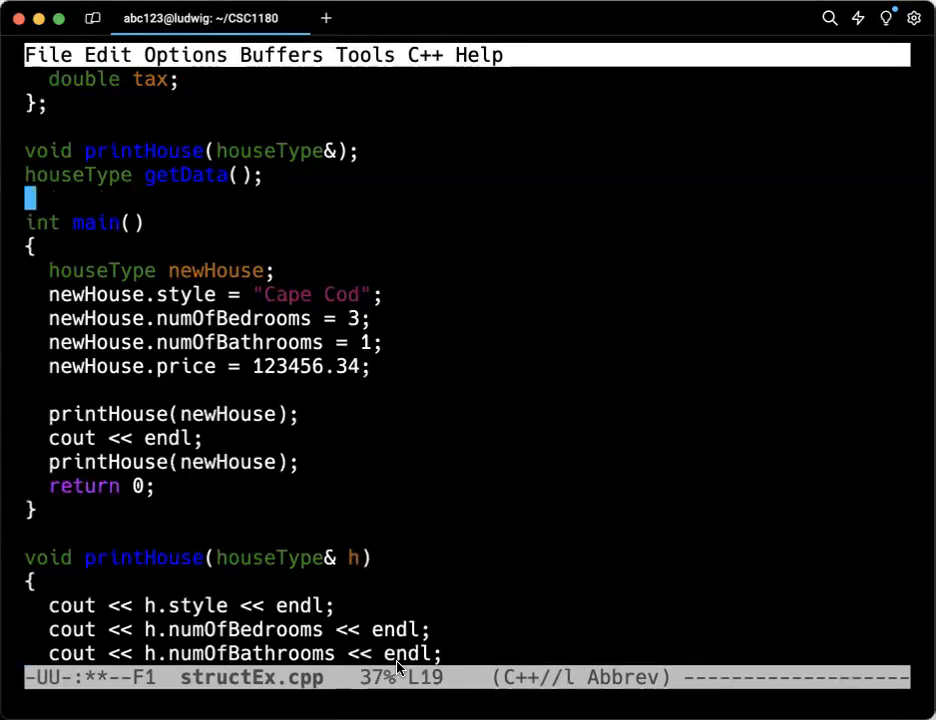